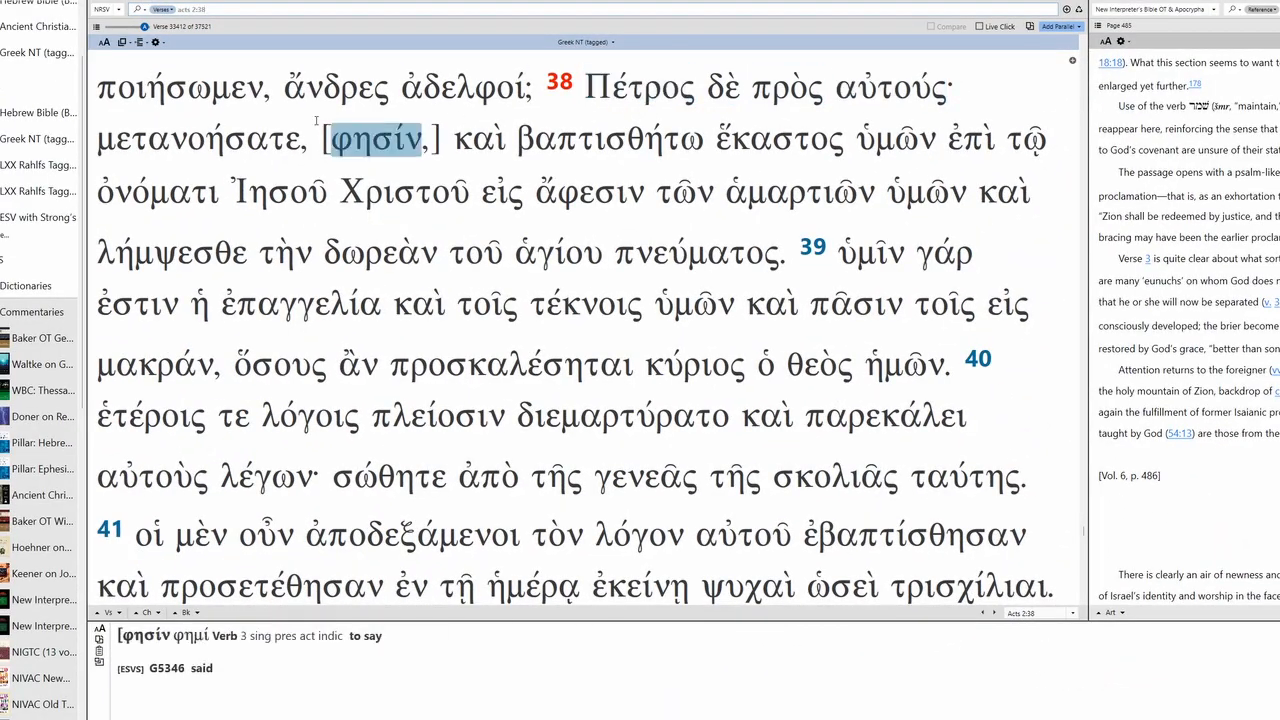
# Review the parsing of μετανοήσατε, φησίν, βαπτισθήτω and ὑμῶν in Instant Details
pyautogui.click(200, 138)
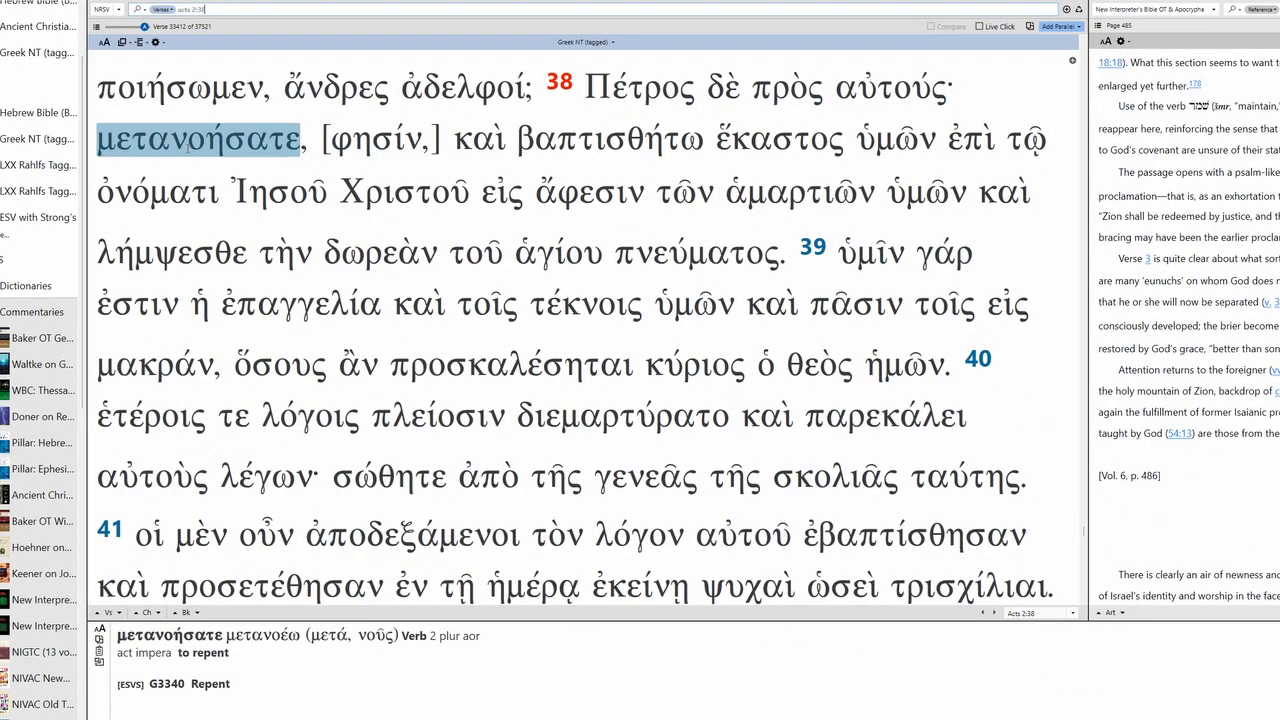
pyautogui.click(378, 138)
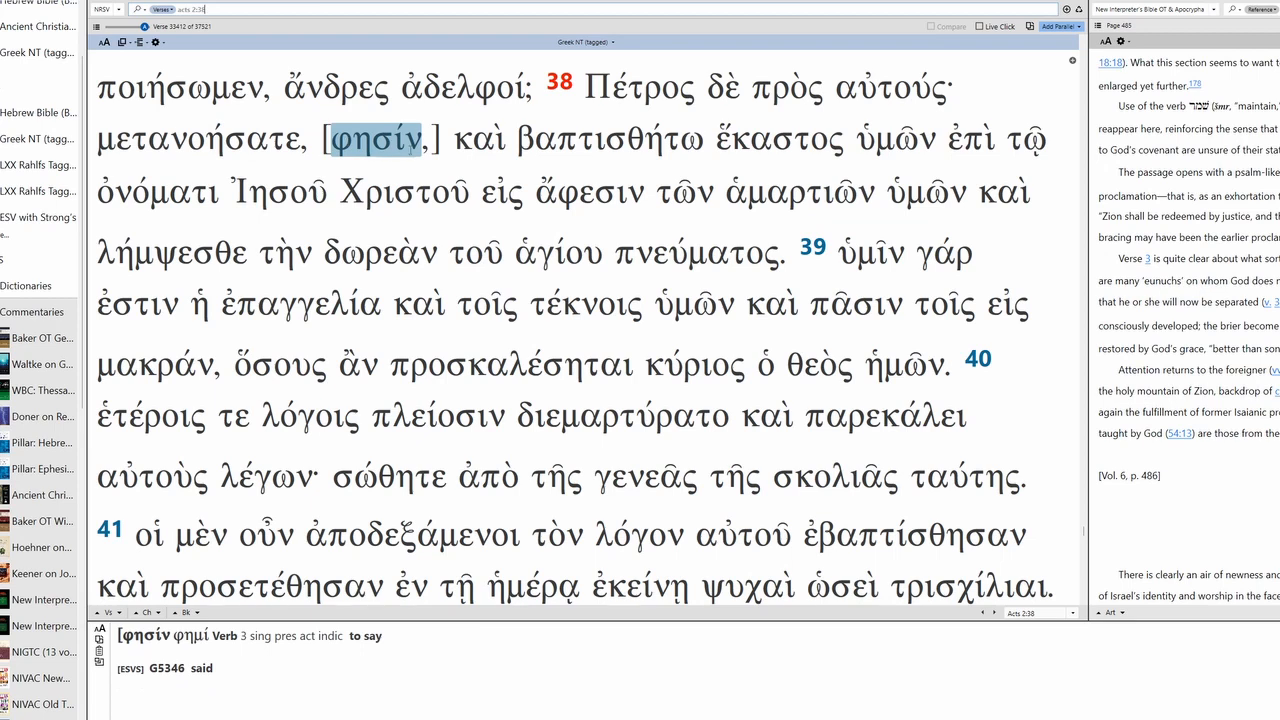
pyautogui.click(608, 138)
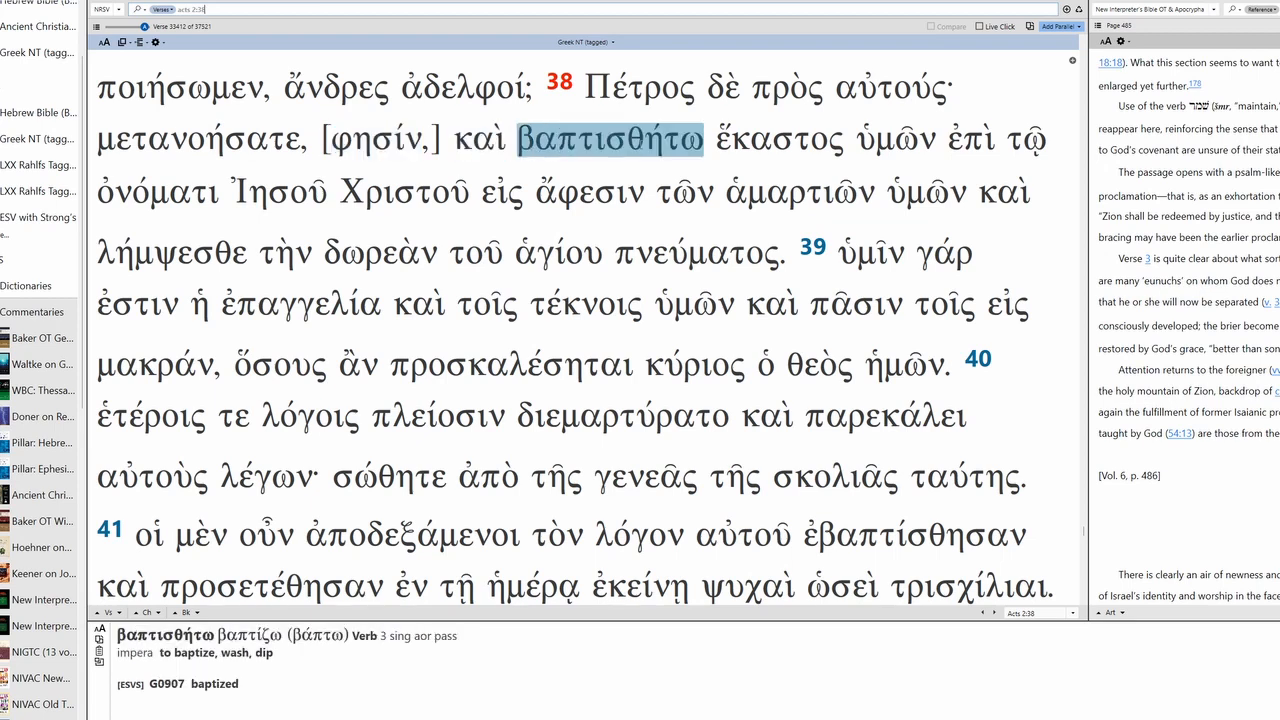
pyautogui.click(896, 138)
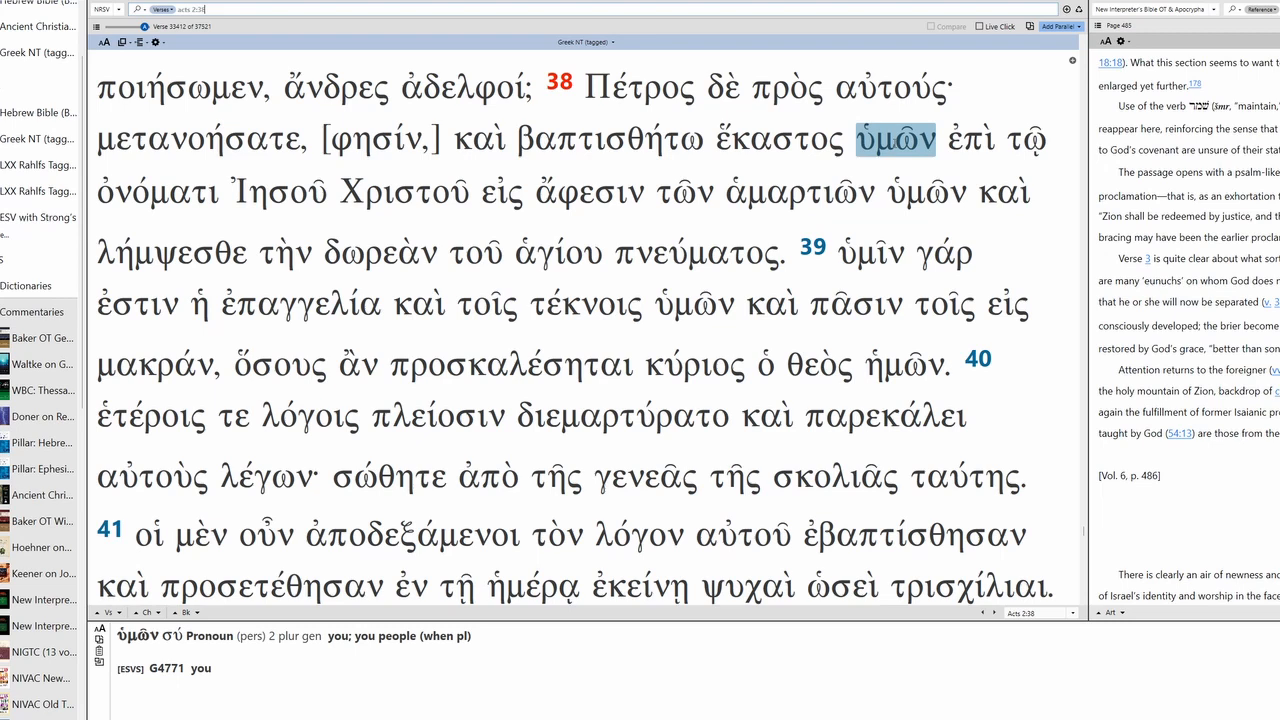
pyautogui.click(290, 192)
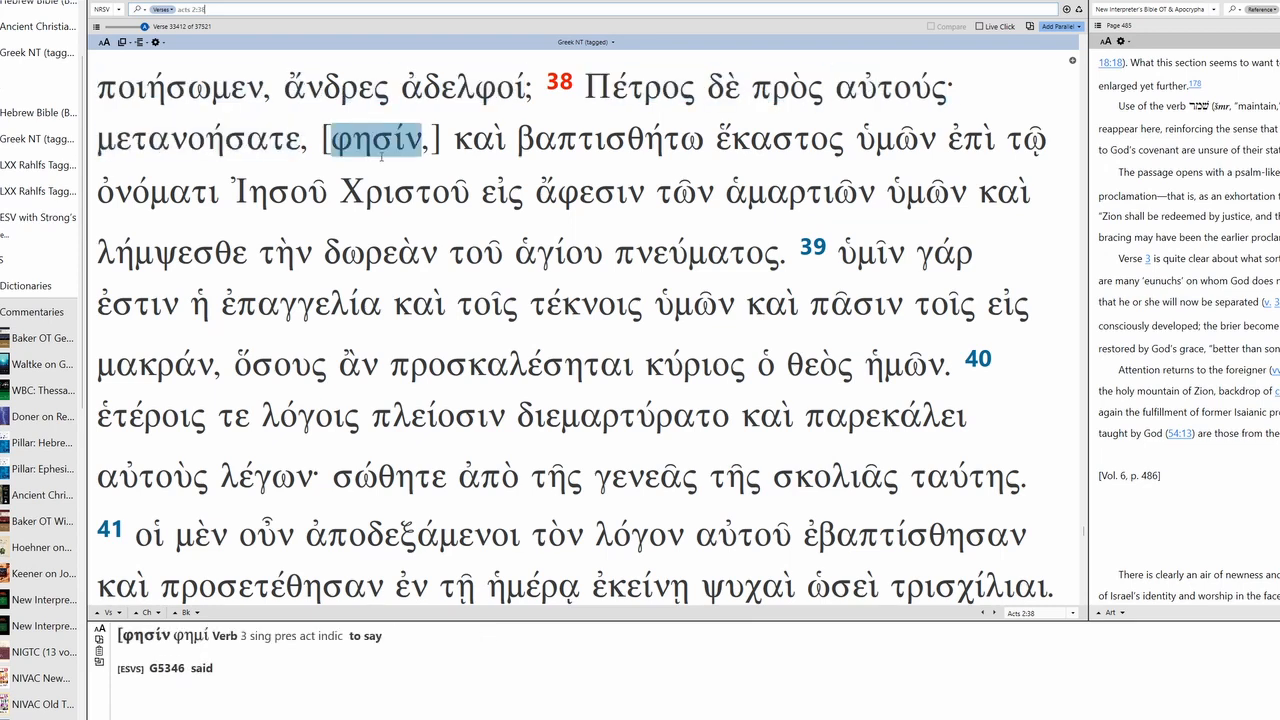
# Review the parsing of καὶ, ἕκαστος, ὀνόματι and ἁμαρτιῶν before arranging the clause
pyautogui.click(480, 140)
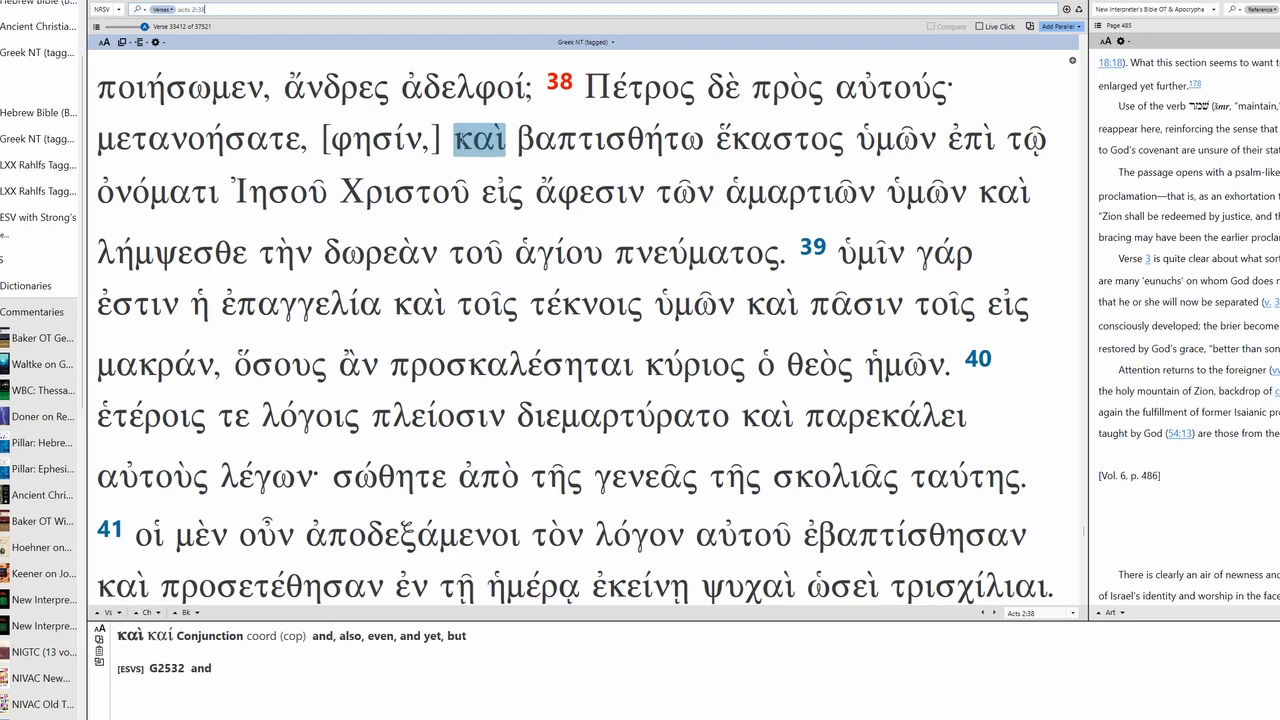
pyautogui.click(608, 138)
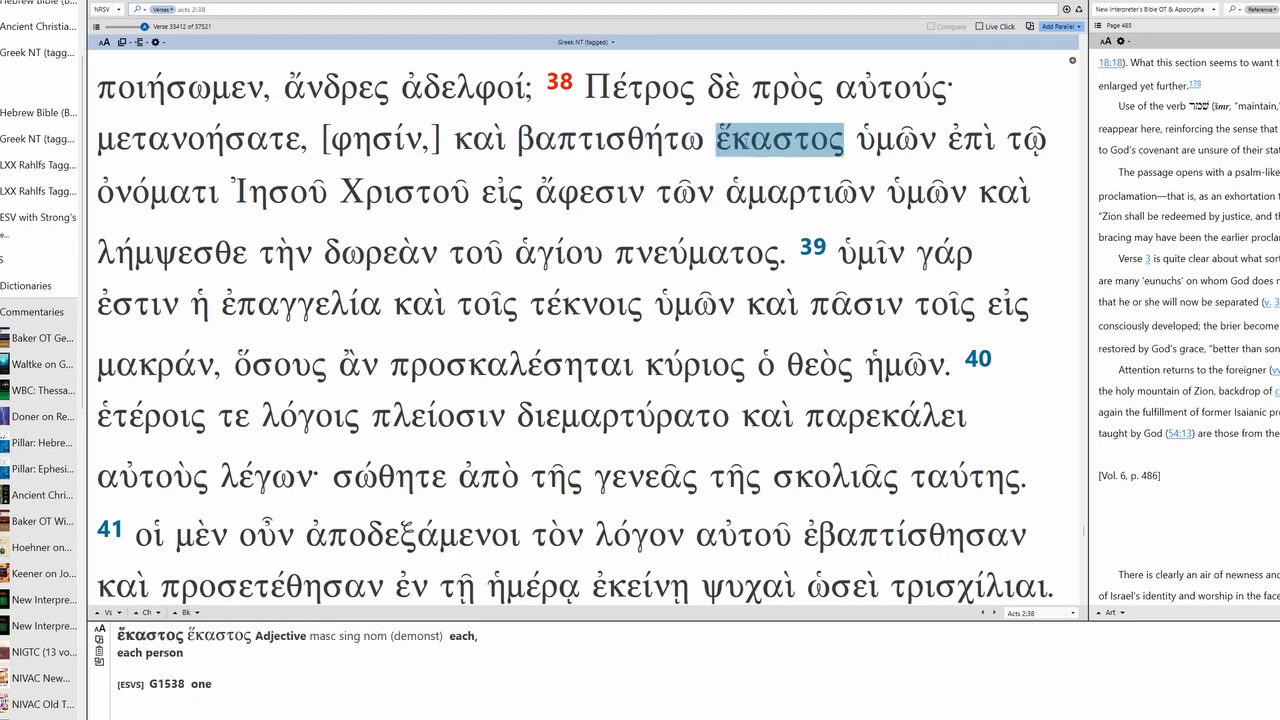
pyautogui.click(608, 138)
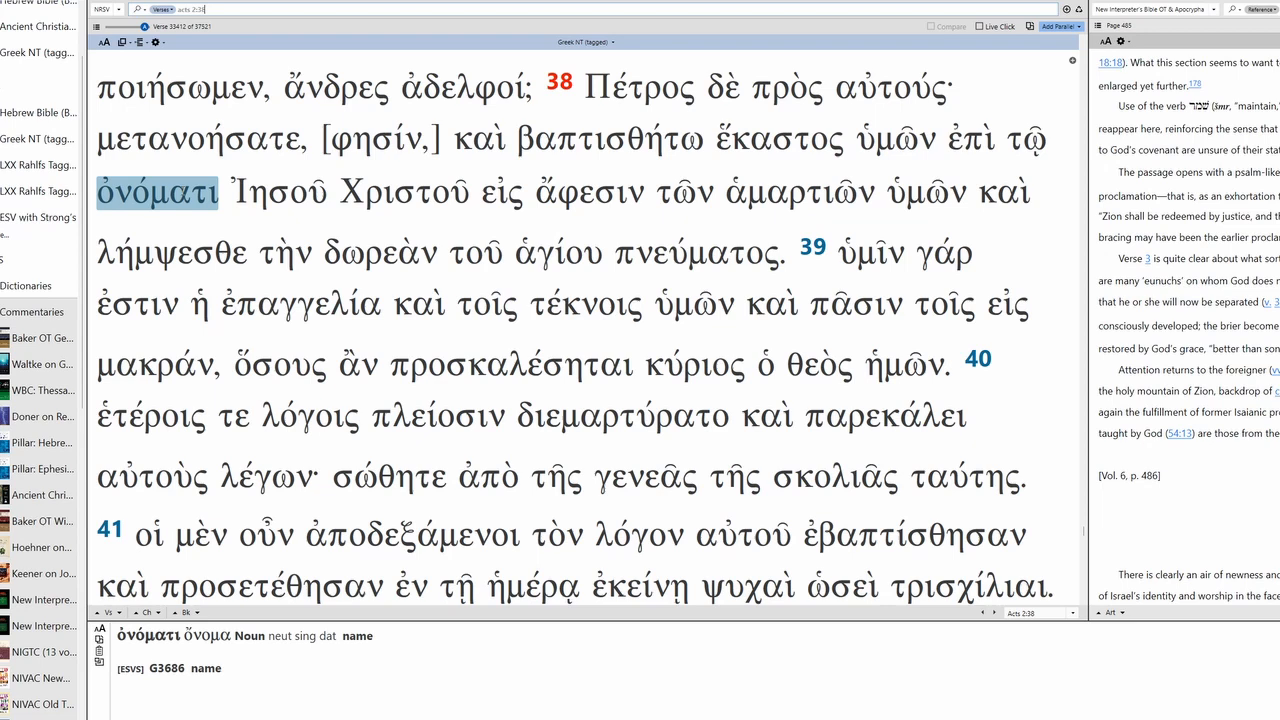
pyautogui.click(402, 192)
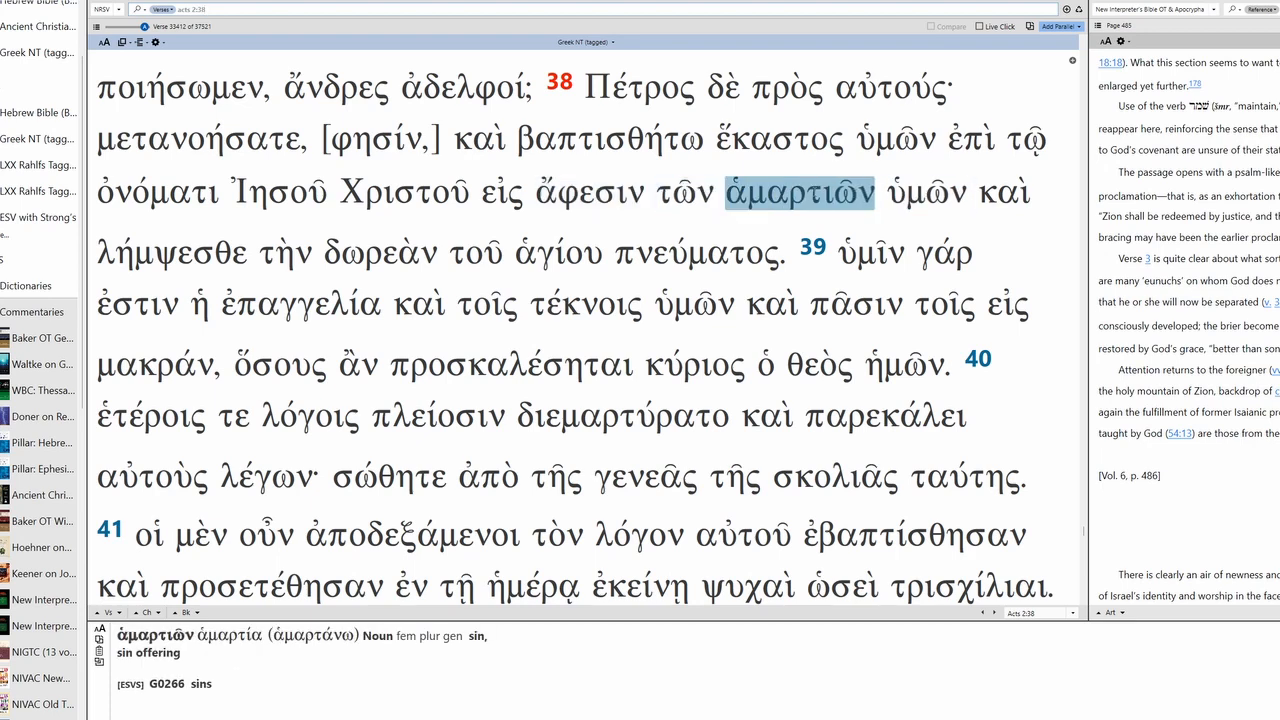
pyautogui.click(170, 252)
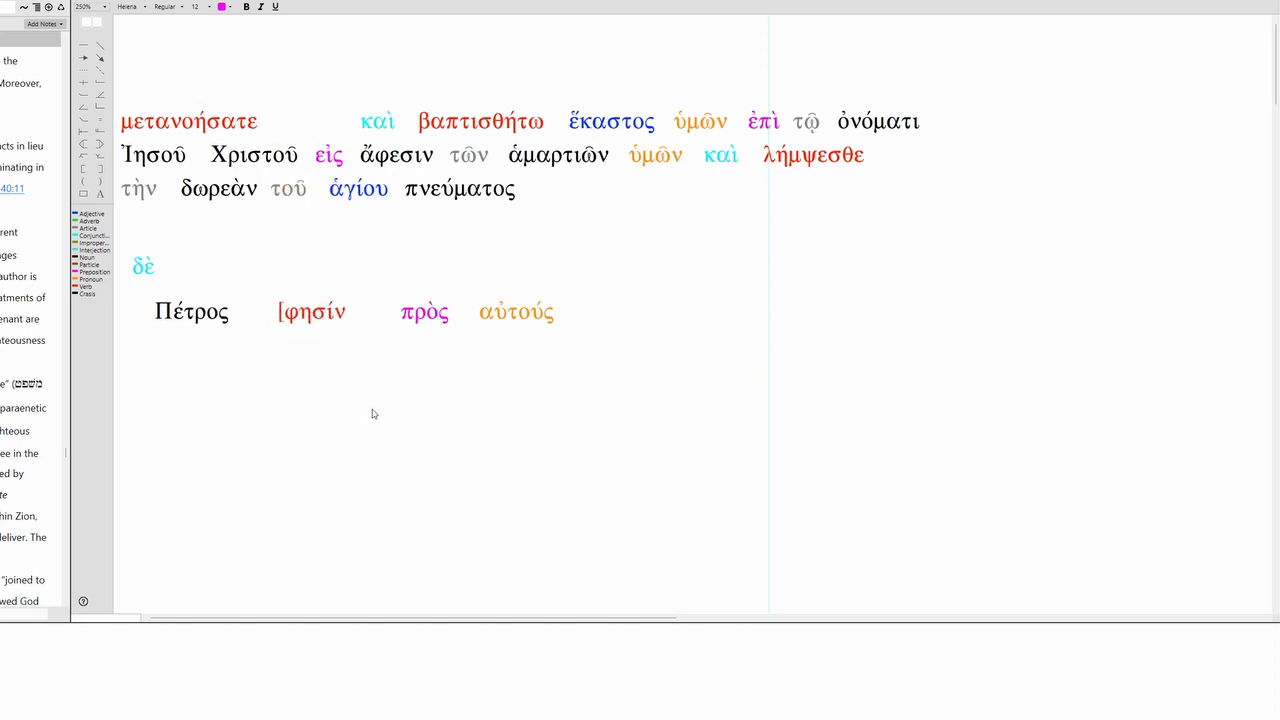
pyautogui.moveTo(388, 380)
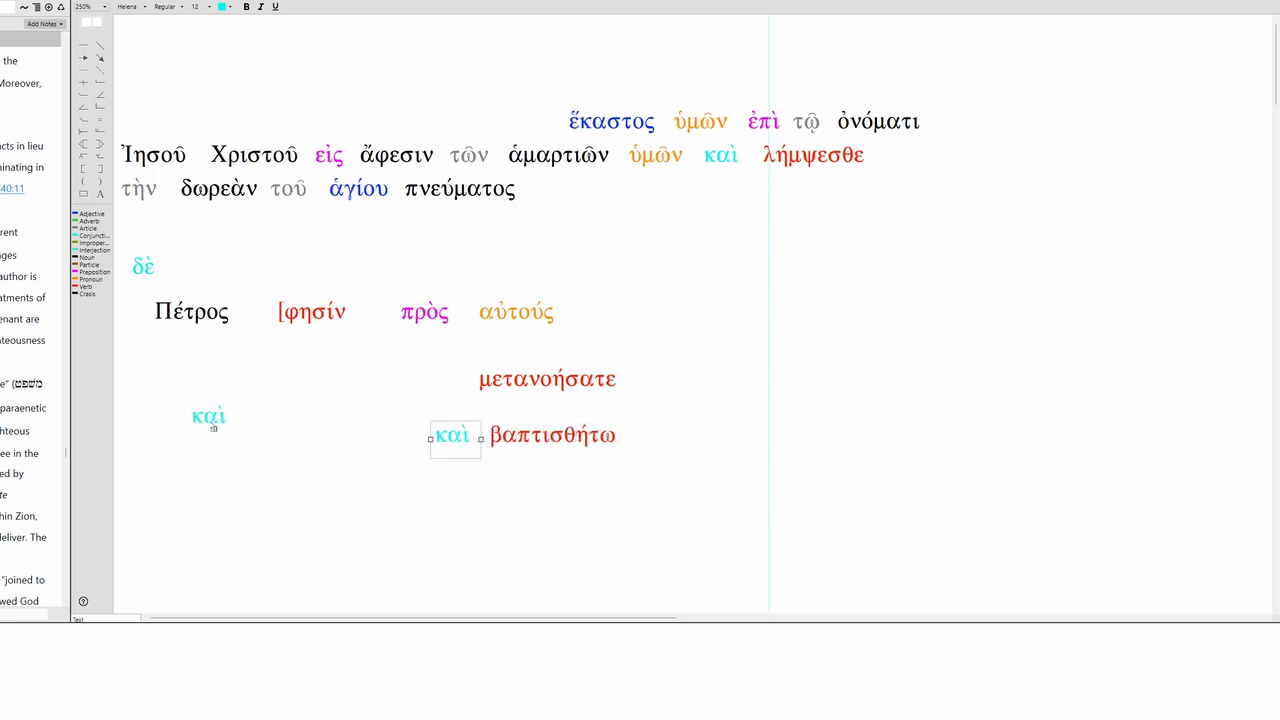
# Move ἕκαστος ὑμῶν onto the lower line before βαπτισθήτω and select καὶ for repositioning
pyautogui.moveTo(452, 436); pyautogui.dragTo(164, 428)
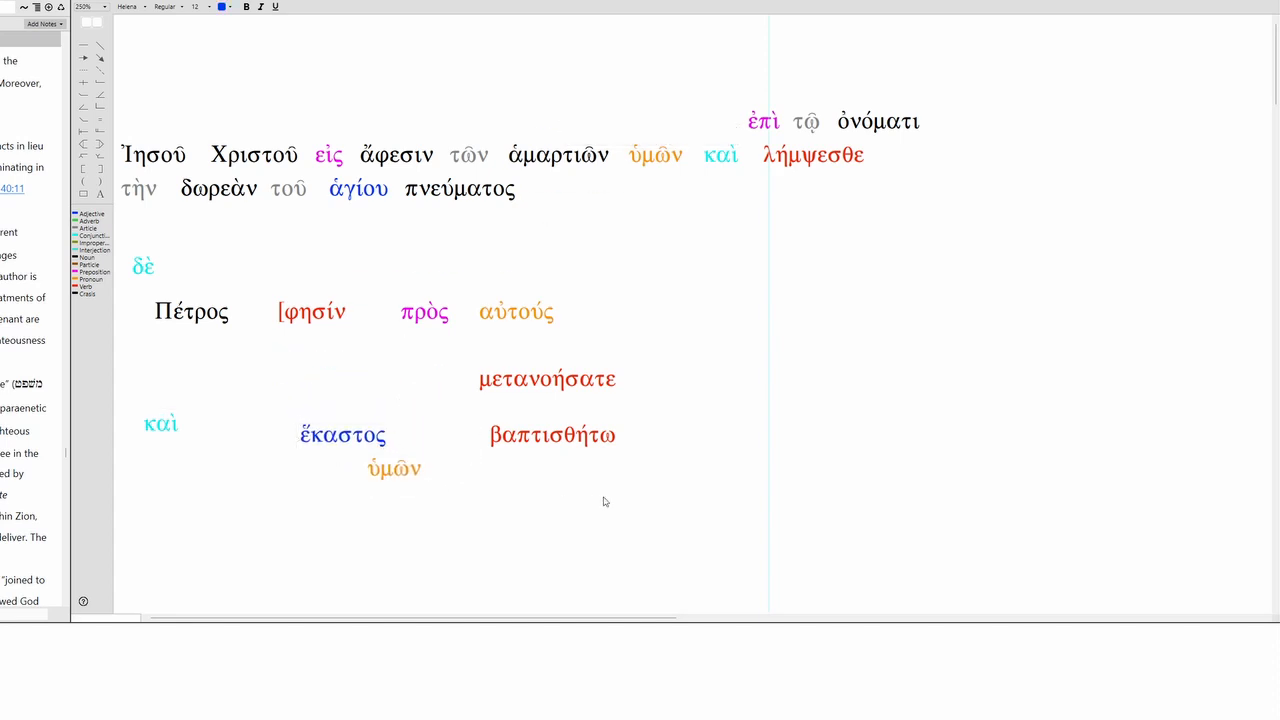
pyautogui.moveTo(438, 356)
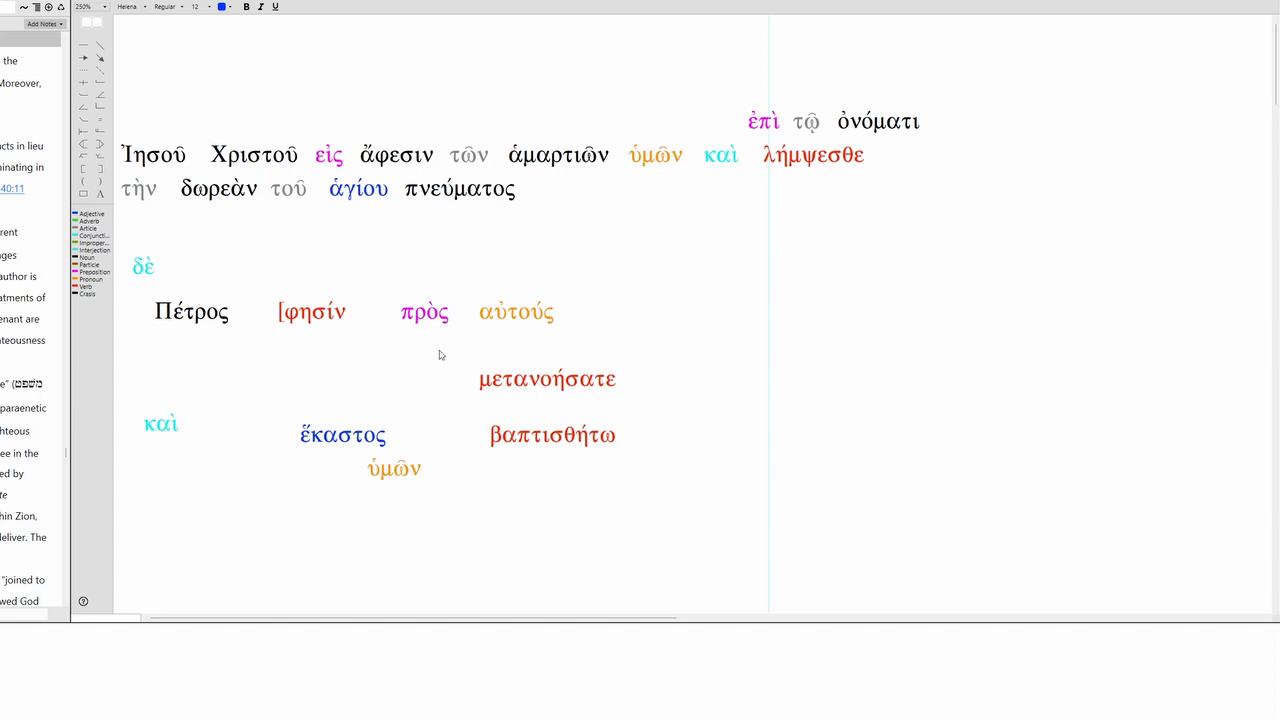
pyautogui.moveTo(606, 398)
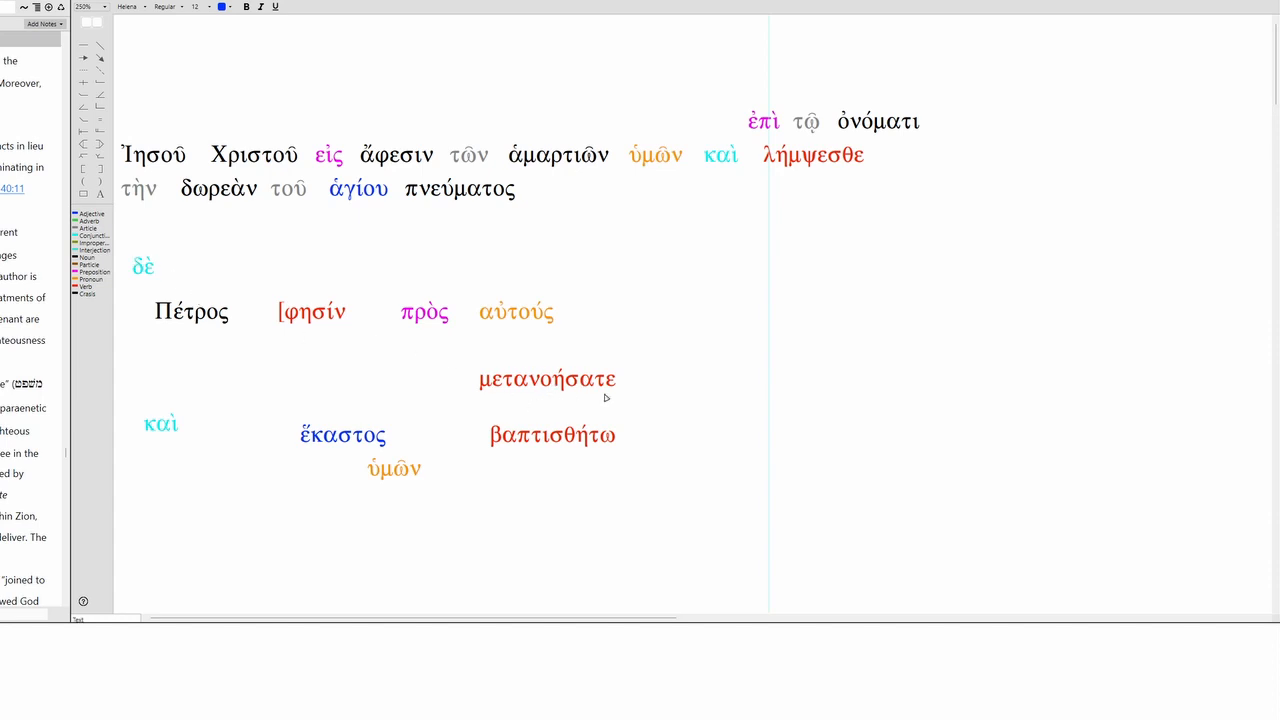
pyautogui.moveTo(500, 450)
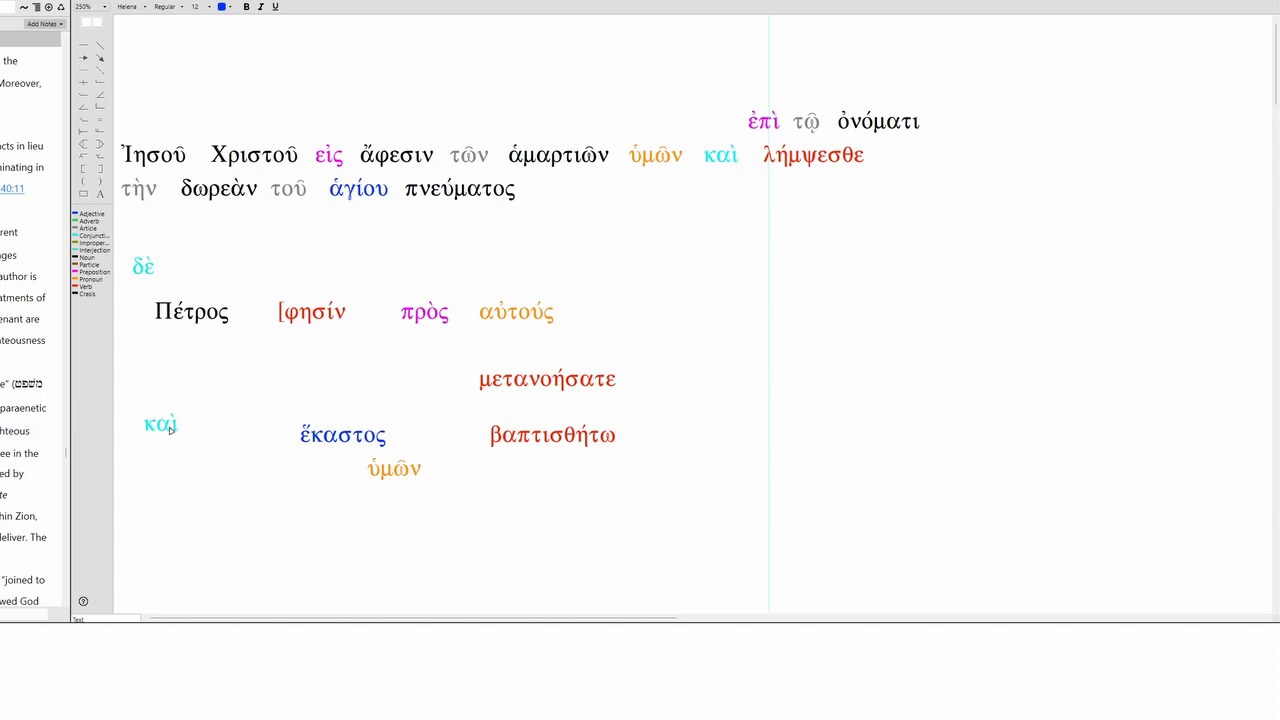
pyautogui.click(160, 424)
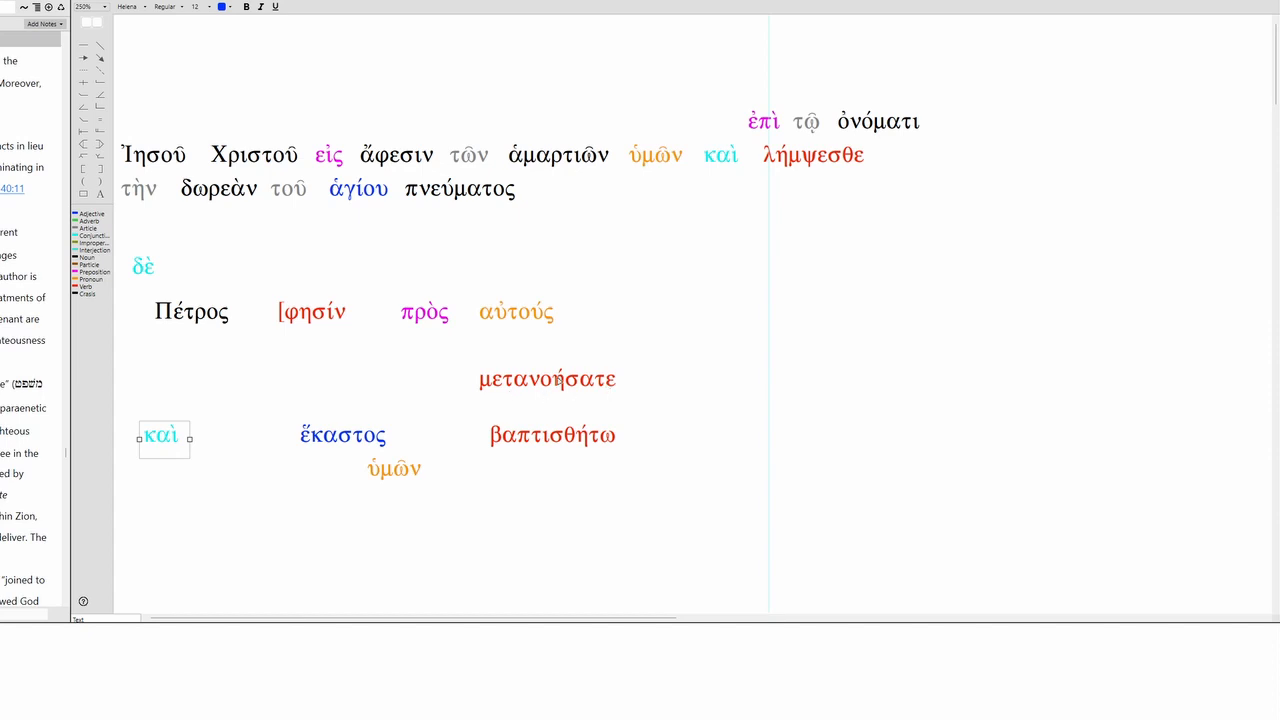
pyautogui.moveTo(310, 388)
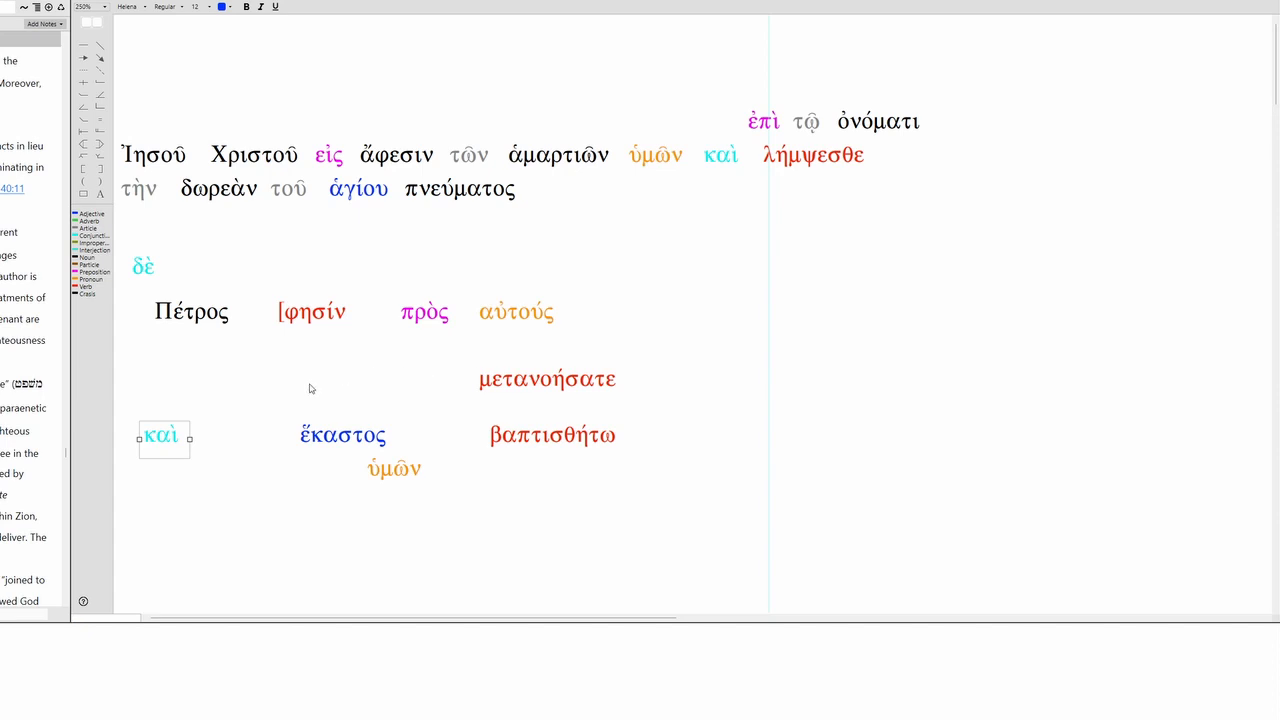
pyautogui.moveTo(552, 448)
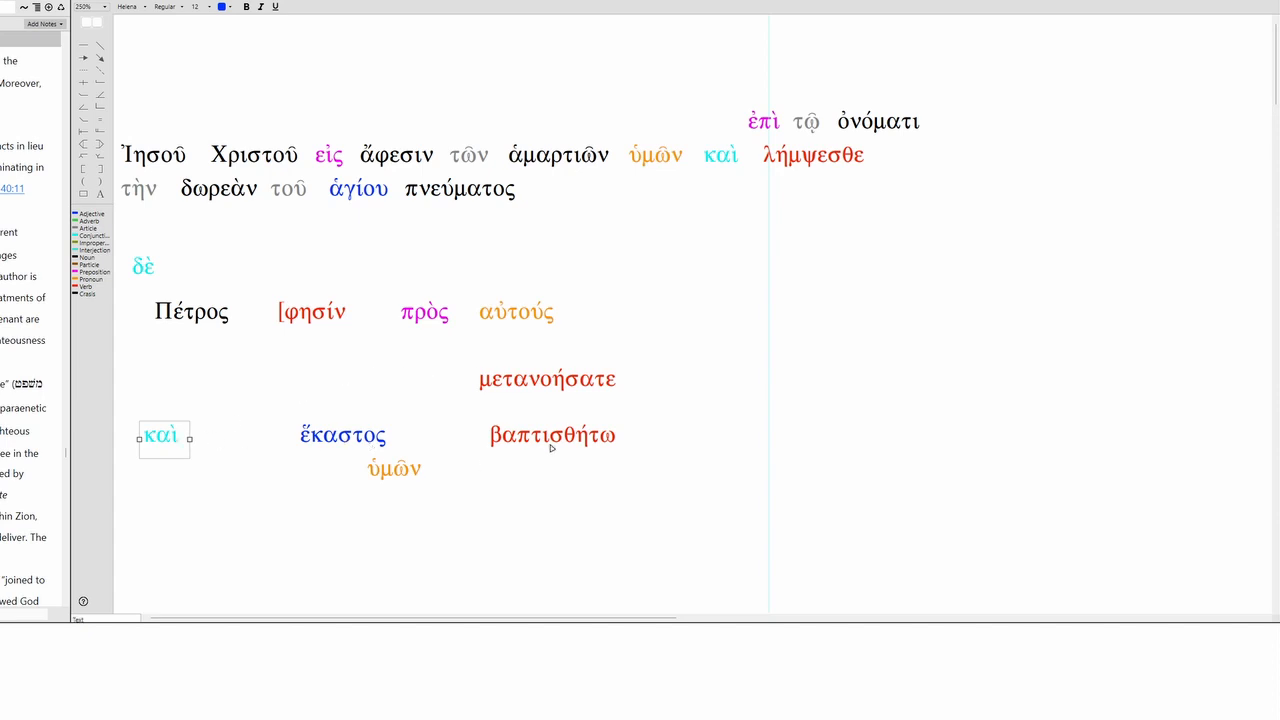
pyautogui.moveTo(376, 444)
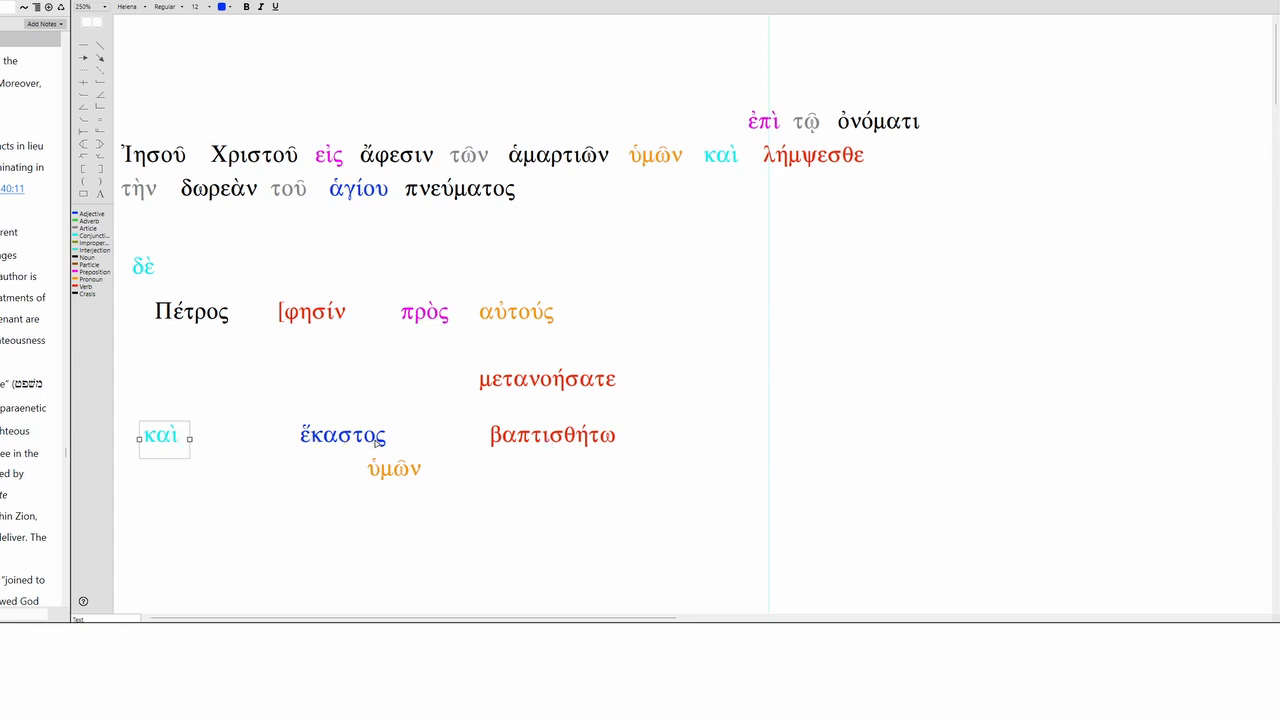
pyautogui.moveTo(590, 448)
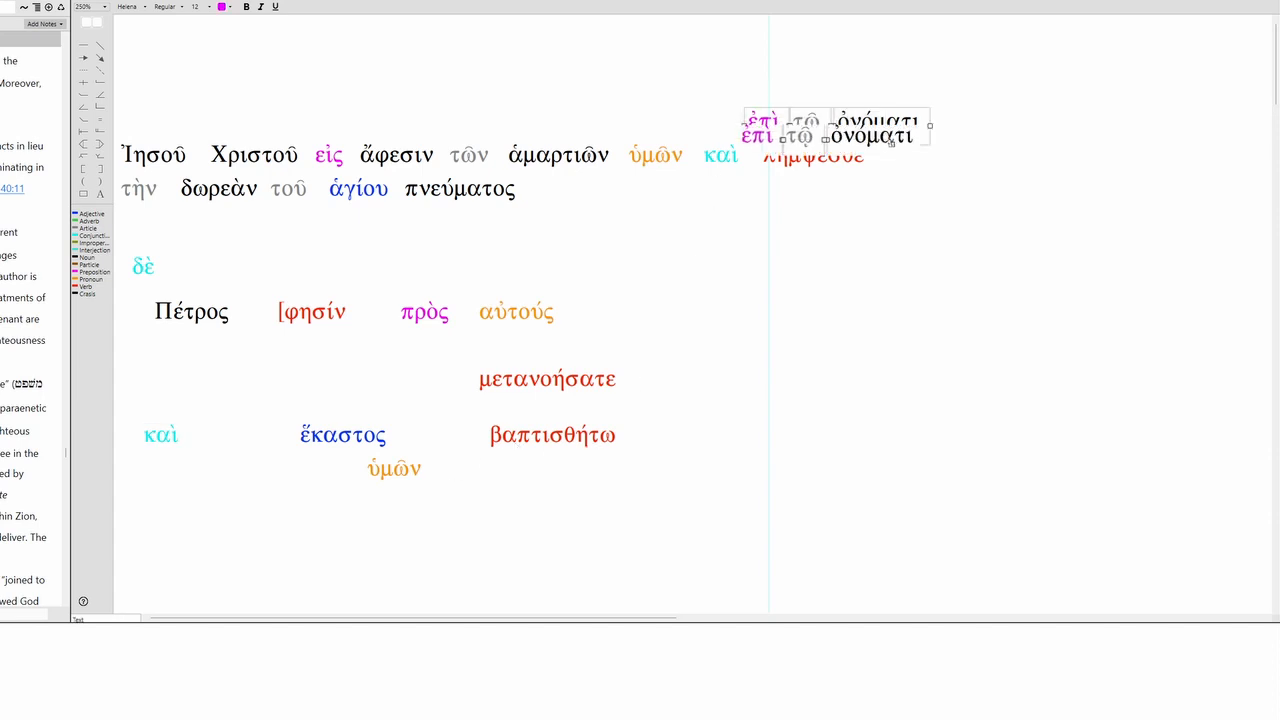
# Place ἐπὶ τῷ ὀνόματι beneath βαπτισθήτω and pull καὶ λήμψεσθε down to a new line
pyautogui.moveTo(836, 128); pyautogui.dragTo(656, 470)
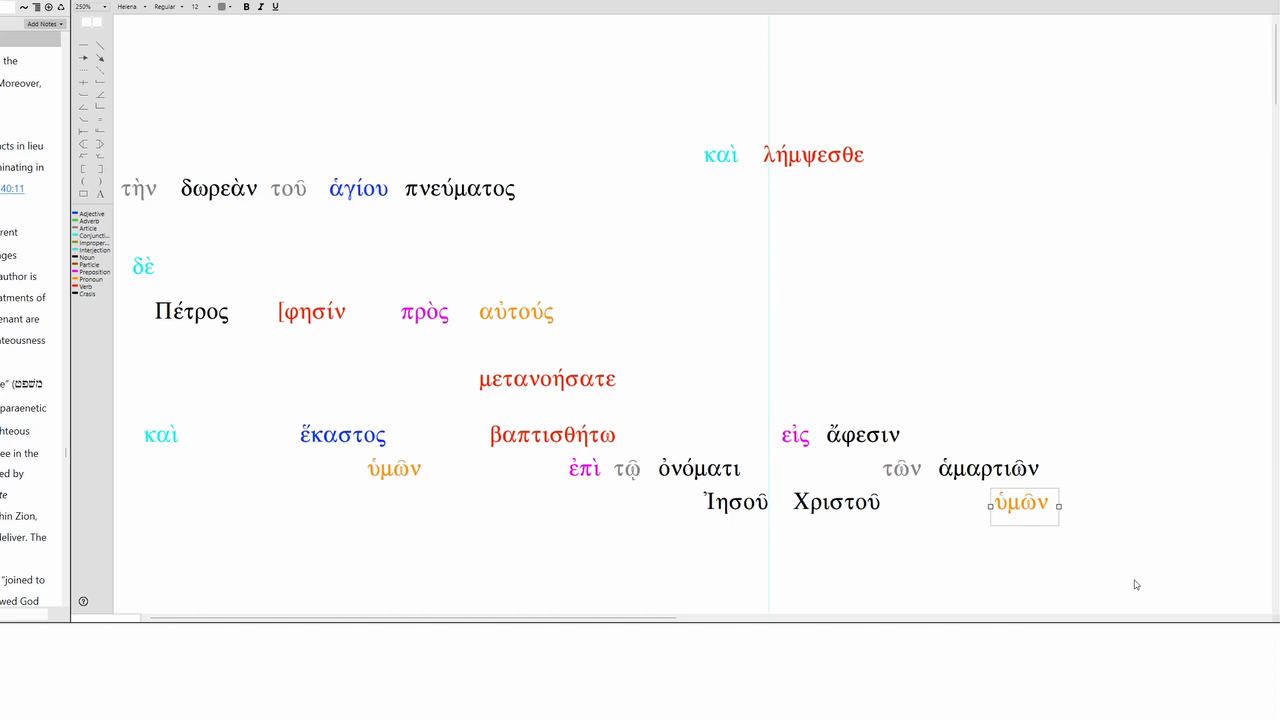
pyautogui.click(760, 156)
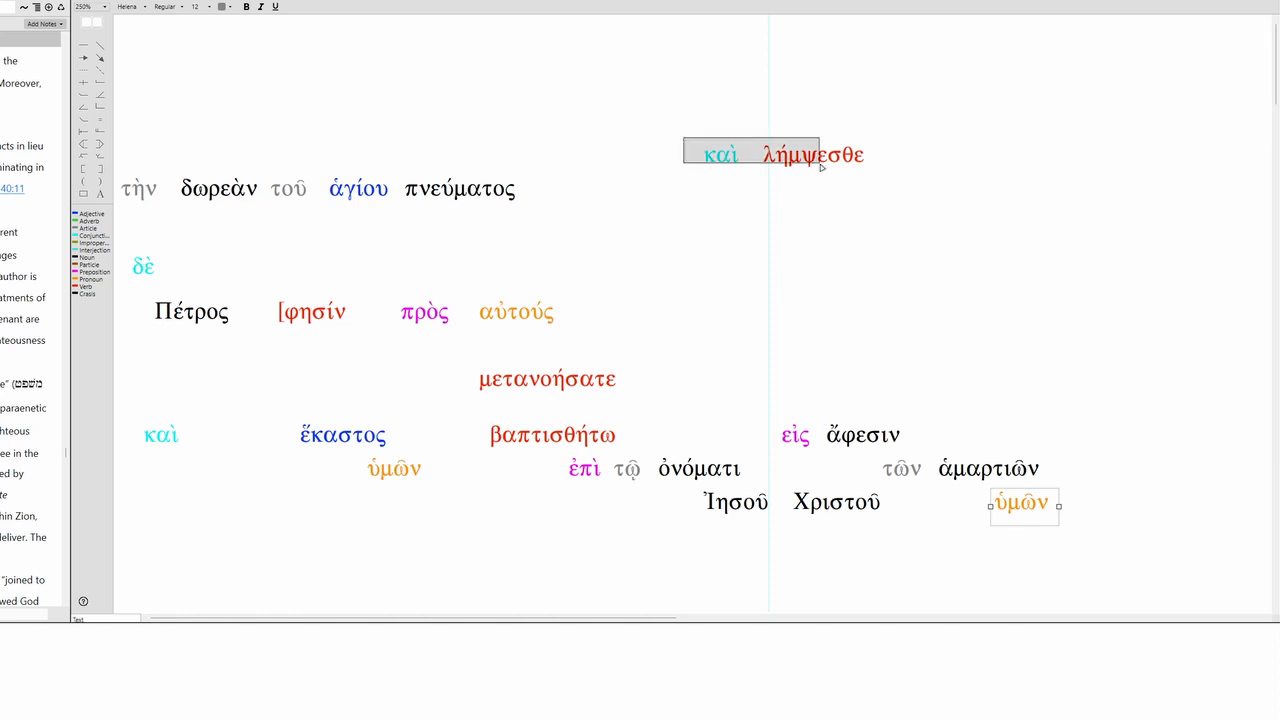
pyautogui.moveTo(770, 154); pyautogui.dragTo(560, 560)
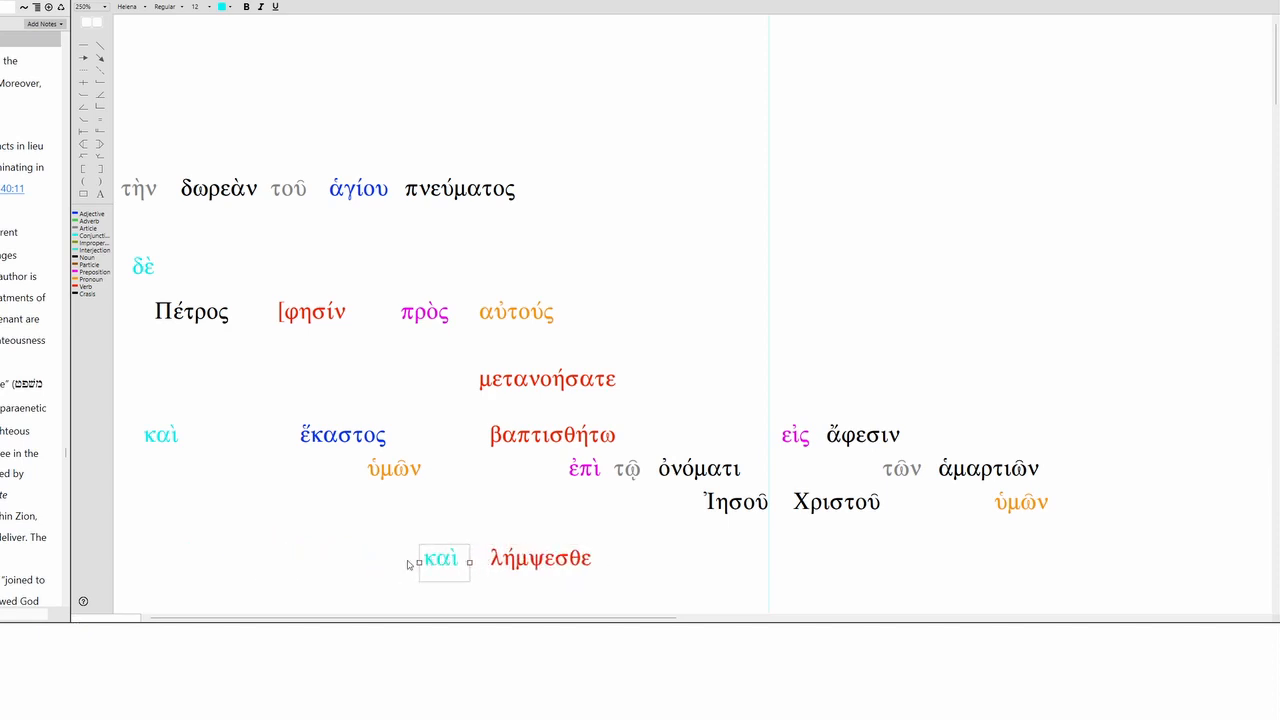
# Align the second καί under the first and indent τοῦ ἁγίου πνεύματος beneath δωρεὰν
pyautogui.moveTo(442, 558); pyautogui.dragTo(162, 558)
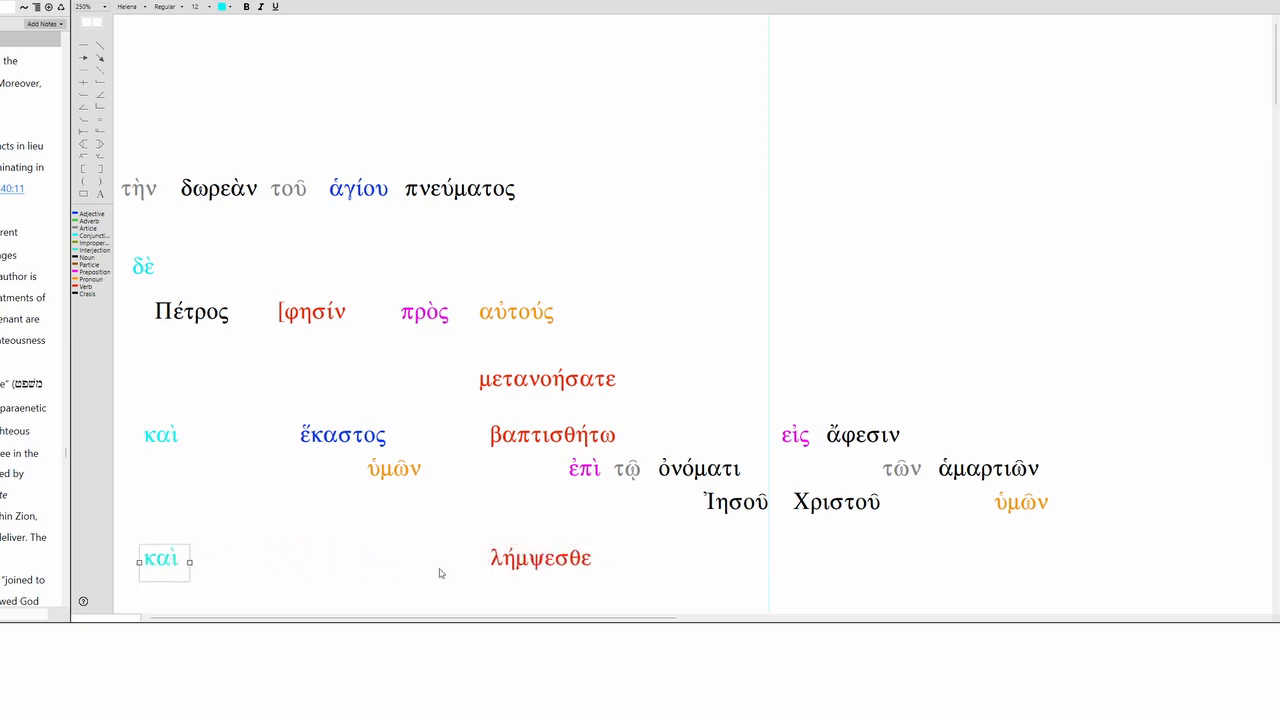
pyautogui.moveTo(132, 164)
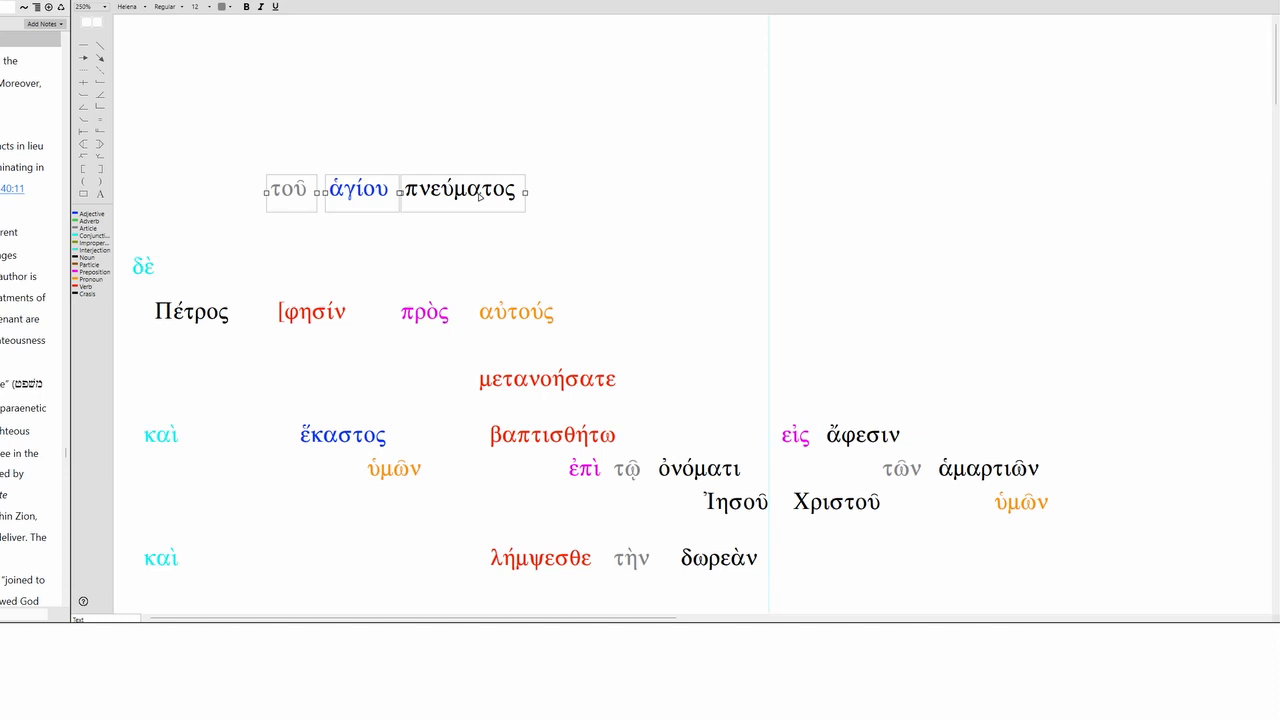
pyautogui.moveTo(396, 190); pyautogui.dragTo(860, 592)
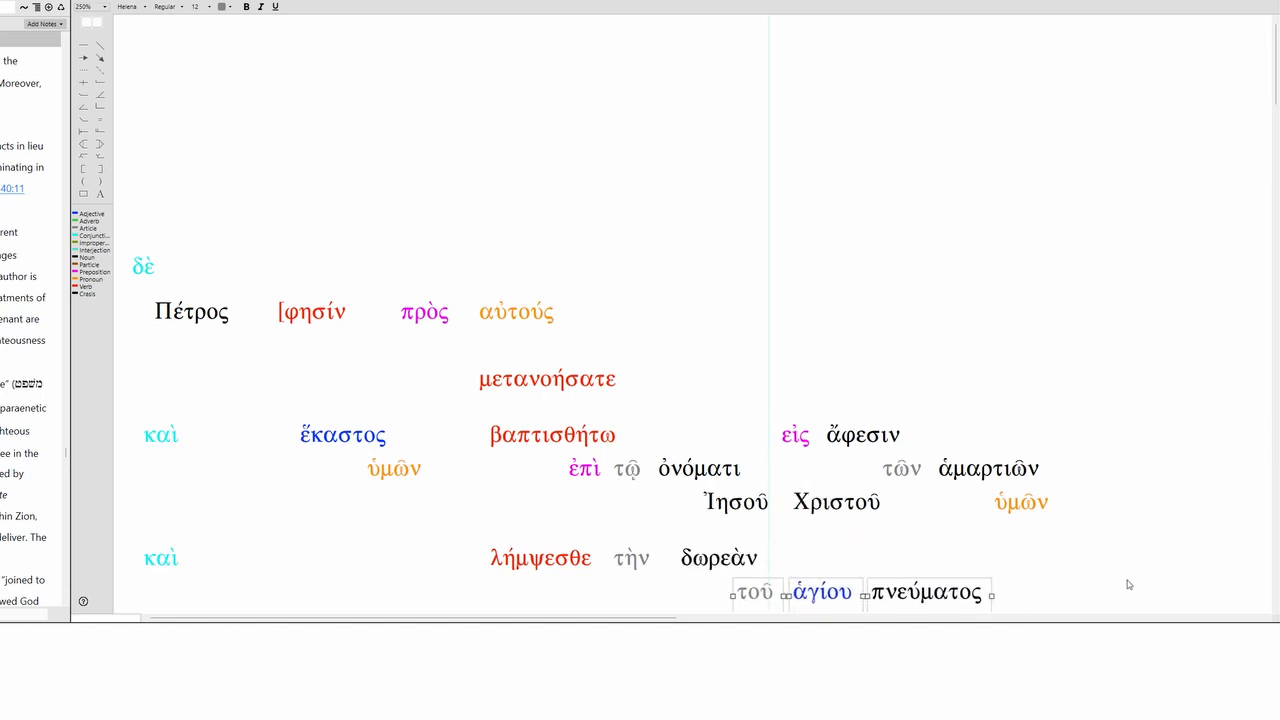
pyautogui.scroll(3)
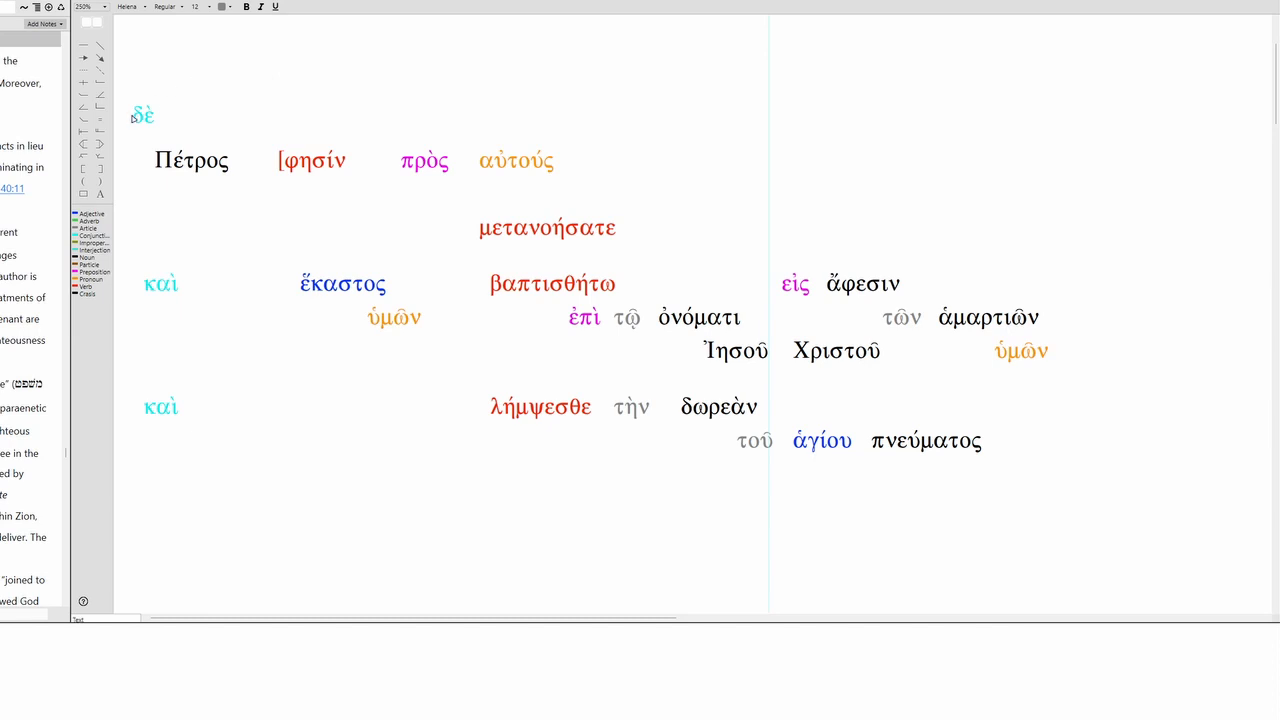
pyautogui.moveTo(188, 172)
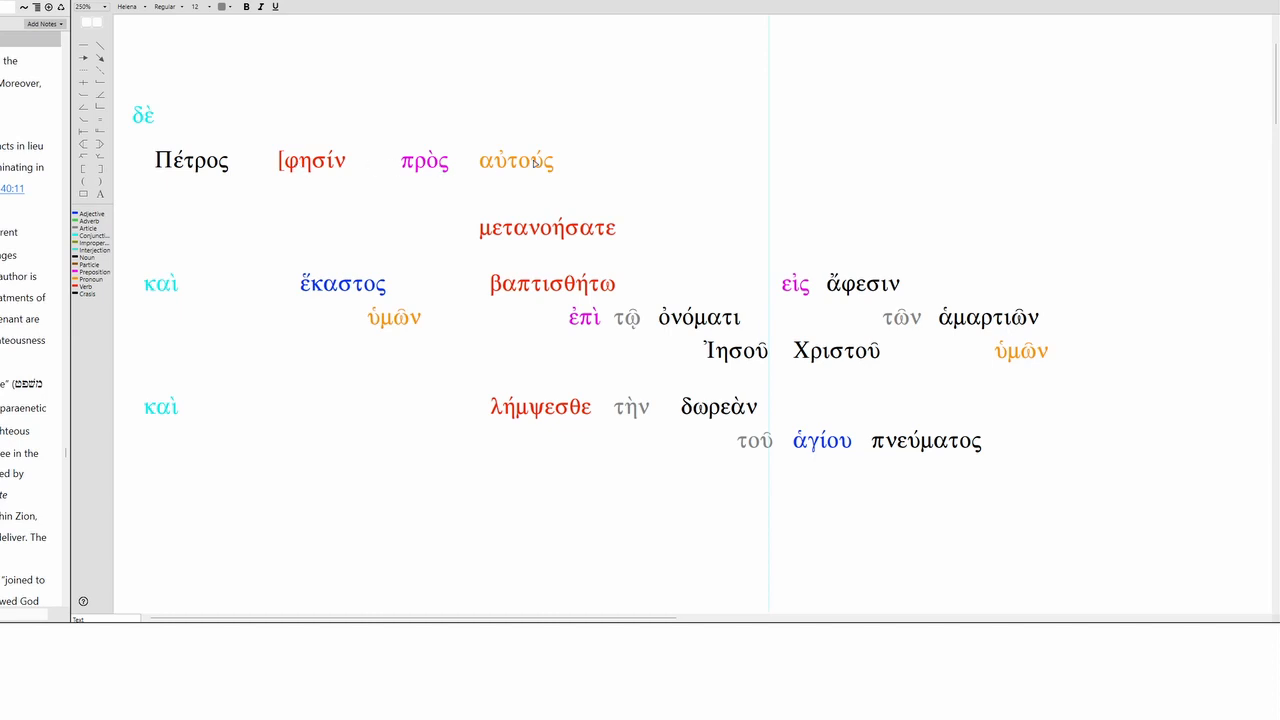
pyautogui.moveTo(524, 172)
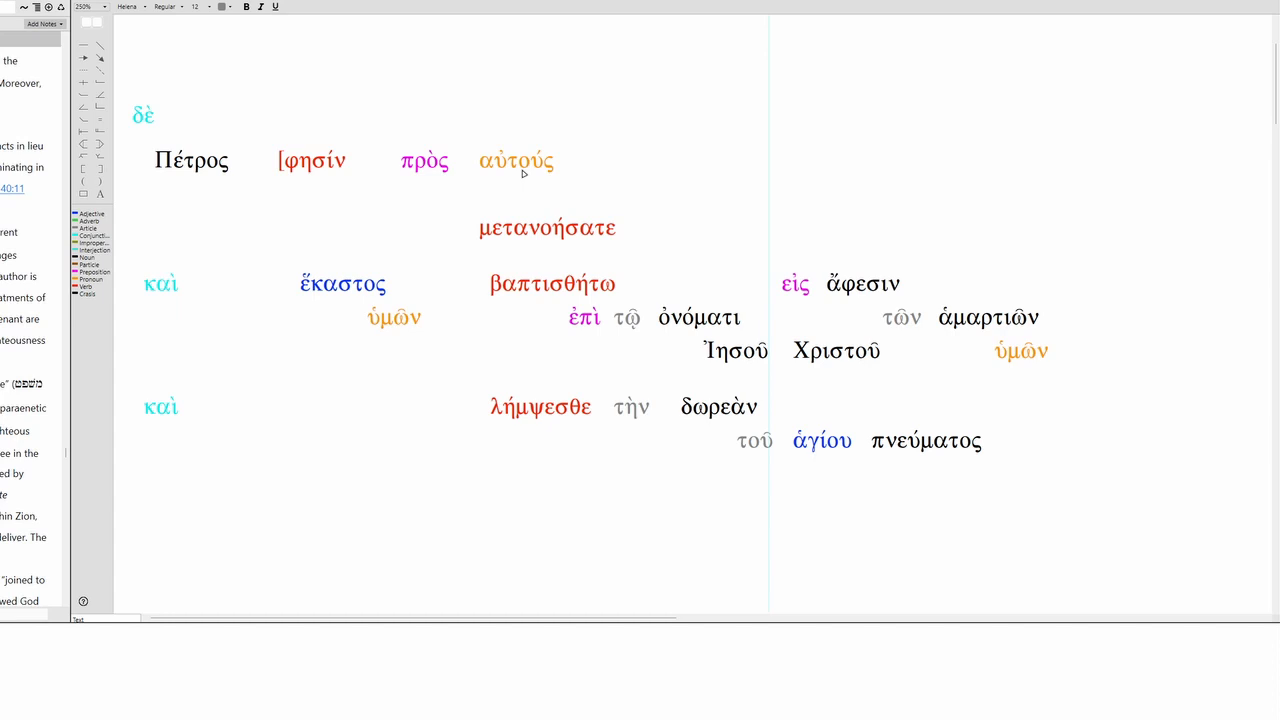
pyautogui.moveTo(540, 224)
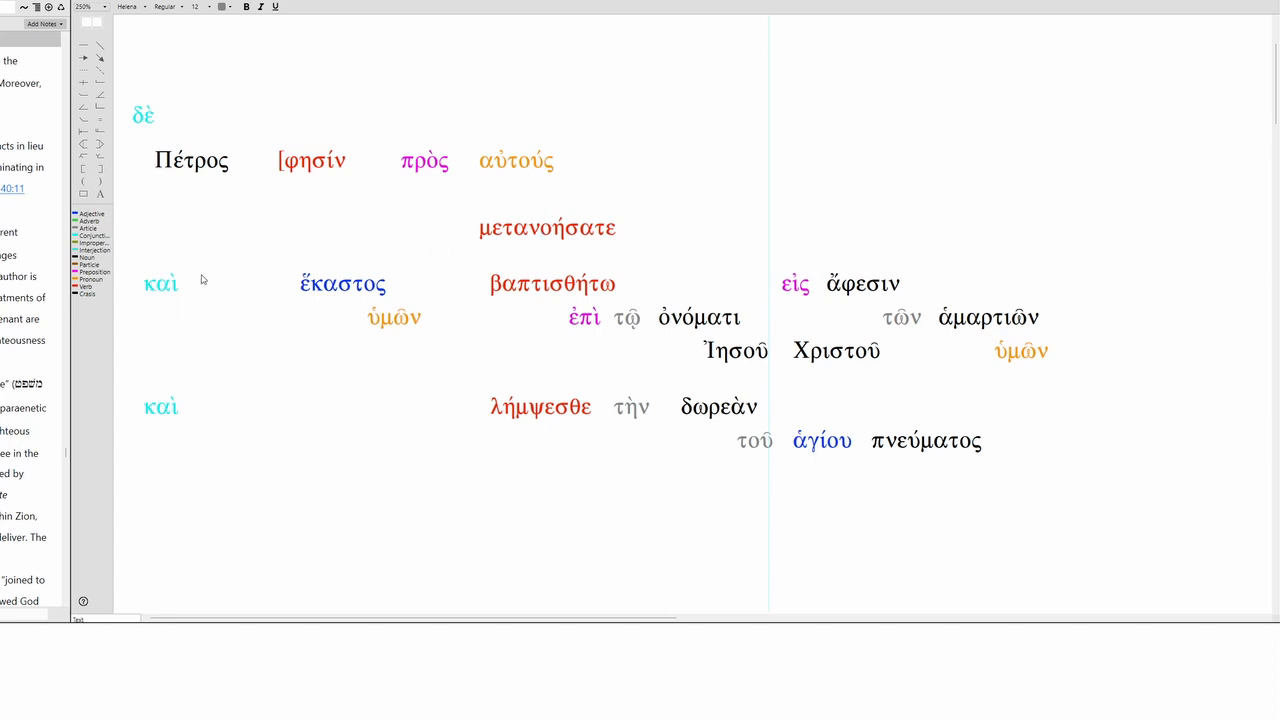
pyautogui.moveTo(390, 332)
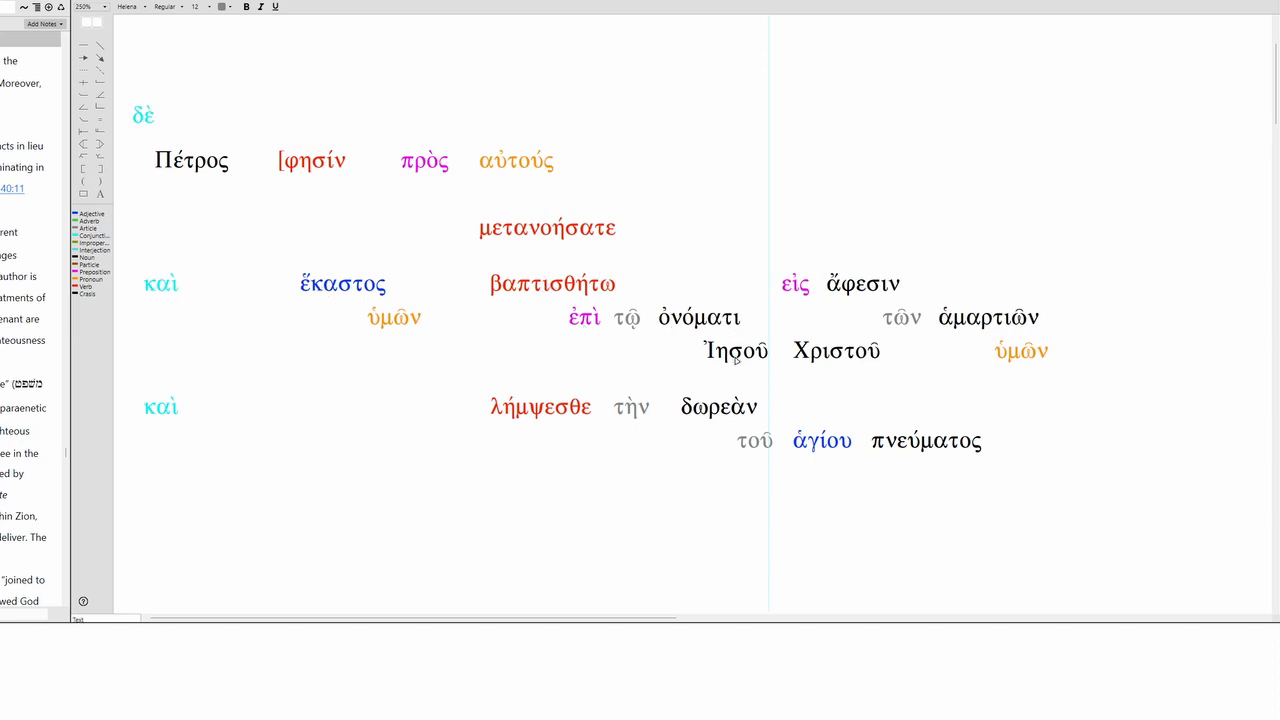
pyautogui.moveTo(946, 324)
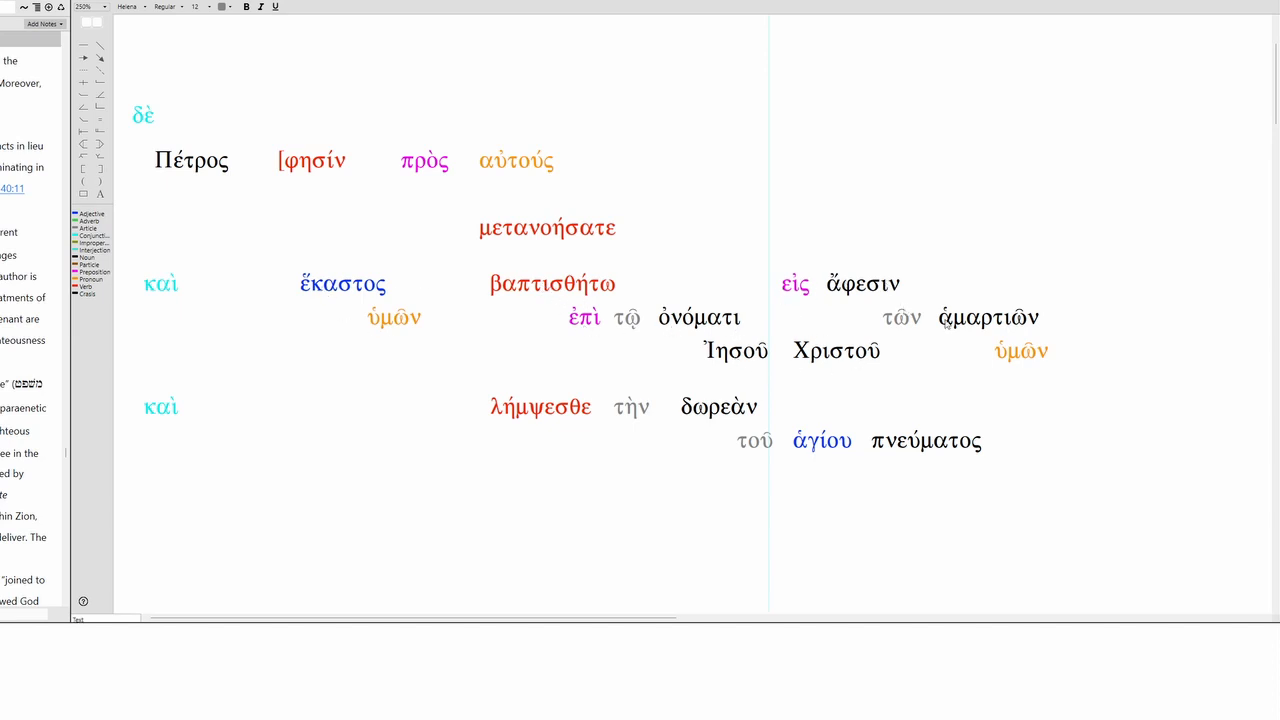
pyautogui.moveTo(558, 420)
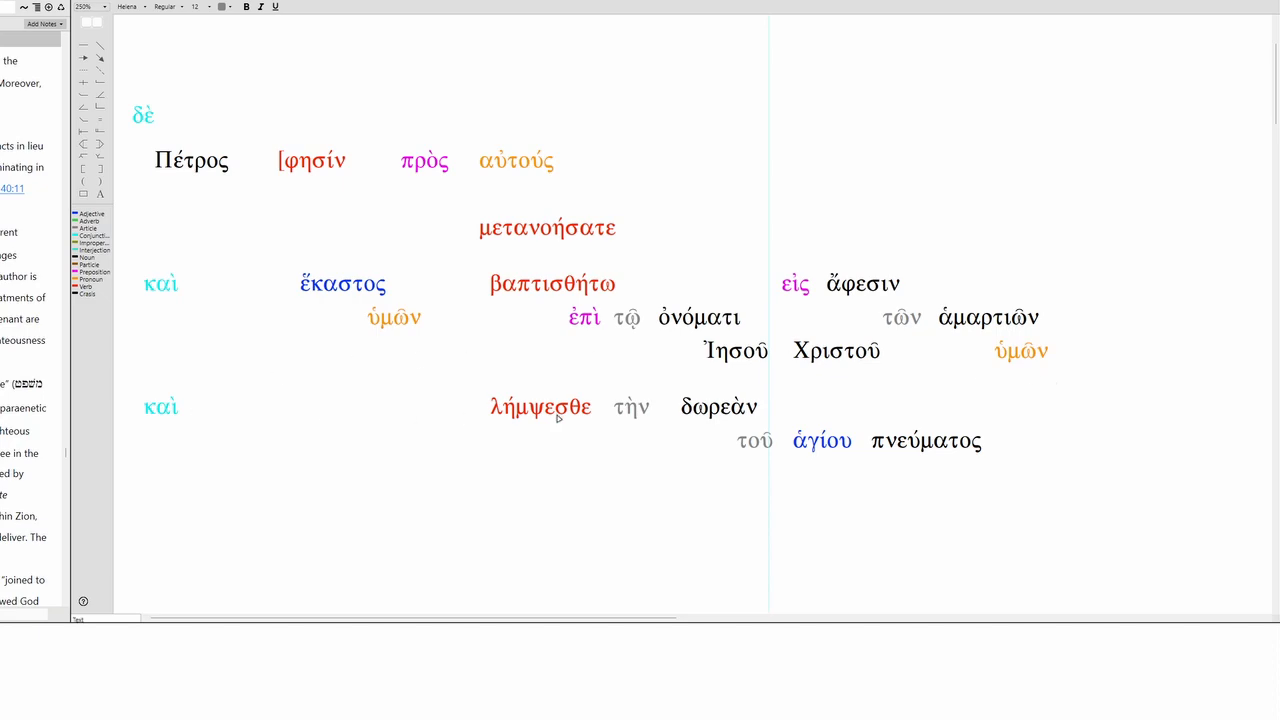
pyautogui.moveTo(950, 456)
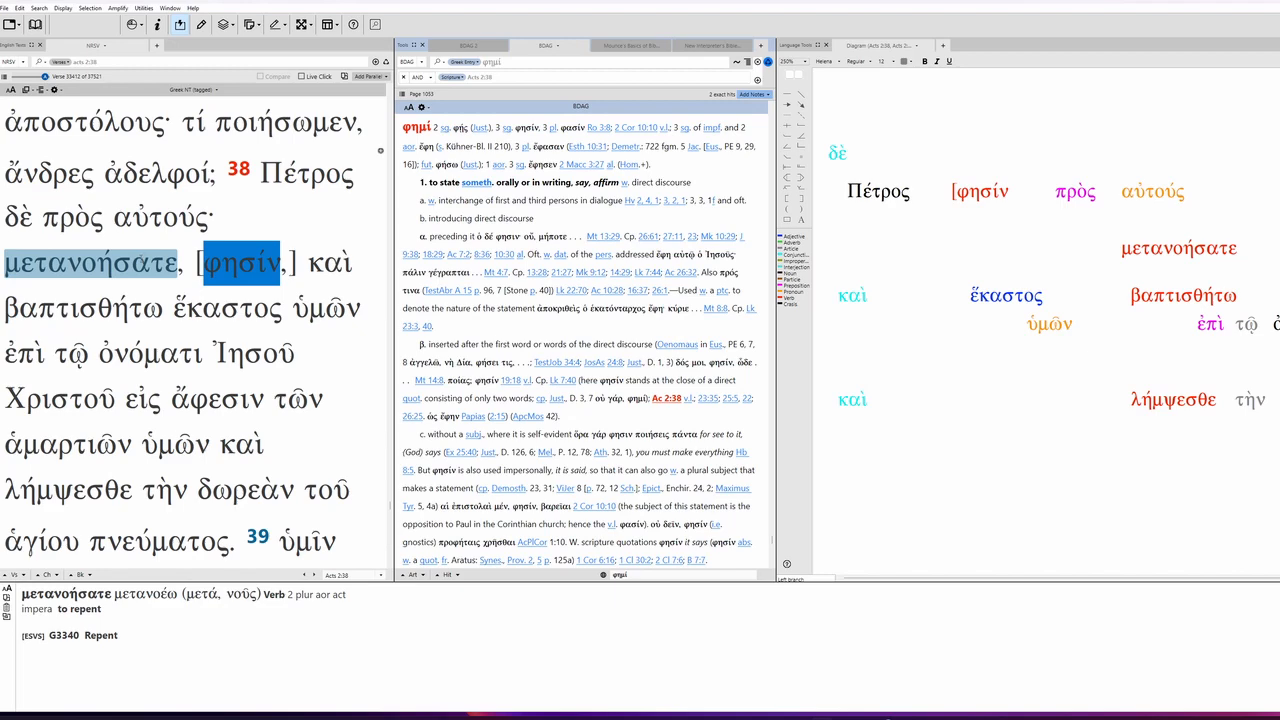
# Look up μετανοήσατε in BDAG and show the top of the μετανοέω entry
pyautogui.click(90, 262)
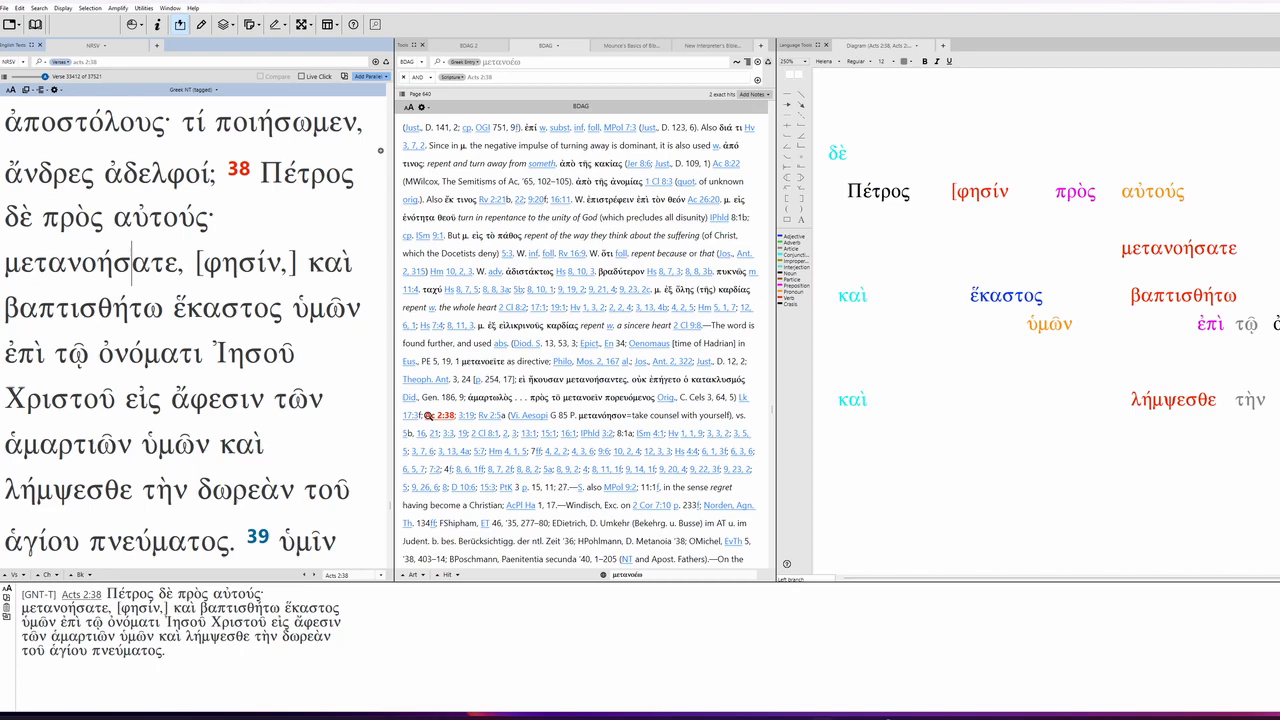
pyautogui.scroll(3)
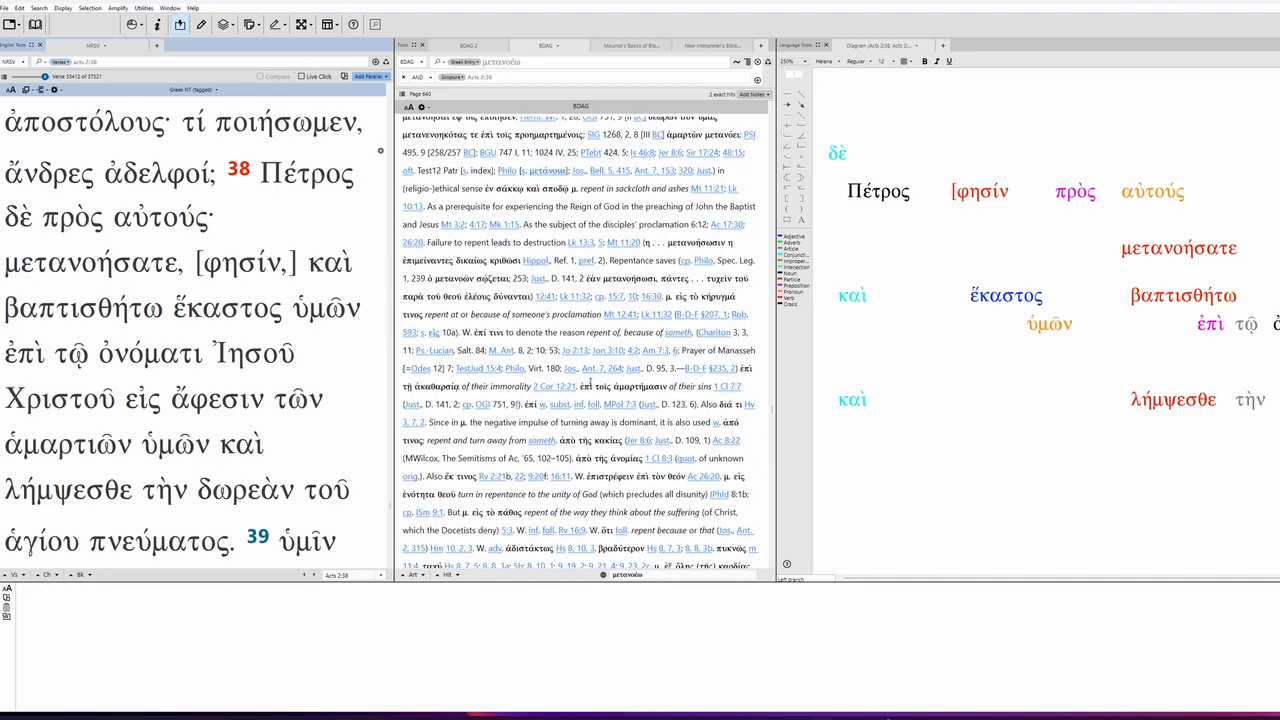
pyautogui.scroll(3)
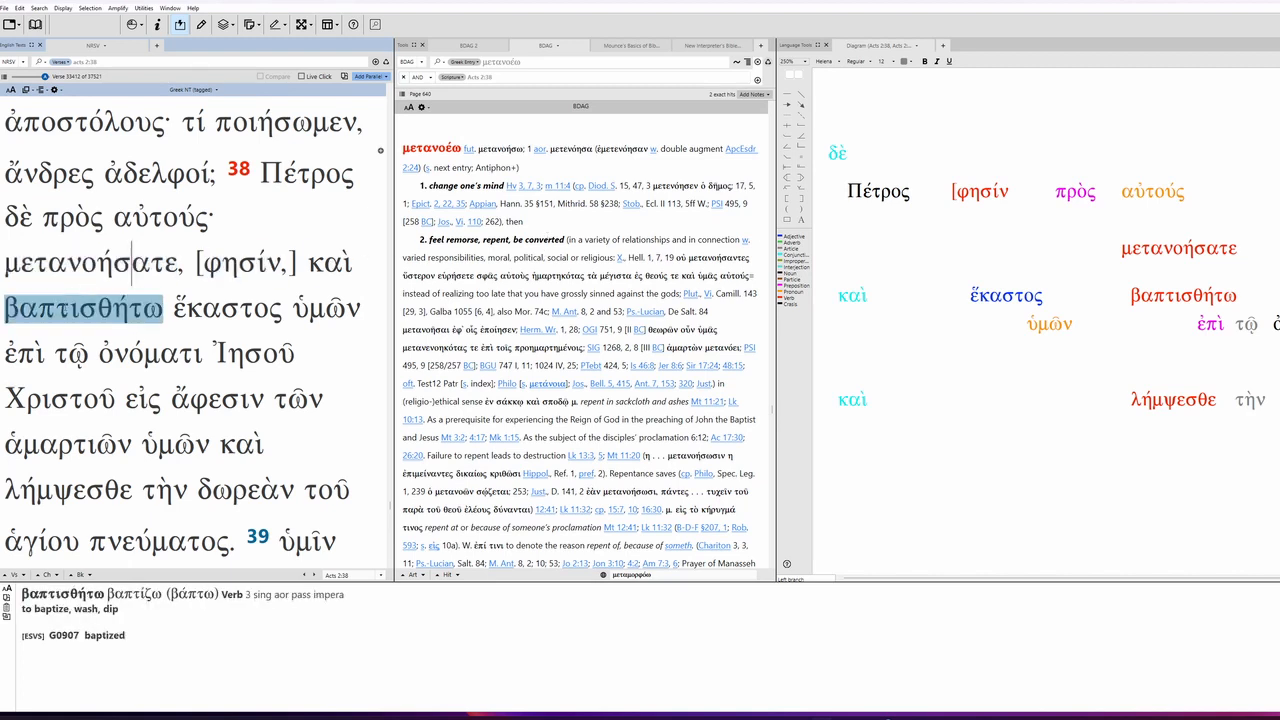
# Look up βαπτισθήτω in BDAG and move into the βαπτίζω baptism senses citing Acts 2:38
pyautogui.click(228, 308)
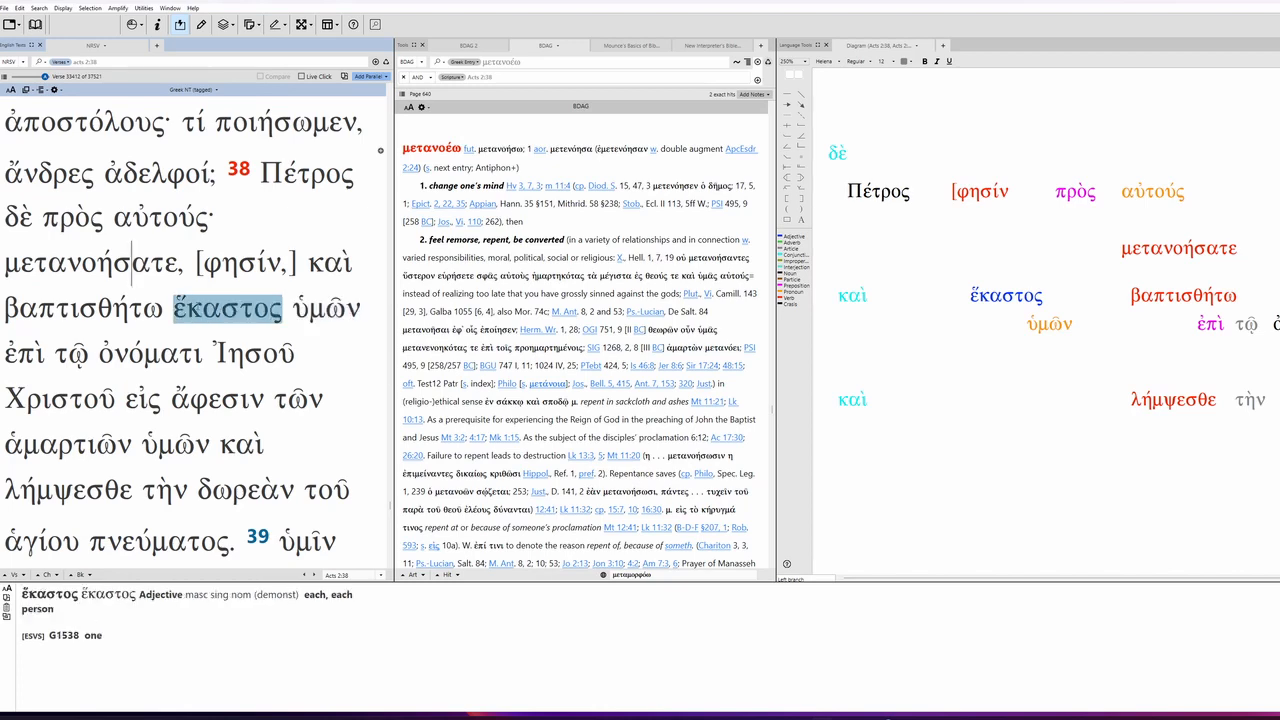
pyautogui.click(84, 308)
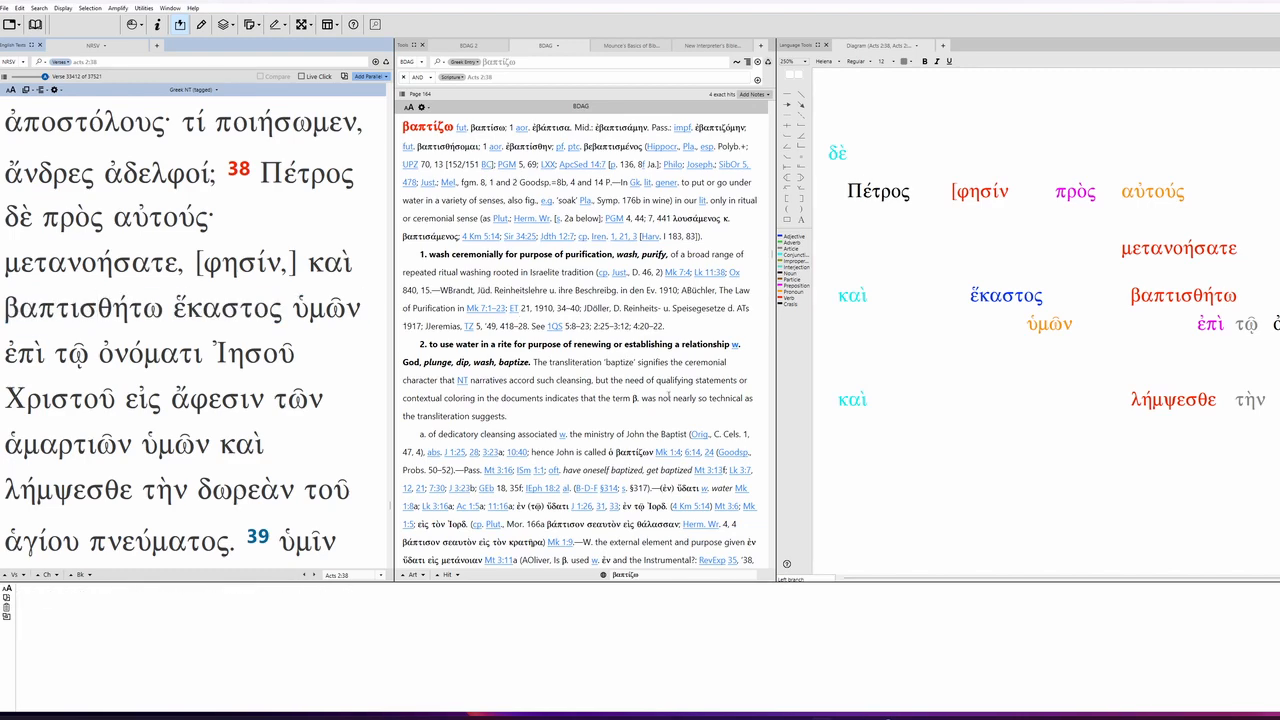
pyautogui.scroll(-3)
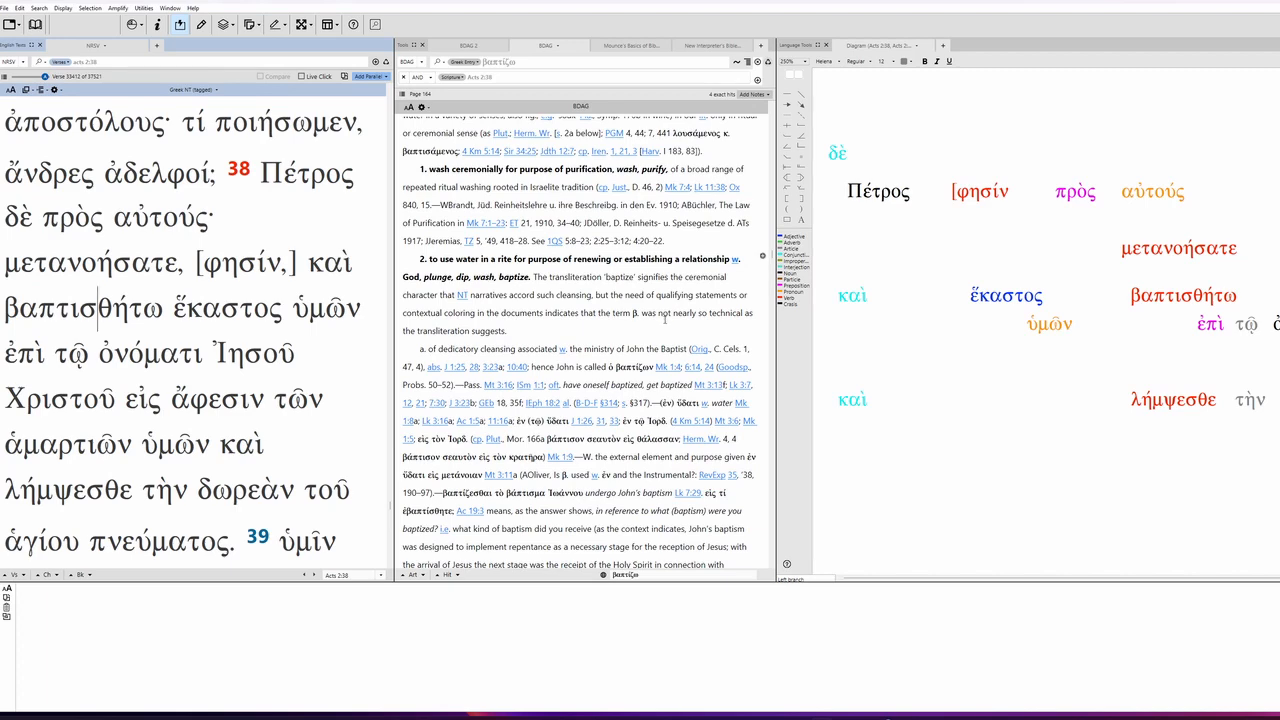
pyautogui.scroll(-3)
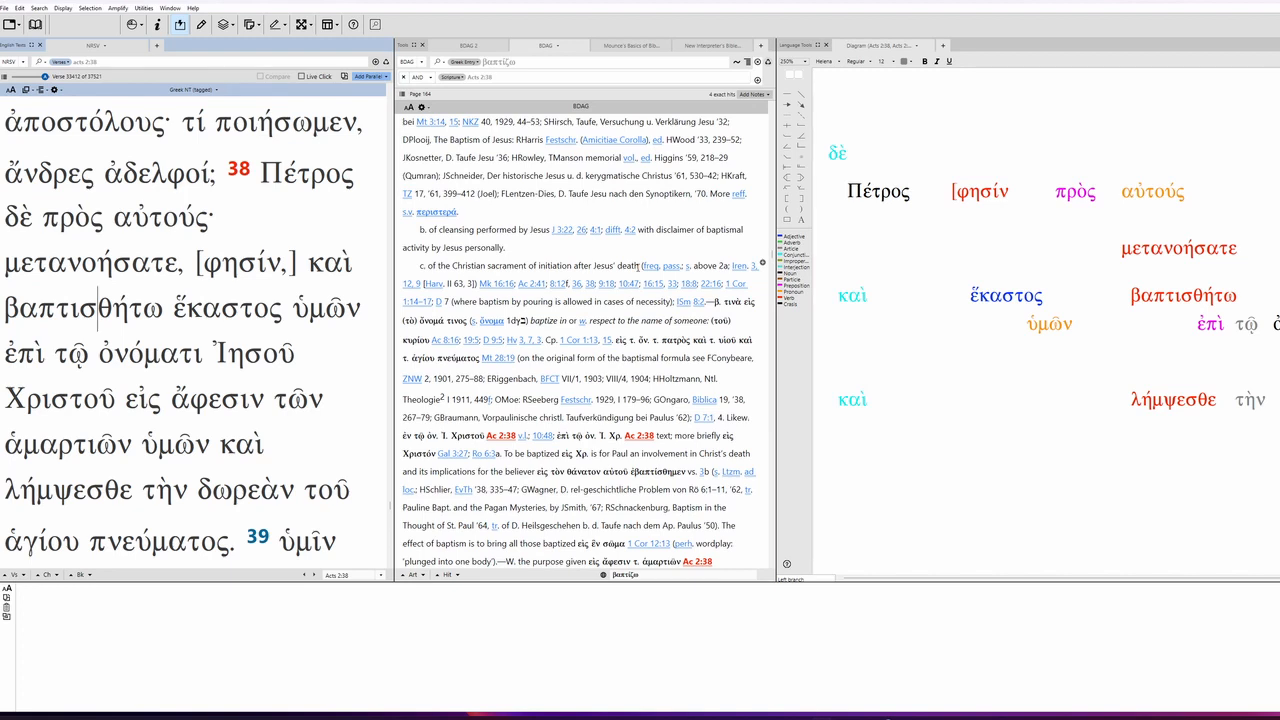
pyautogui.moveTo(648, 266)
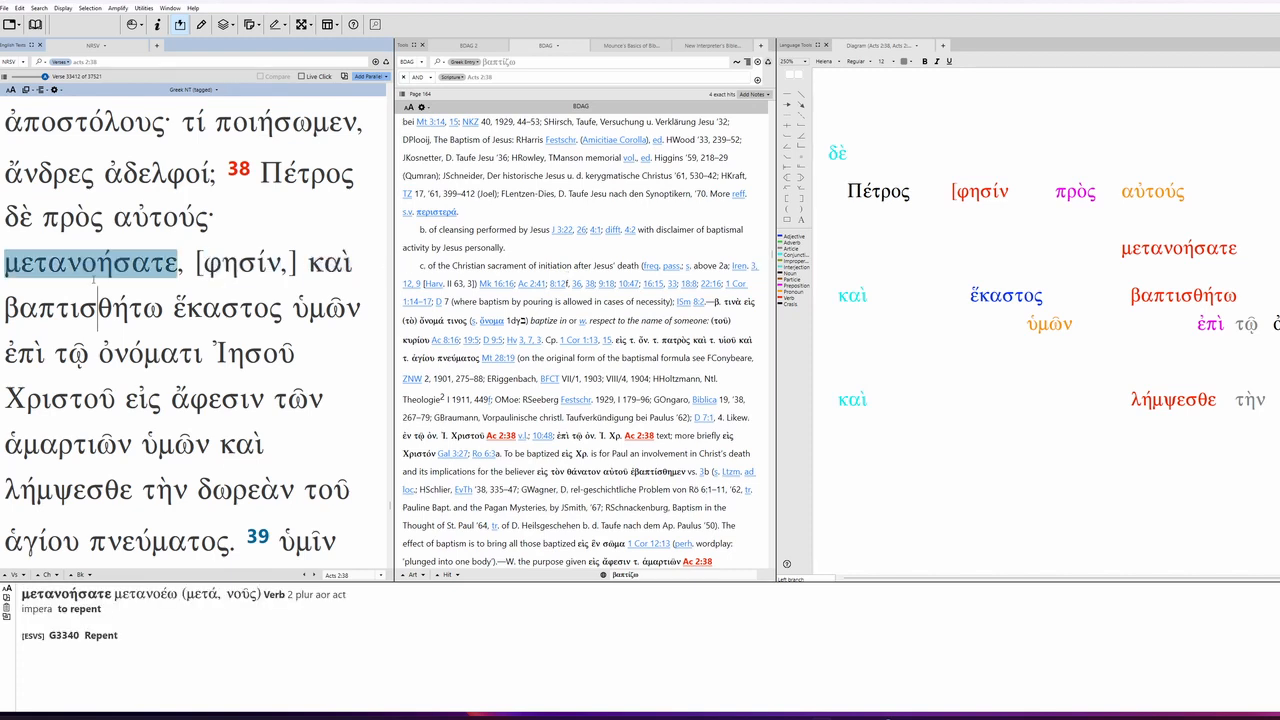
pyautogui.click(88, 308)
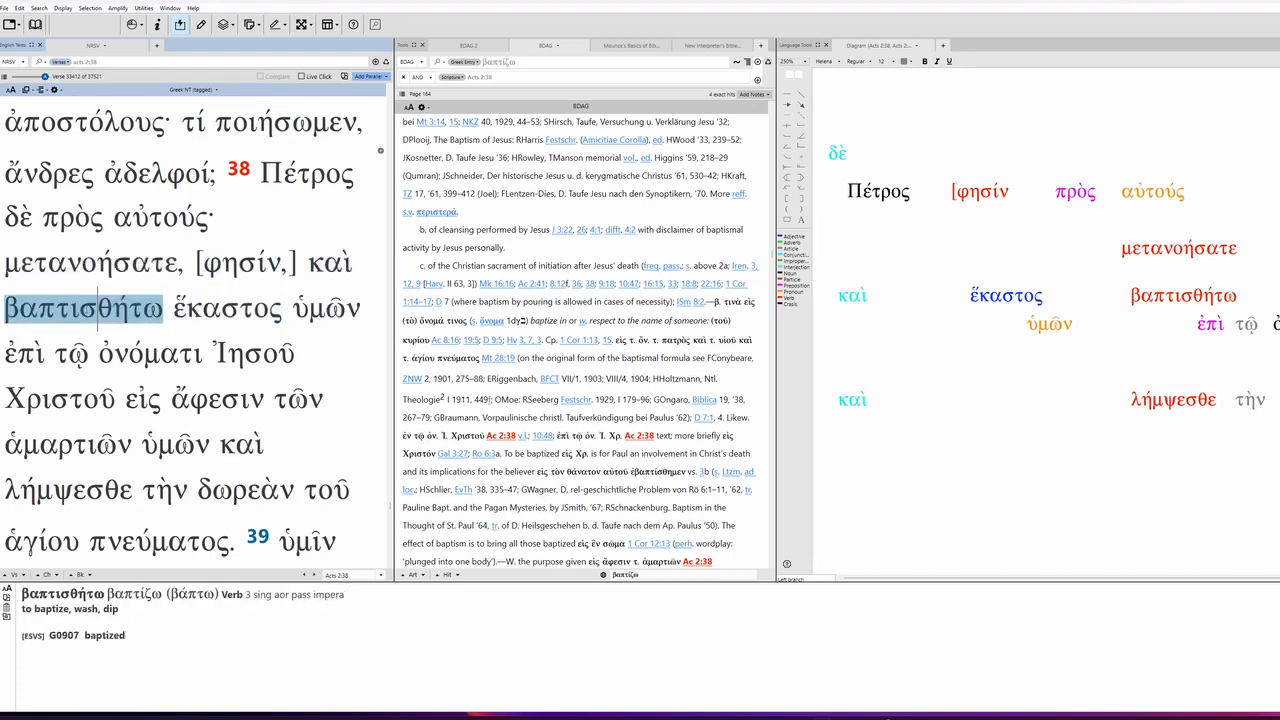
pyautogui.click(148, 352)
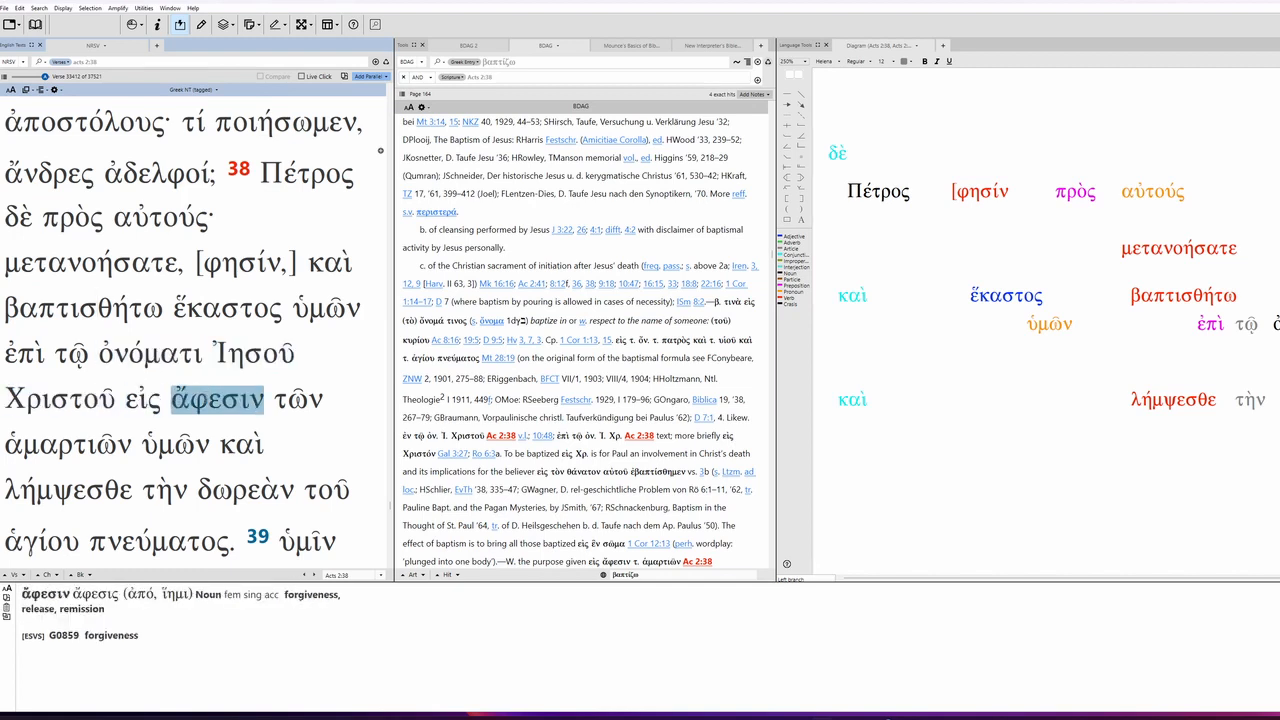
pyautogui.click(174, 444)
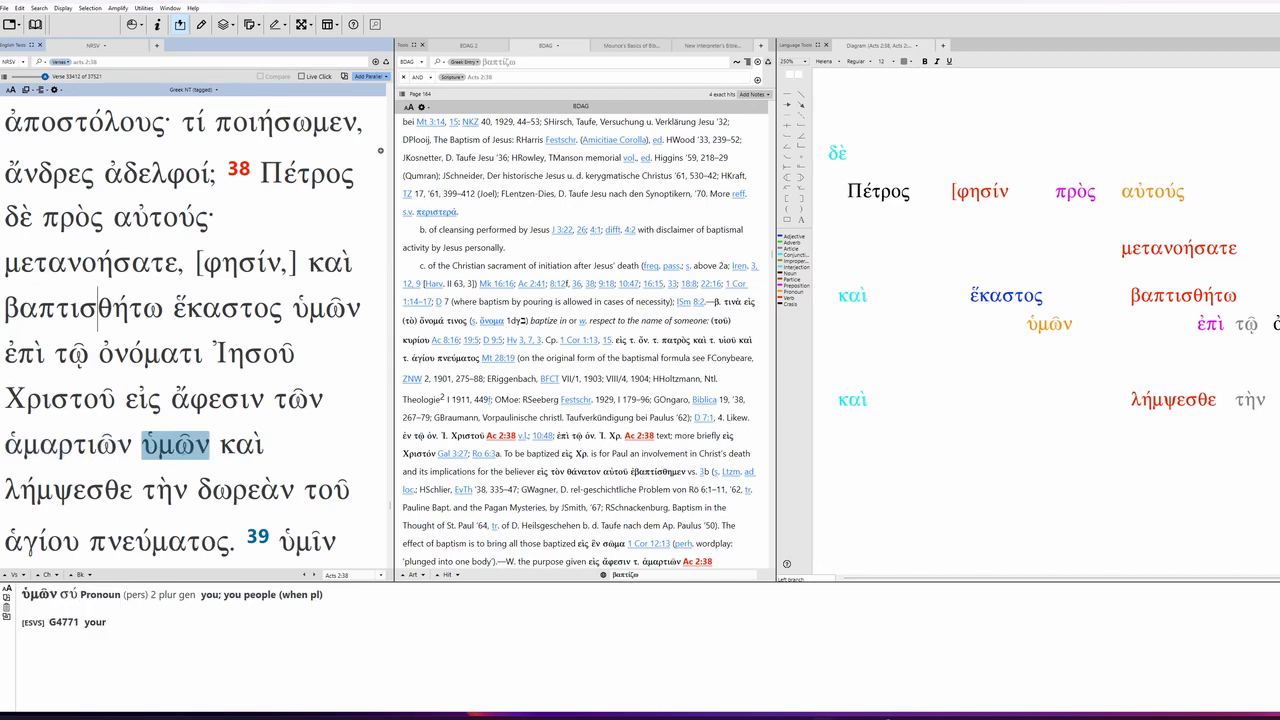
pyautogui.click(142, 400)
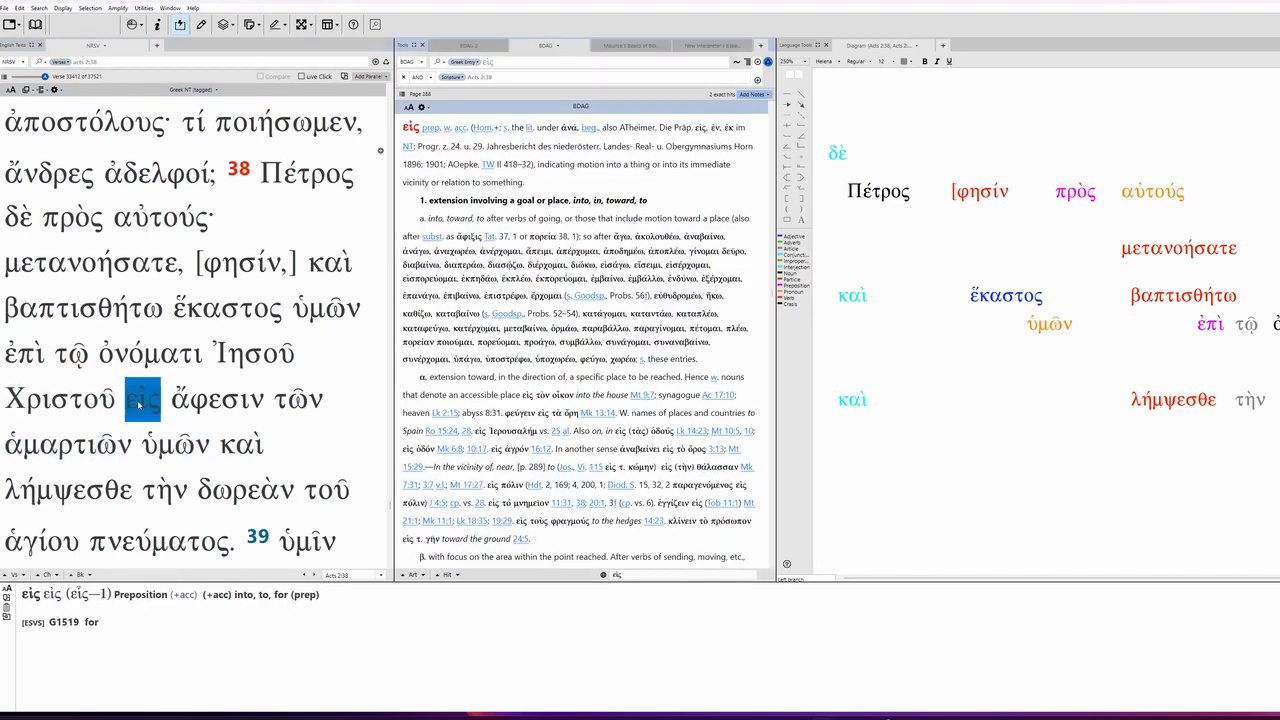
pyautogui.click(216, 400)
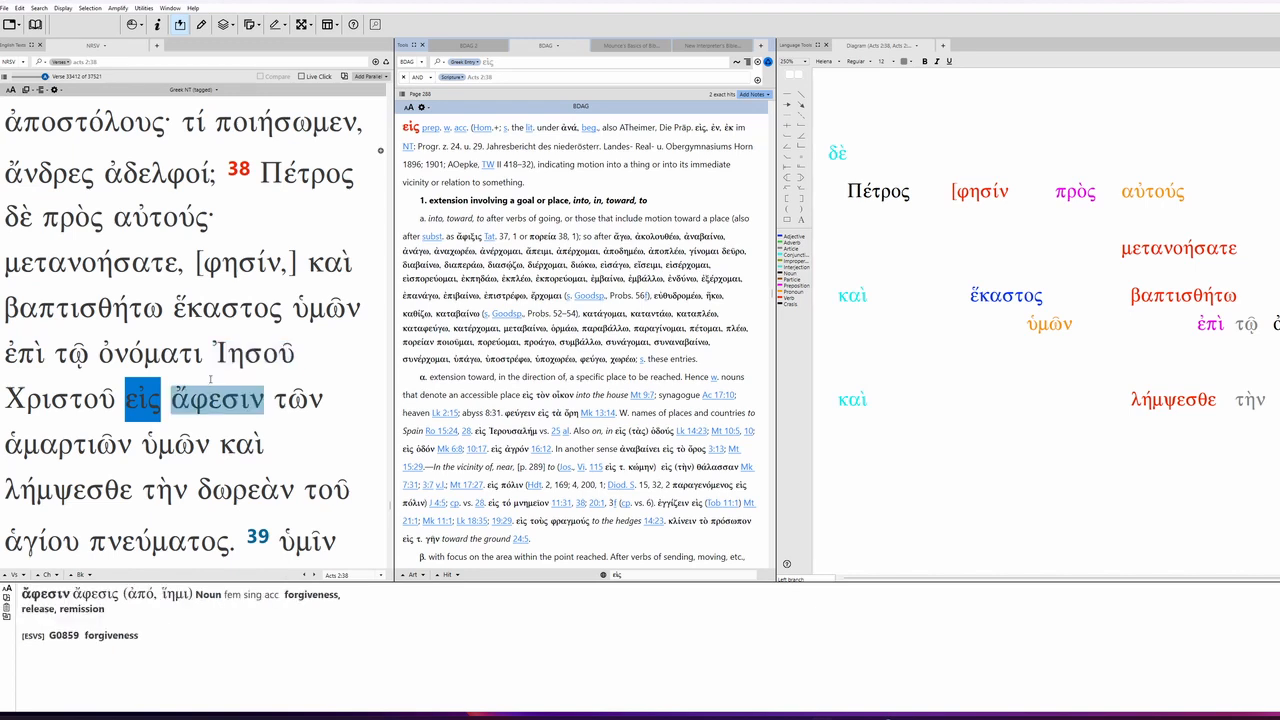
pyautogui.click(24, 352)
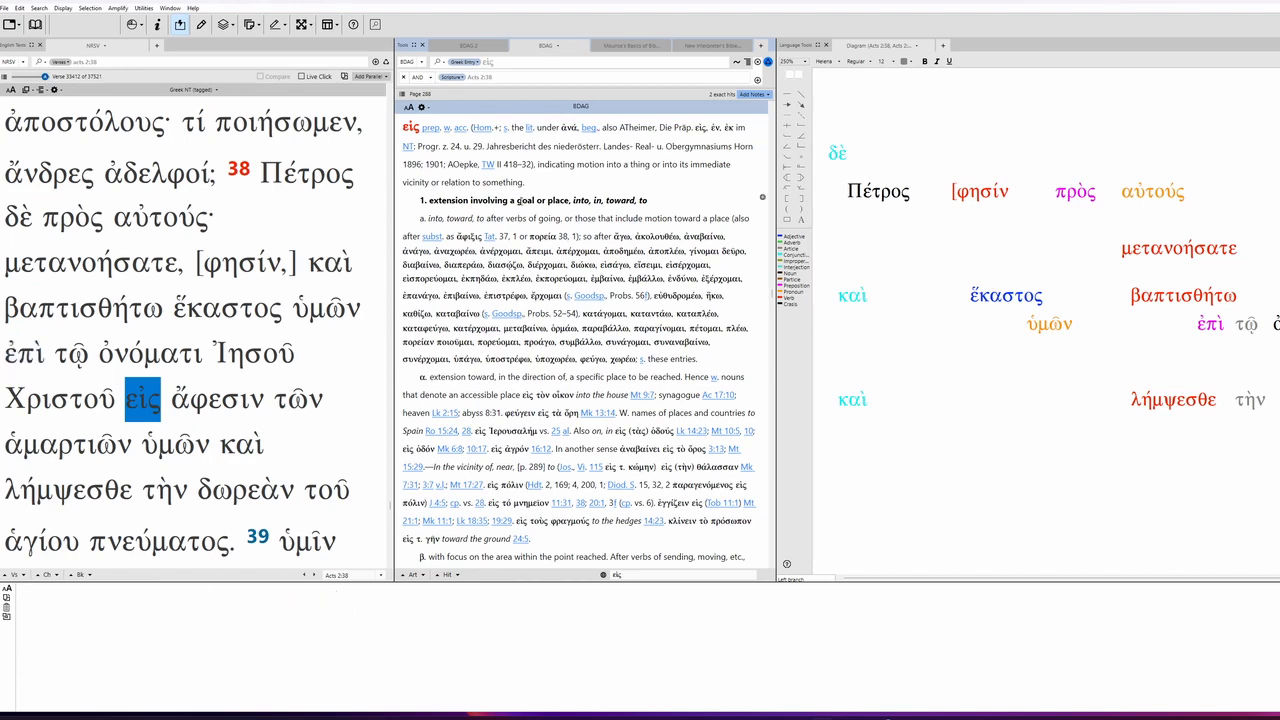
# Reach and mark the purpose sense in BDAG's εἰς entry, then look up ἄφεσιν
pyautogui.scroll(-3)
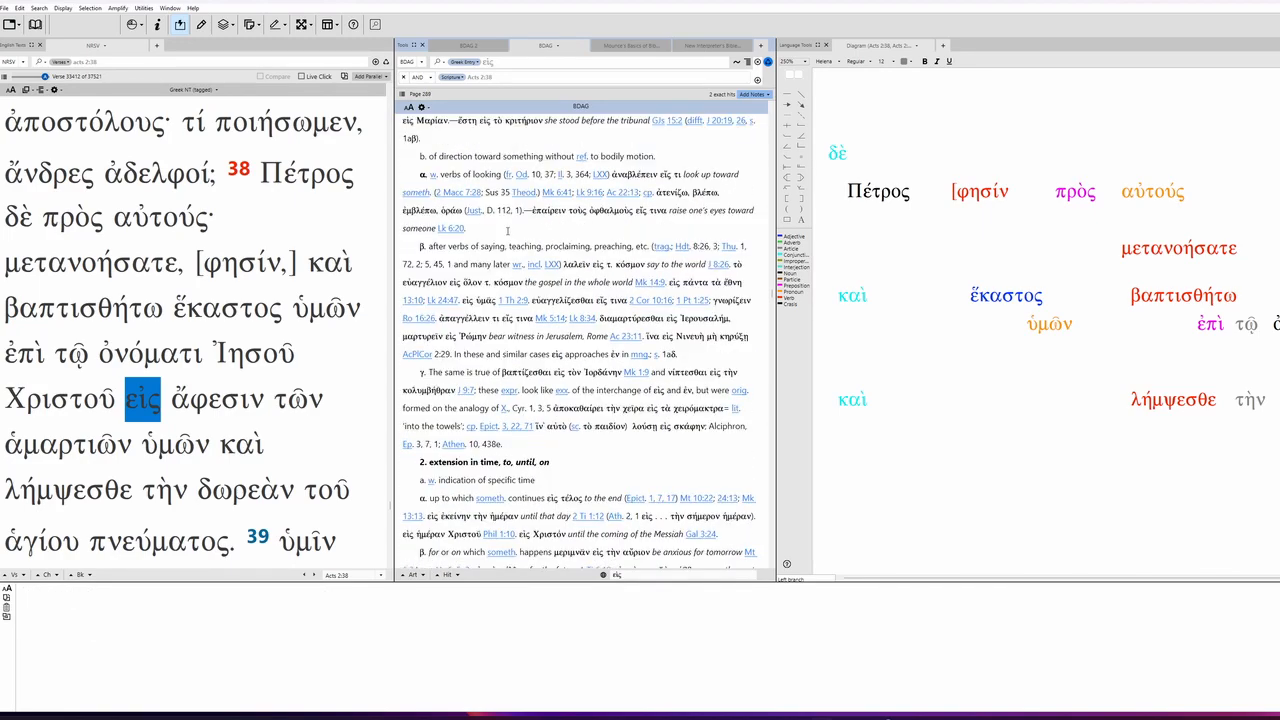
pyautogui.scroll(-3)
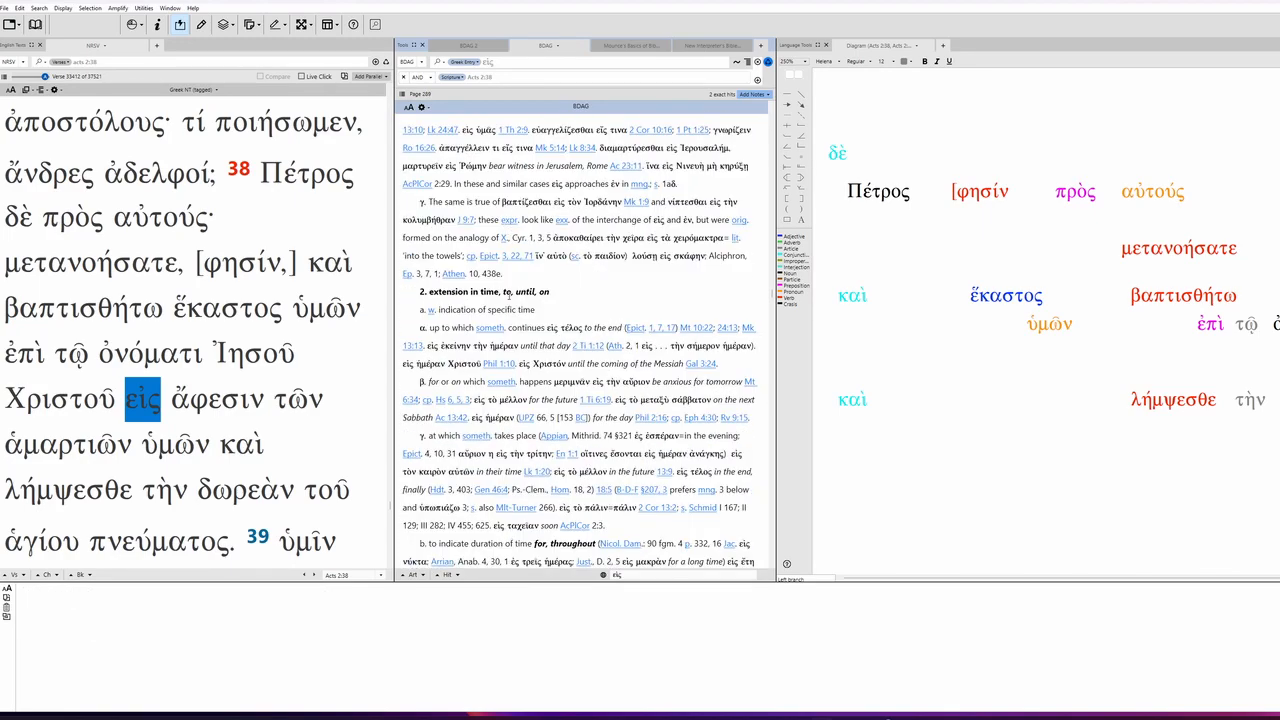
pyautogui.scroll(-3)
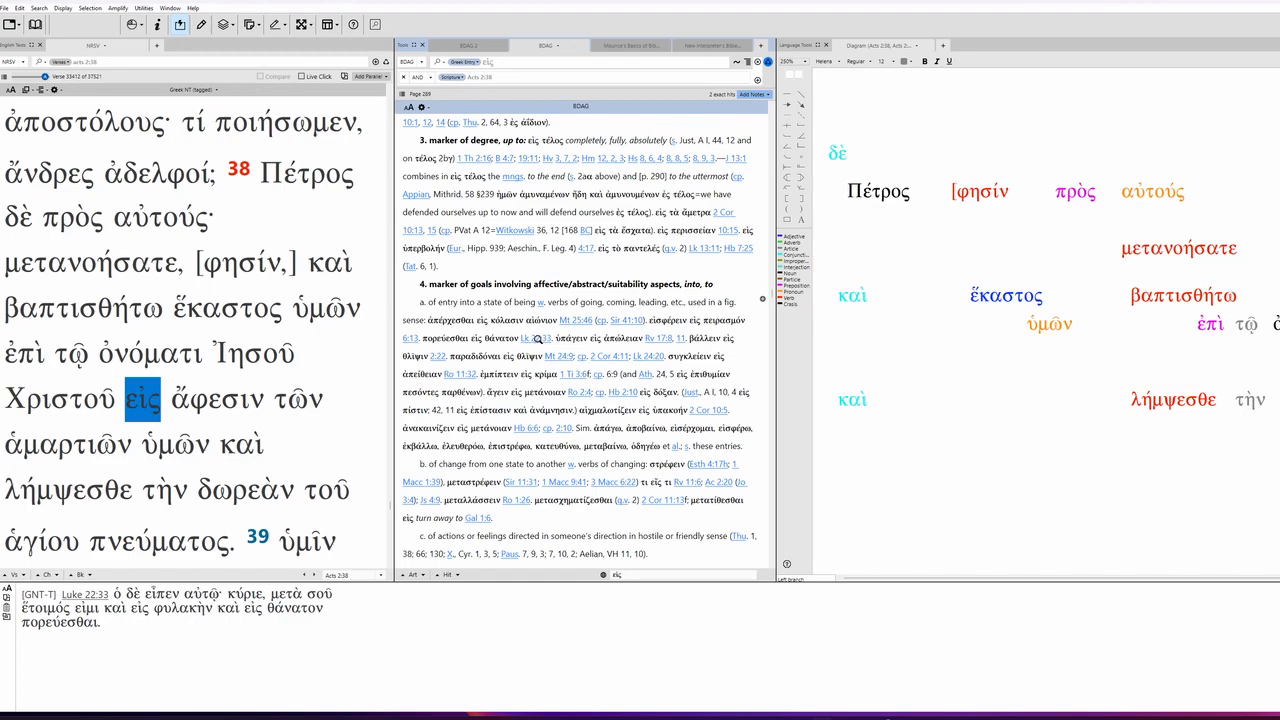
pyautogui.scroll(-3)
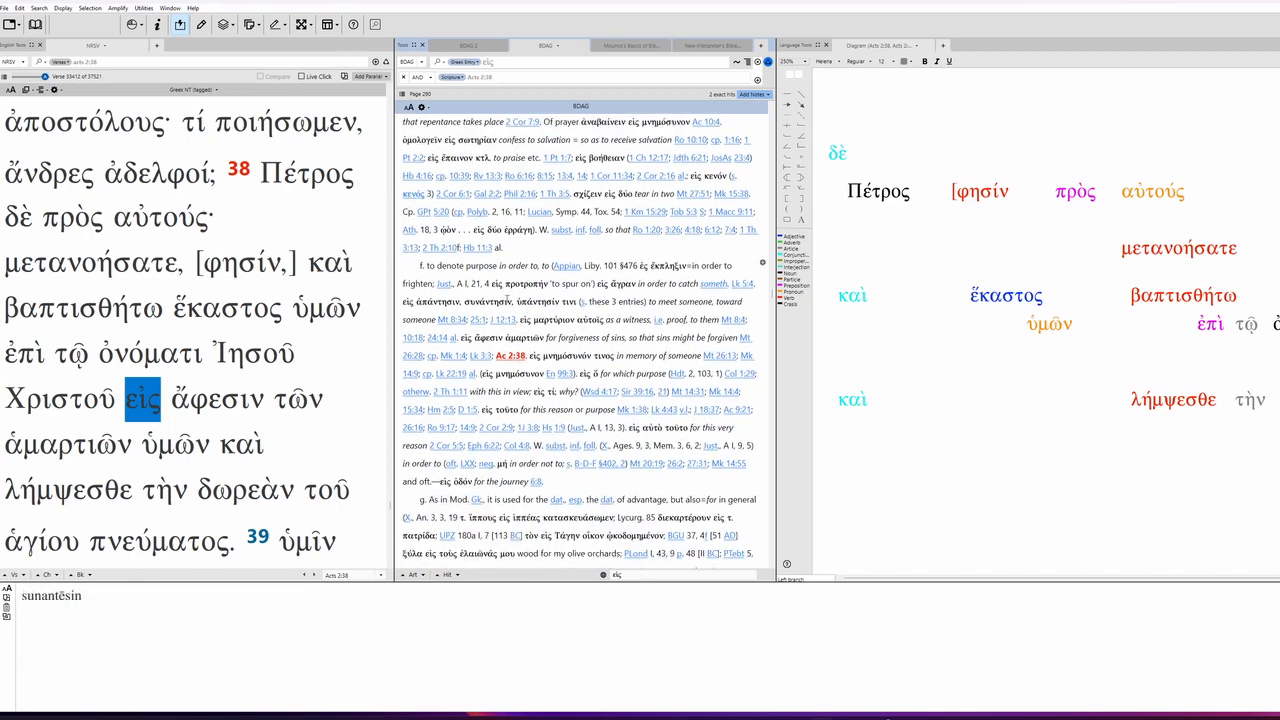
pyautogui.doubleClick(466, 264)
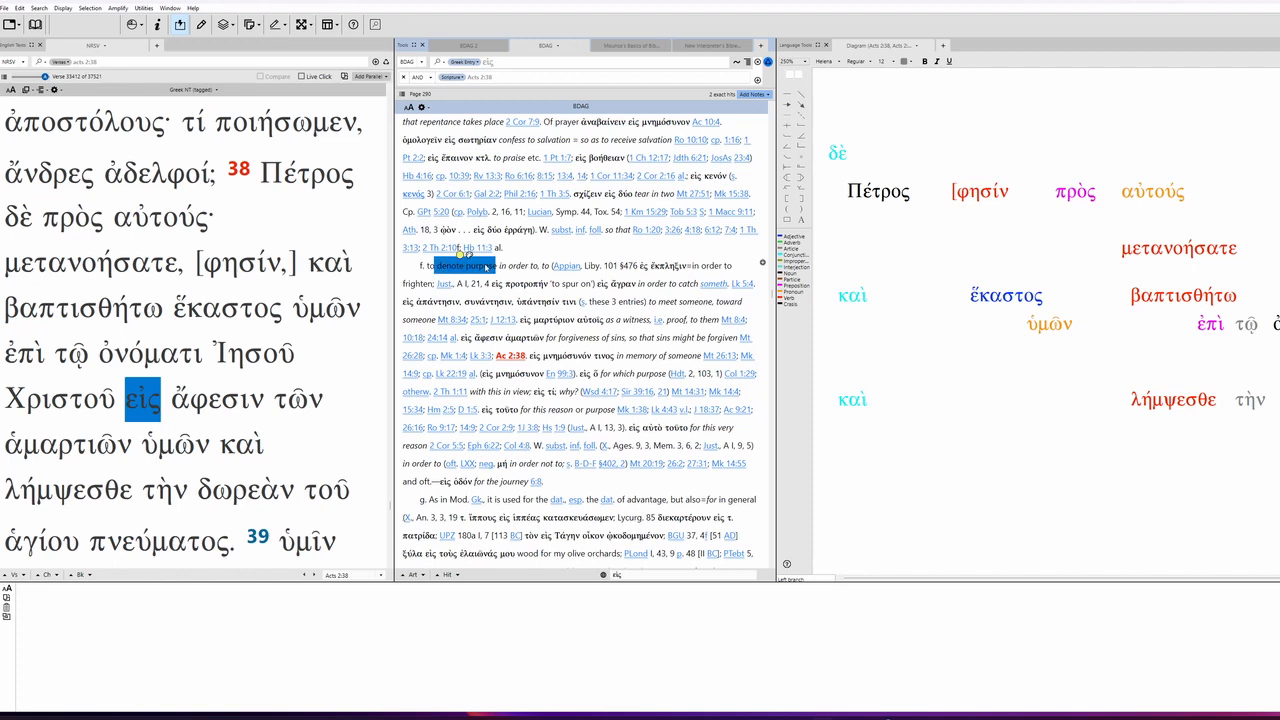
pyautogui.click(82, 308)
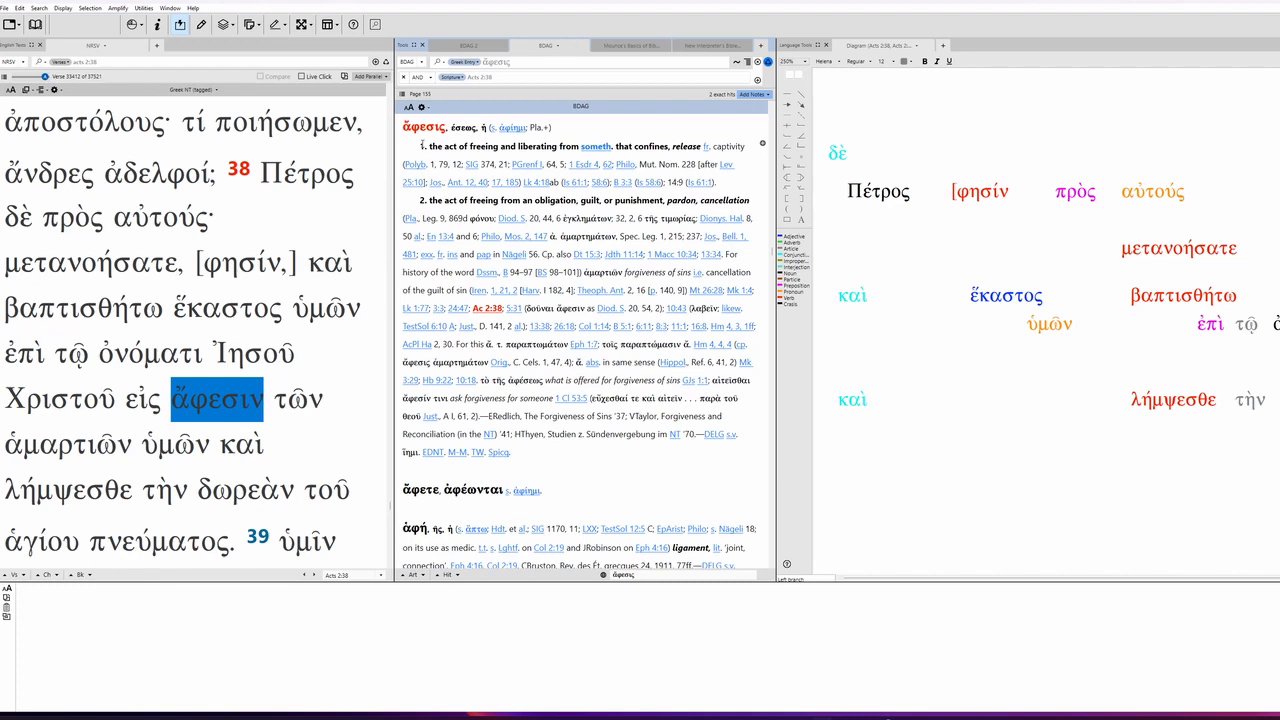
pyautogui.moveTo(470, 164)
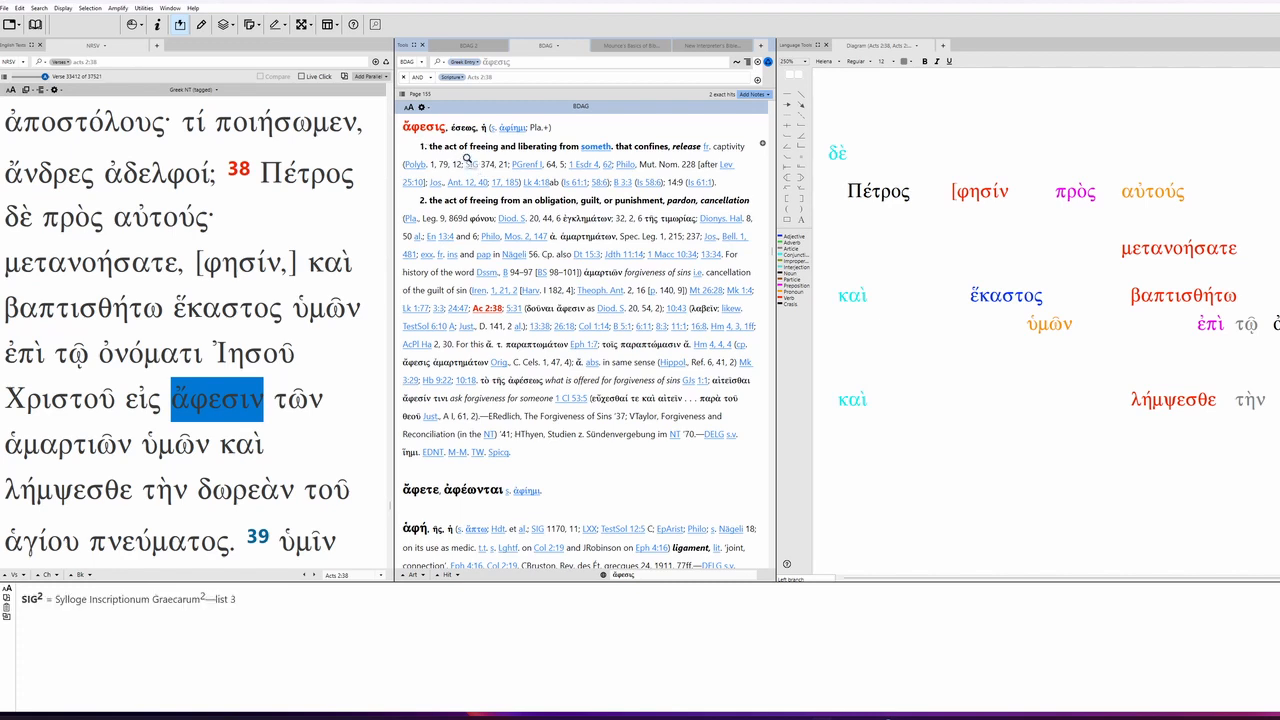
pyautogui.moveTo(596, 146)
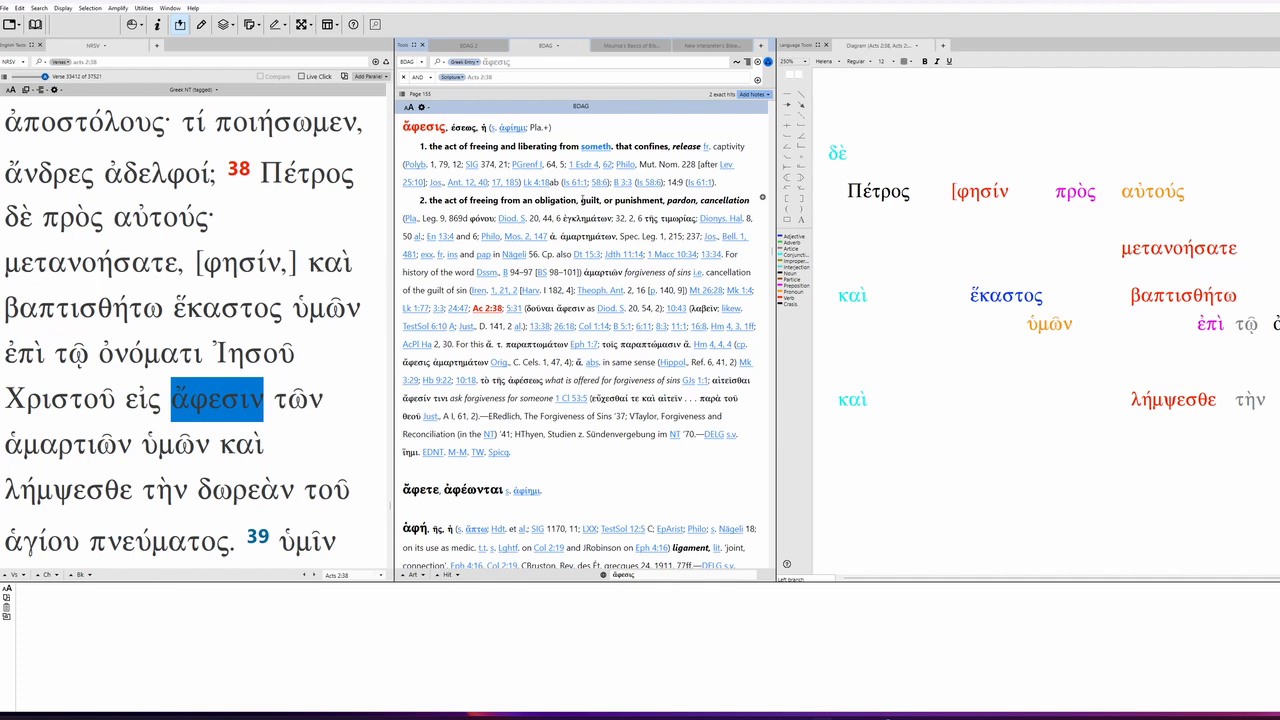
# Compare the parsing of μετανοήσατε, πνεύματος, λήμψεσθε and βαπτισθήτω in Instant Details
pyautogui.click(90, 264)
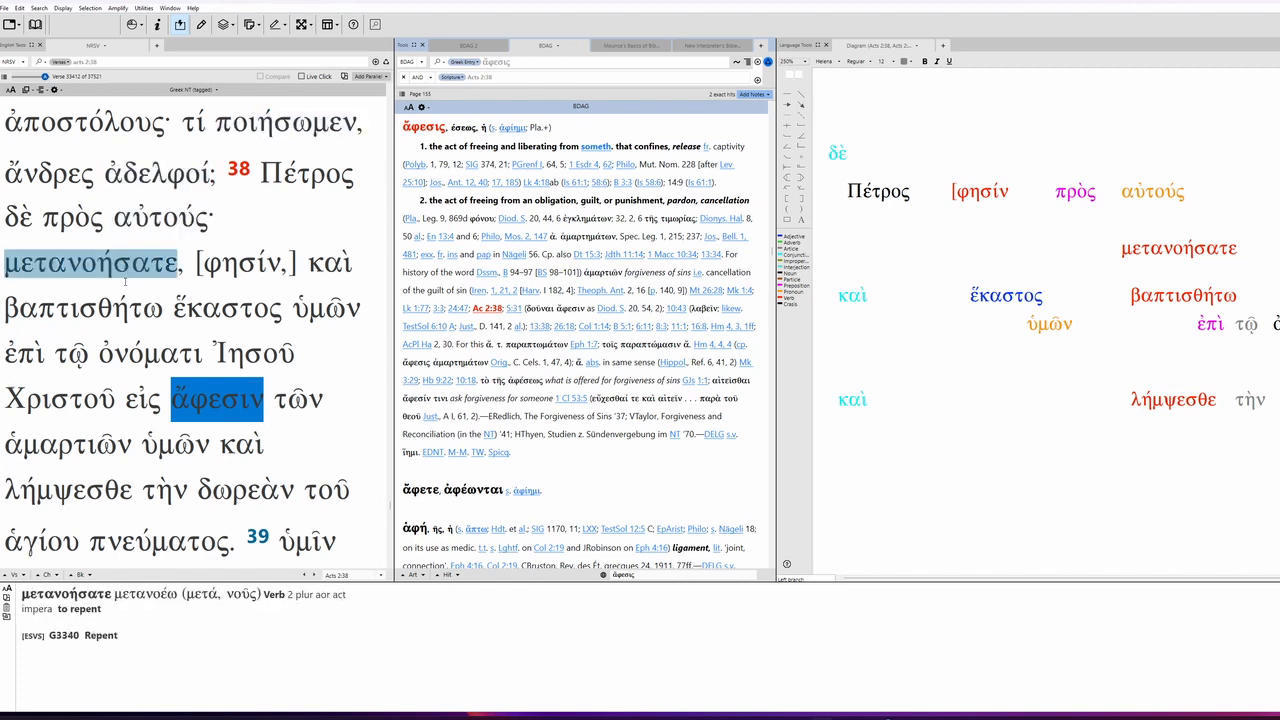
pyautogui.click(68, 488)
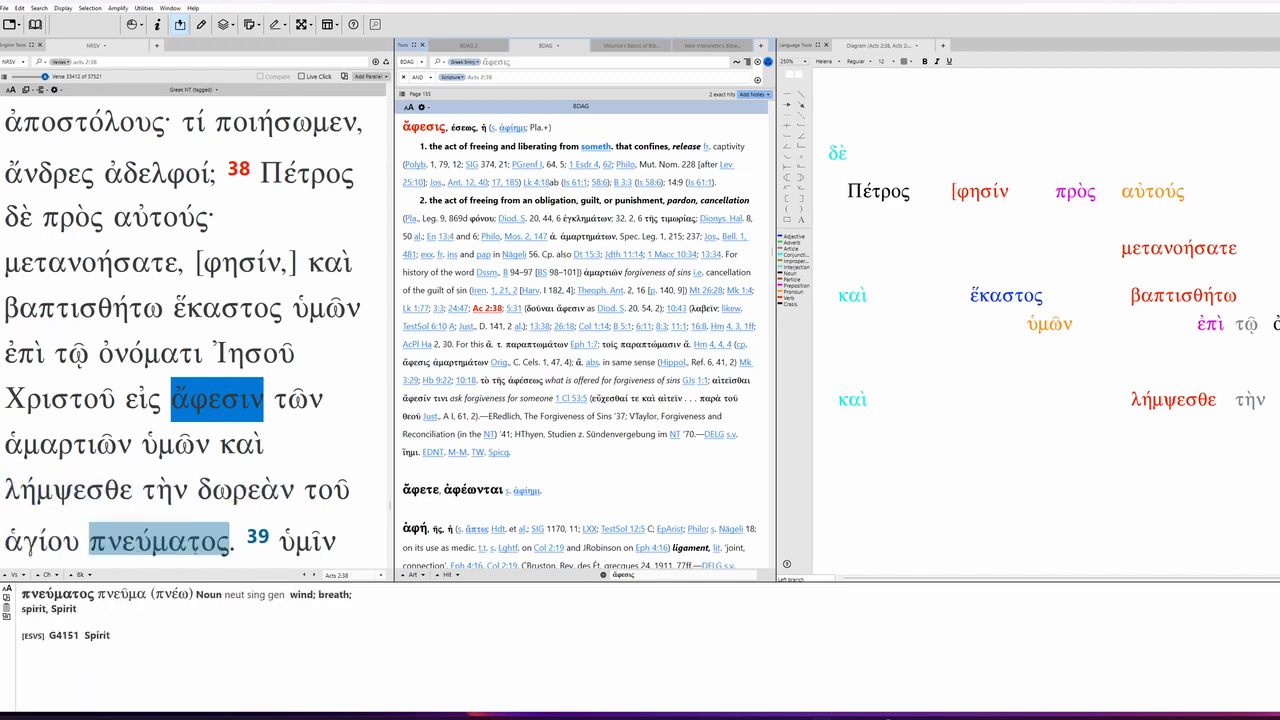
pyautogui.click(68, 488)
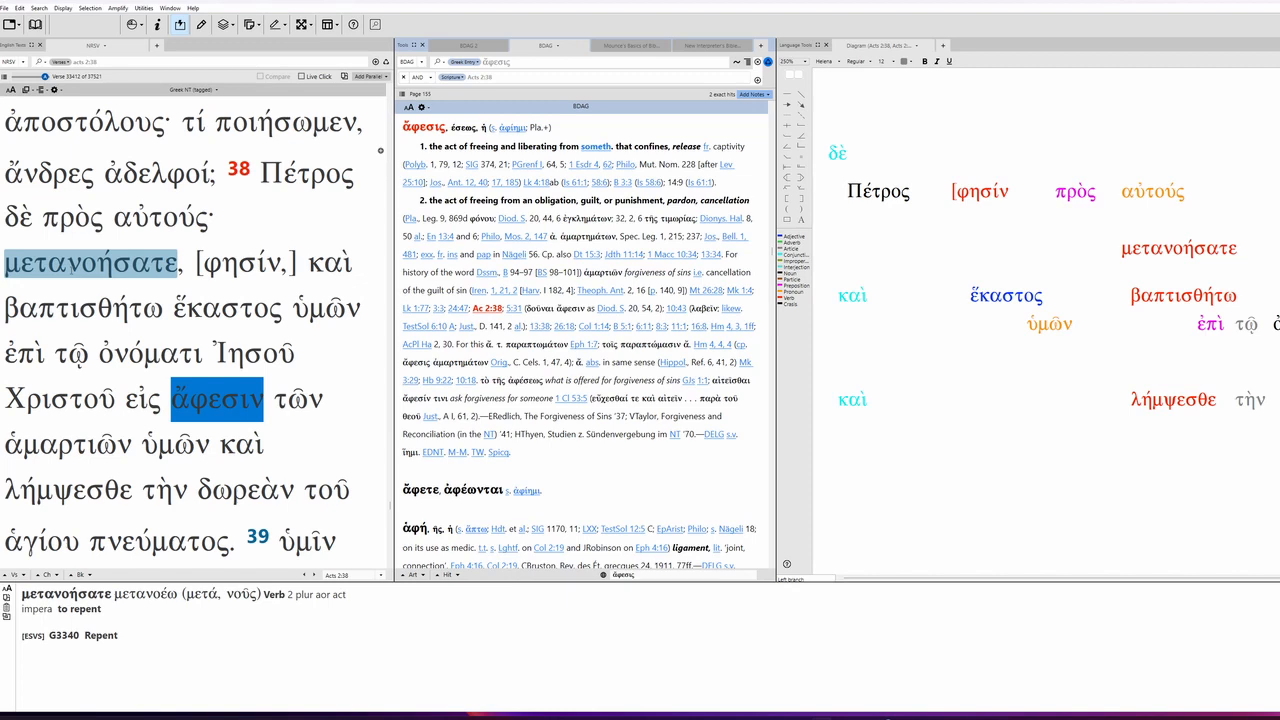
pyautogui.click(68, 488)
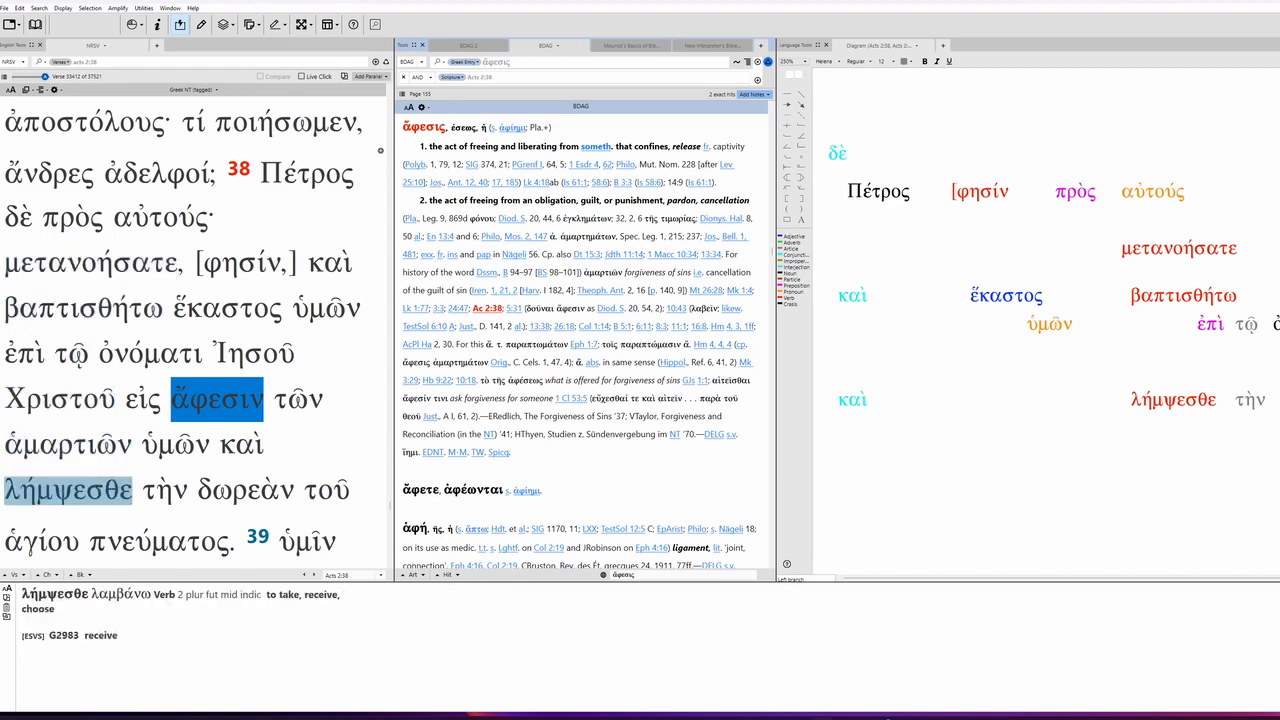
pyautogui.click(90, 262)
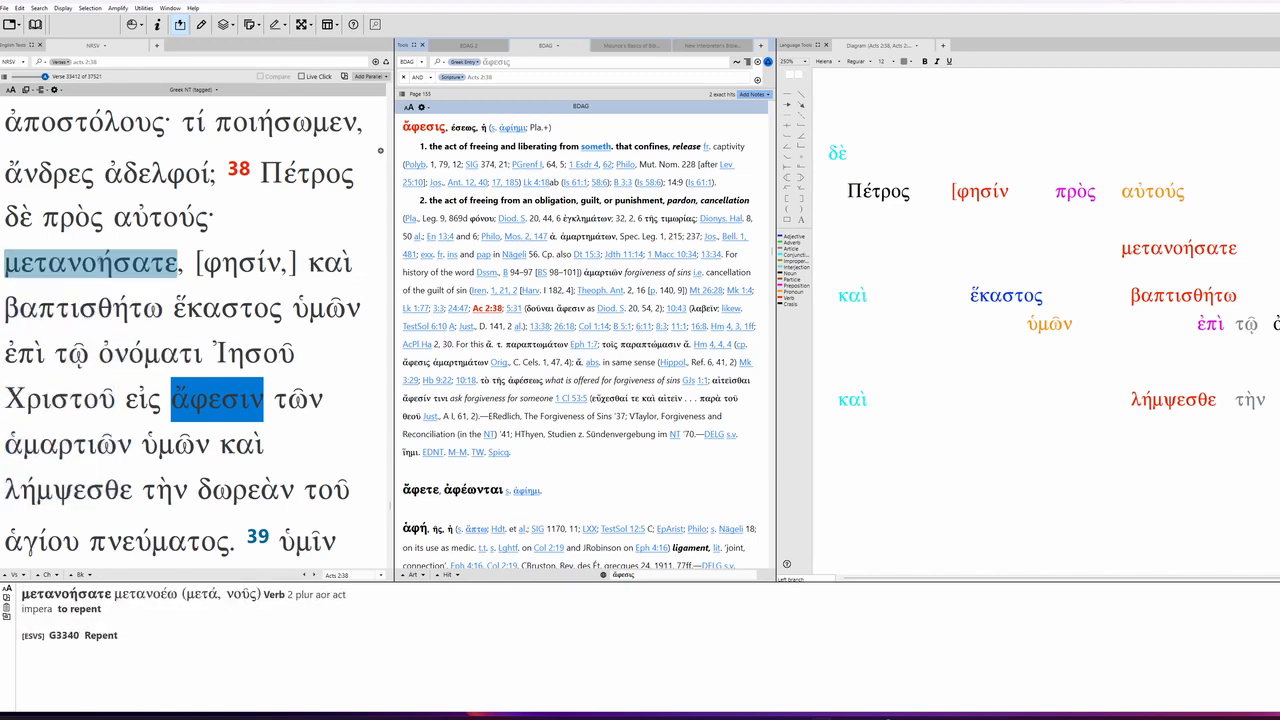
pyautogui.click(68, 488)
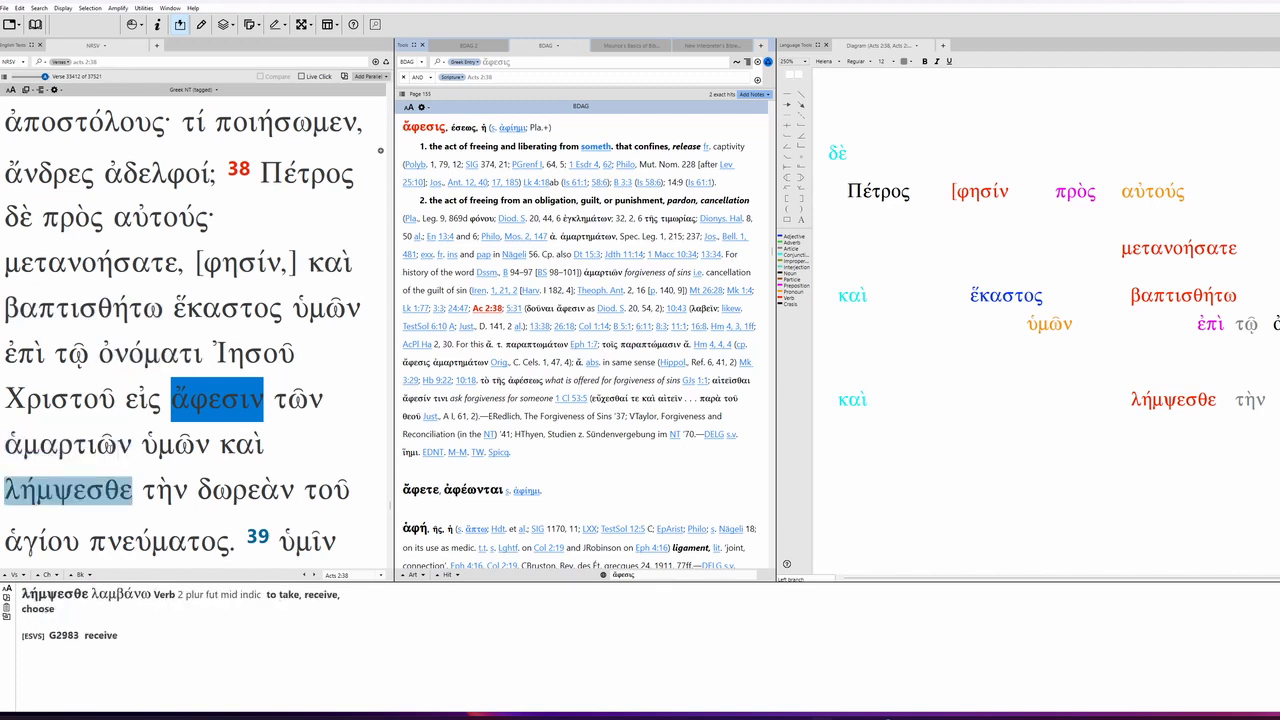
pyautogui.click(84, 308)
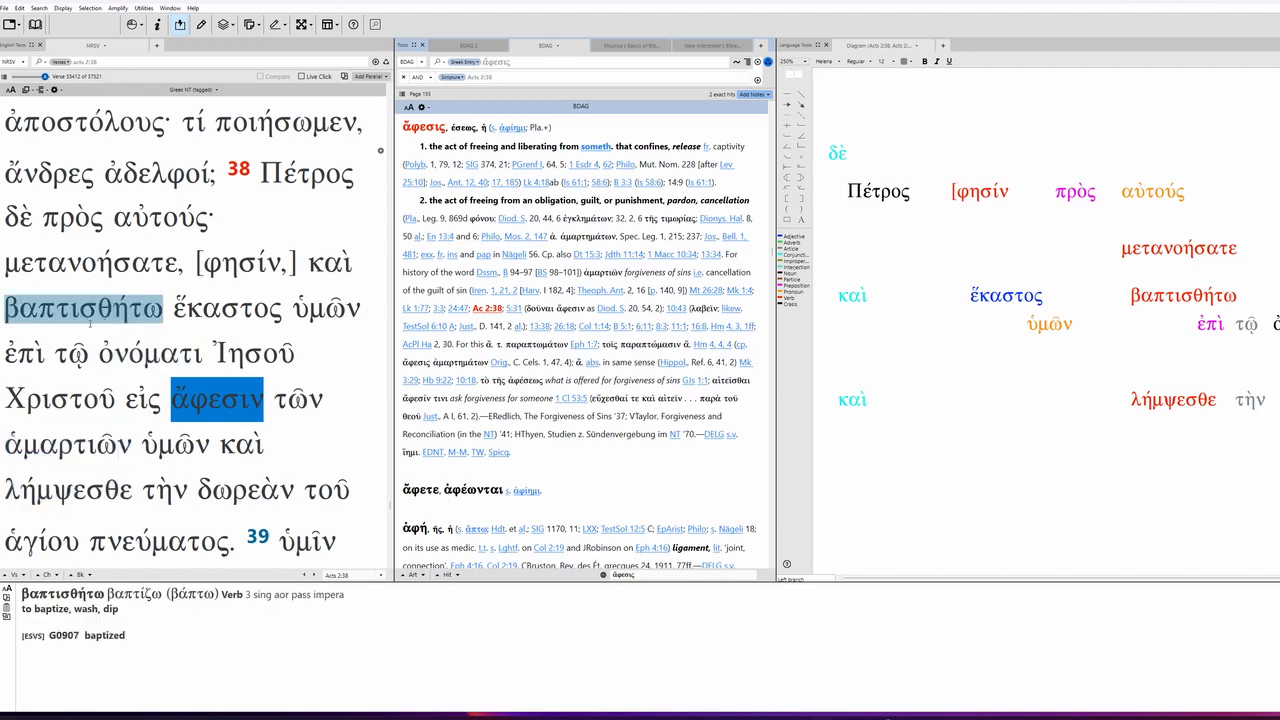
pyautogui.click(92, 262)
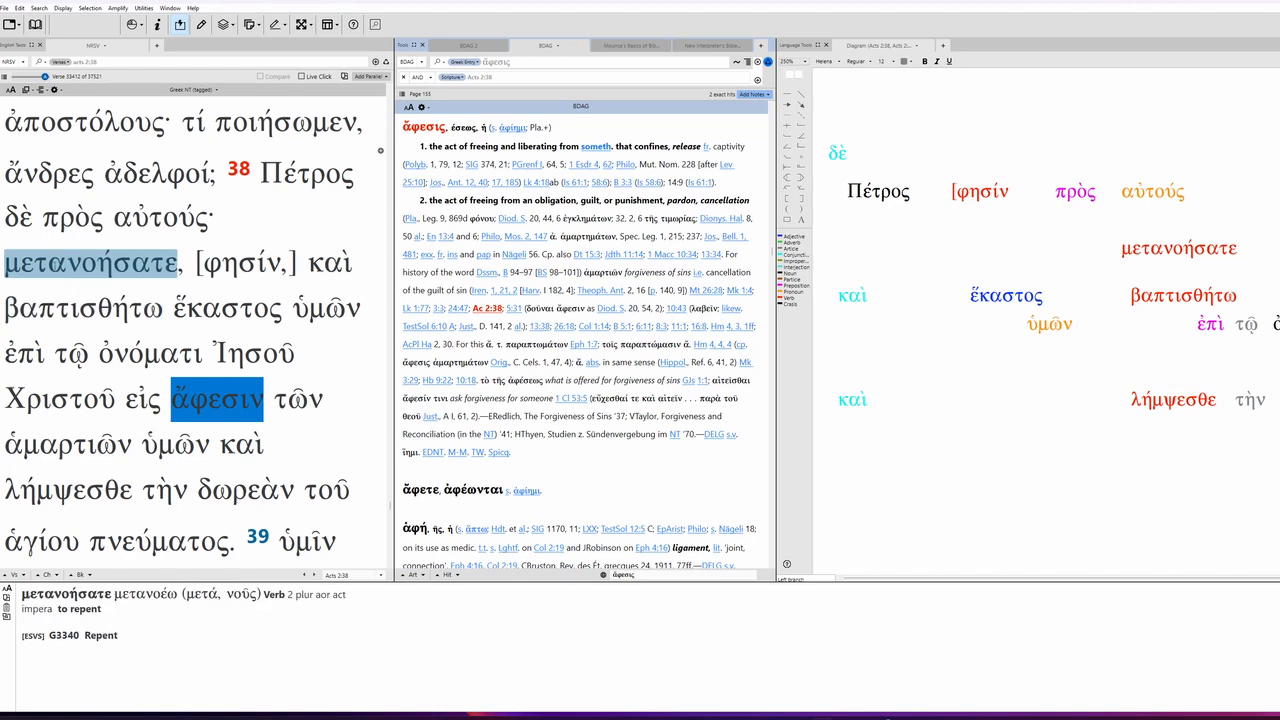
pyautogui.click(68, 488)
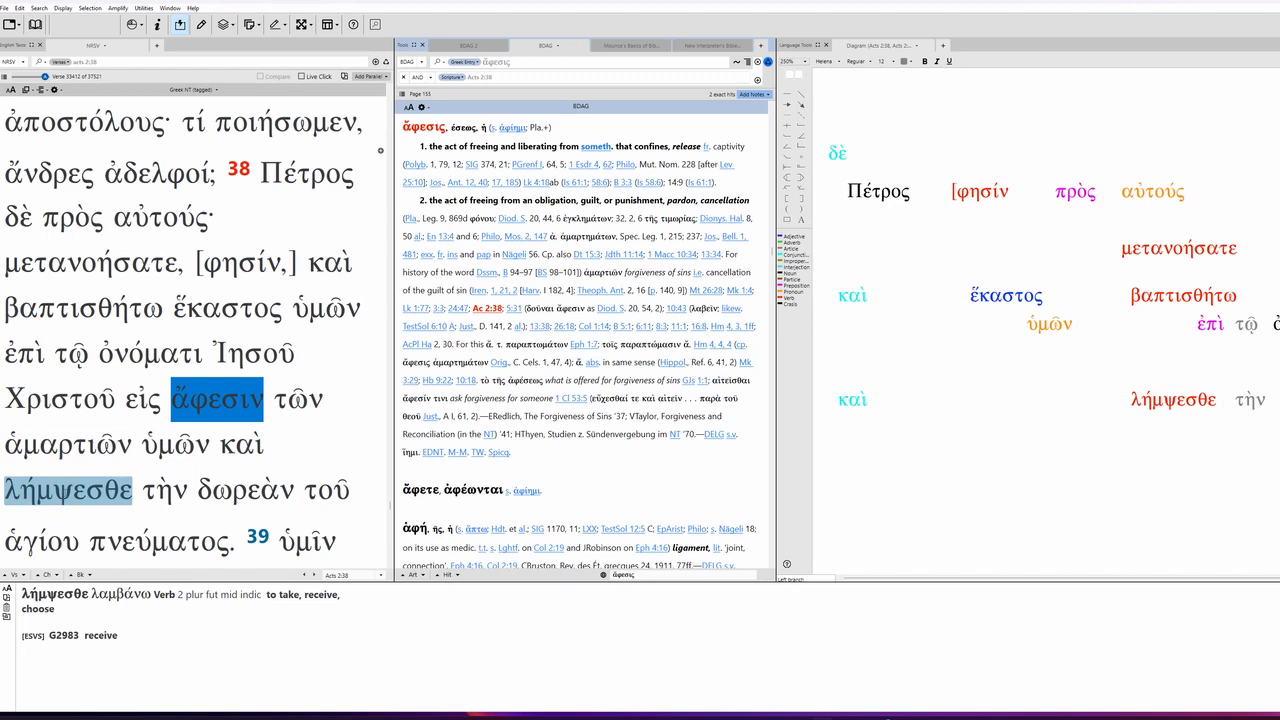
pyautogui.click(84, 308)
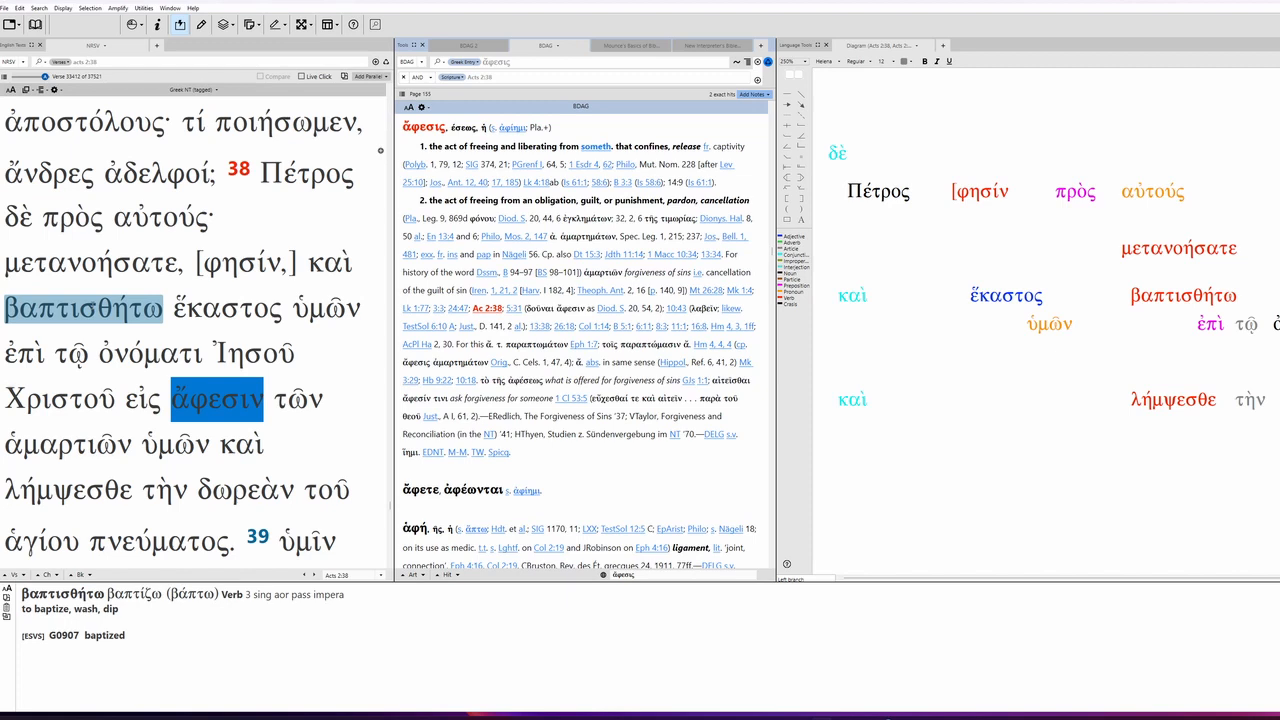
# Check the parsing of ἁμαρτιῶν, λήμψεσθε, βαπτισθήτω, πρὸς and μετανοήσατε again
pyautogui.click(90, 264)
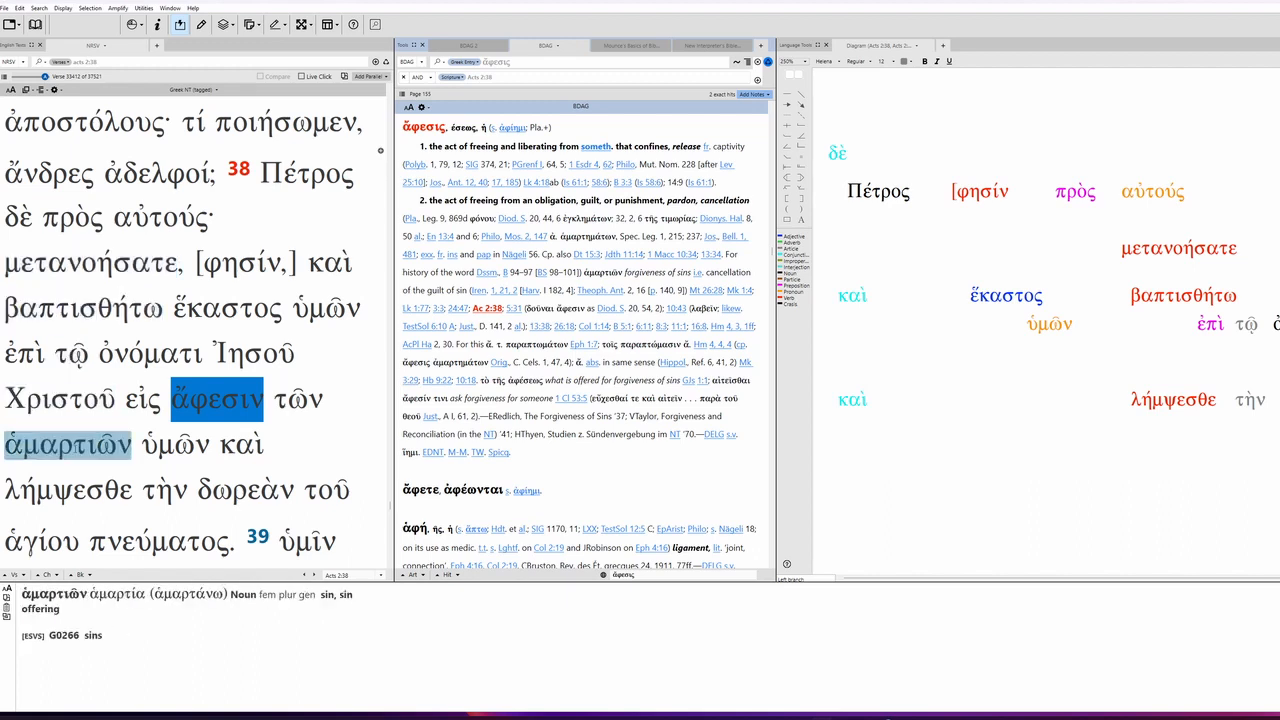
pyautogui.click(68, 488)
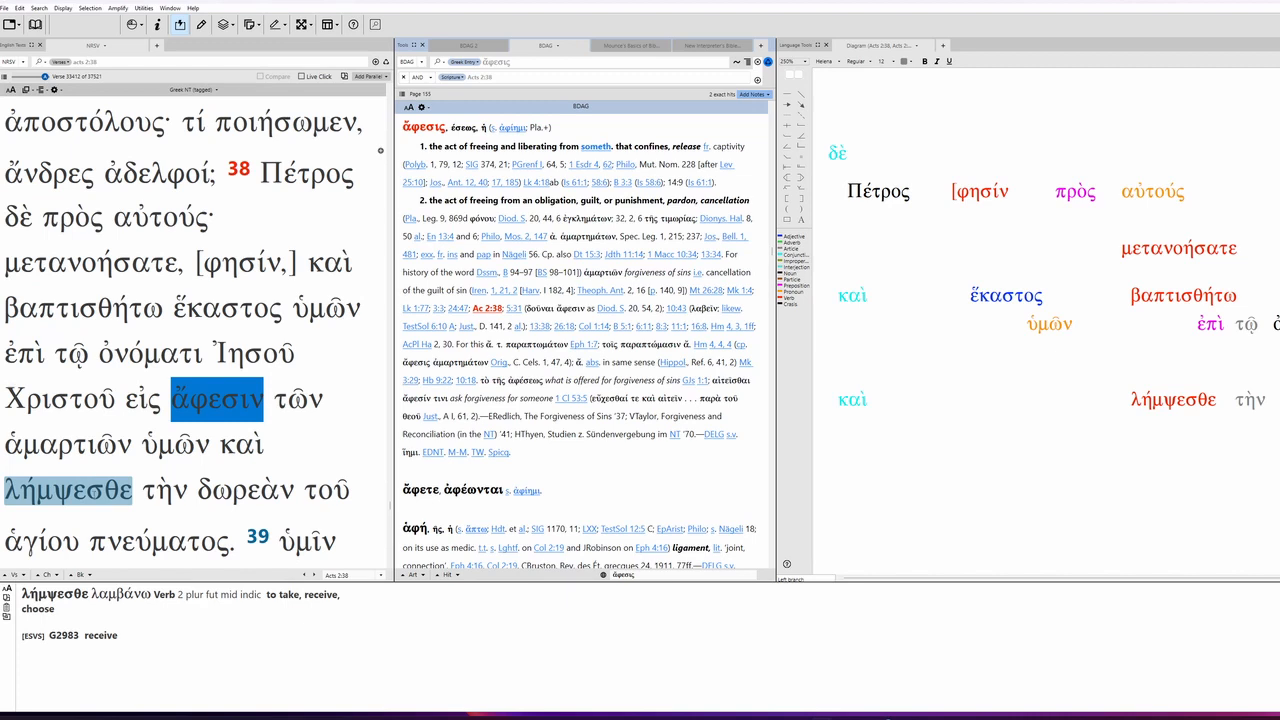
pyautogui.click(88, 308)
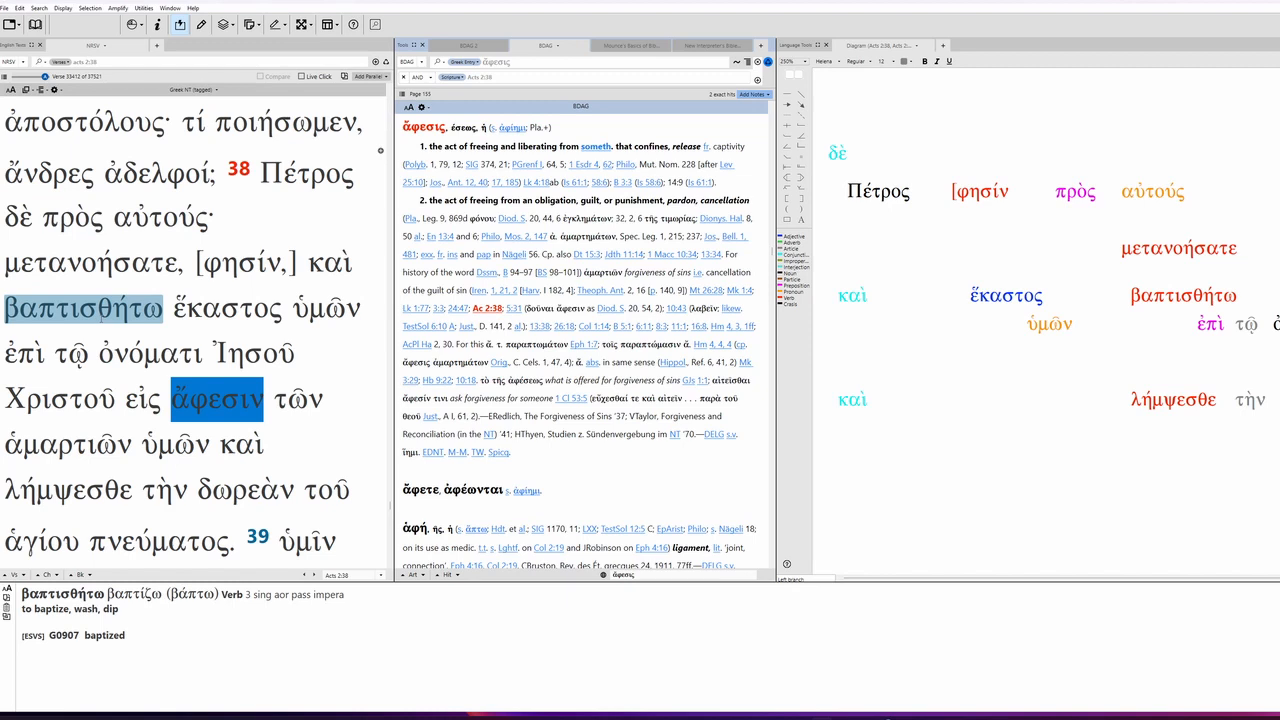
pyautogui.click(68, 488)
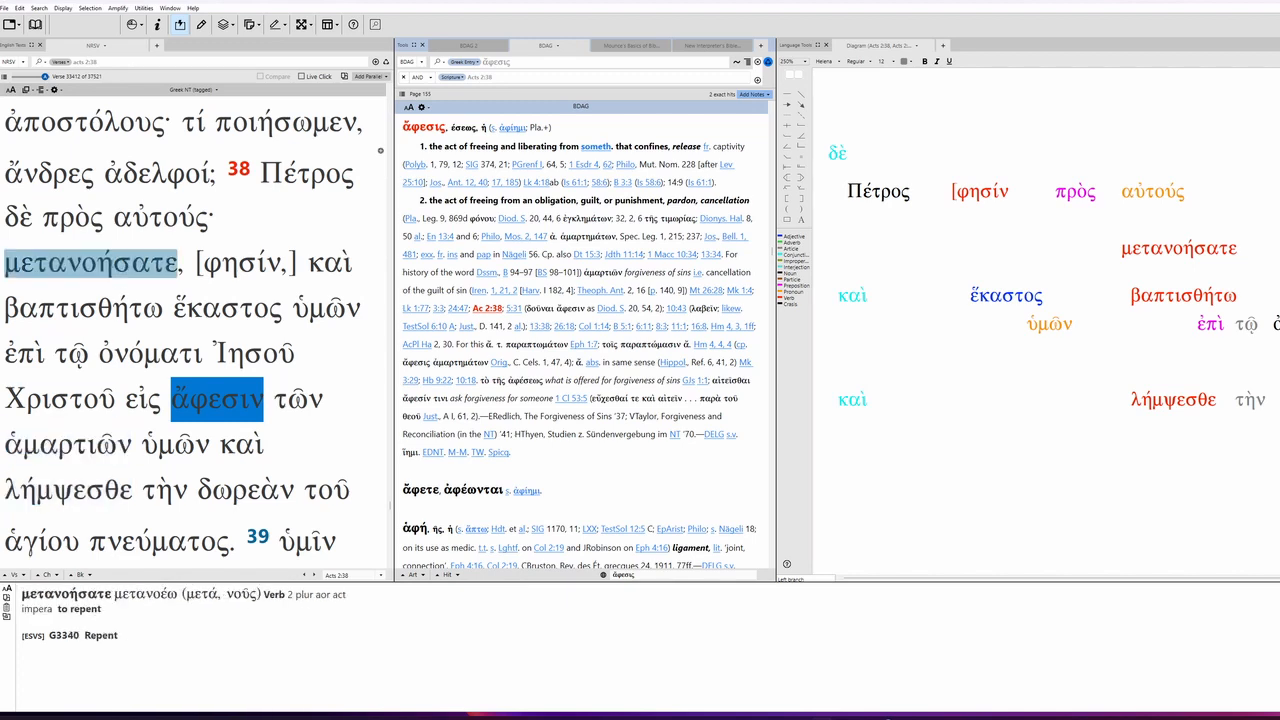
pyautogui.click(68, 488)
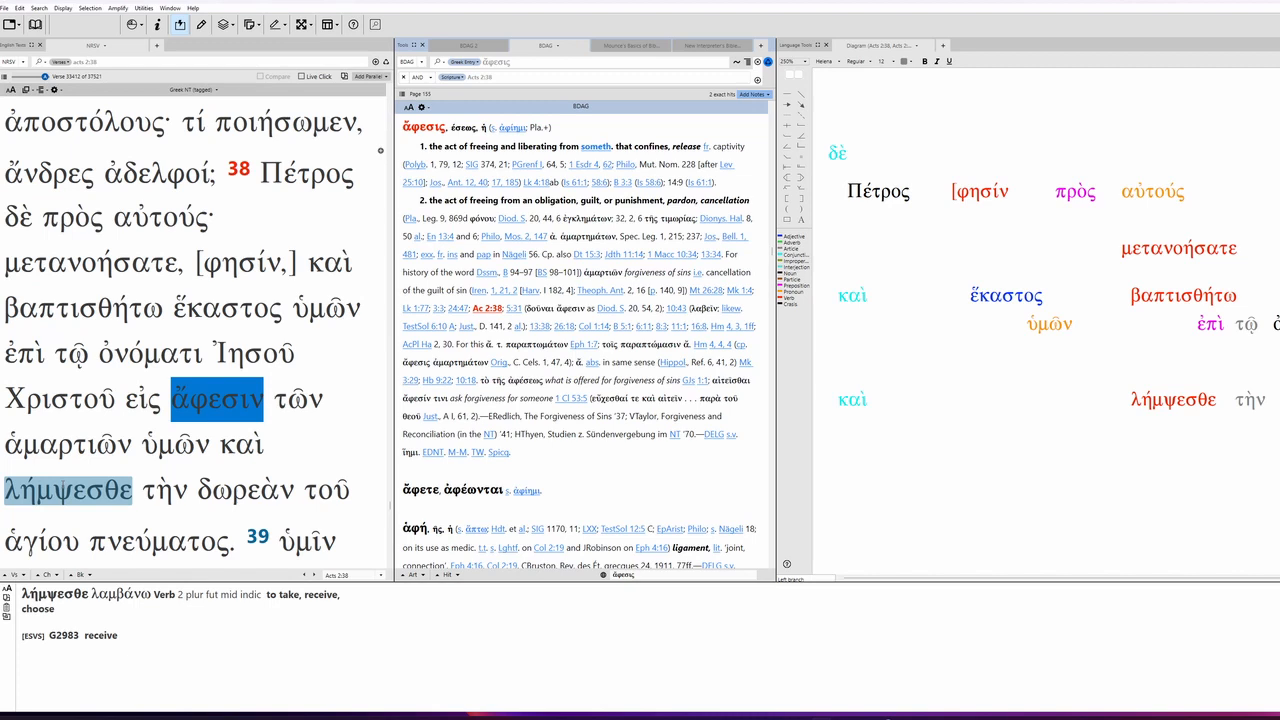
pyautogui.click(72, 216)
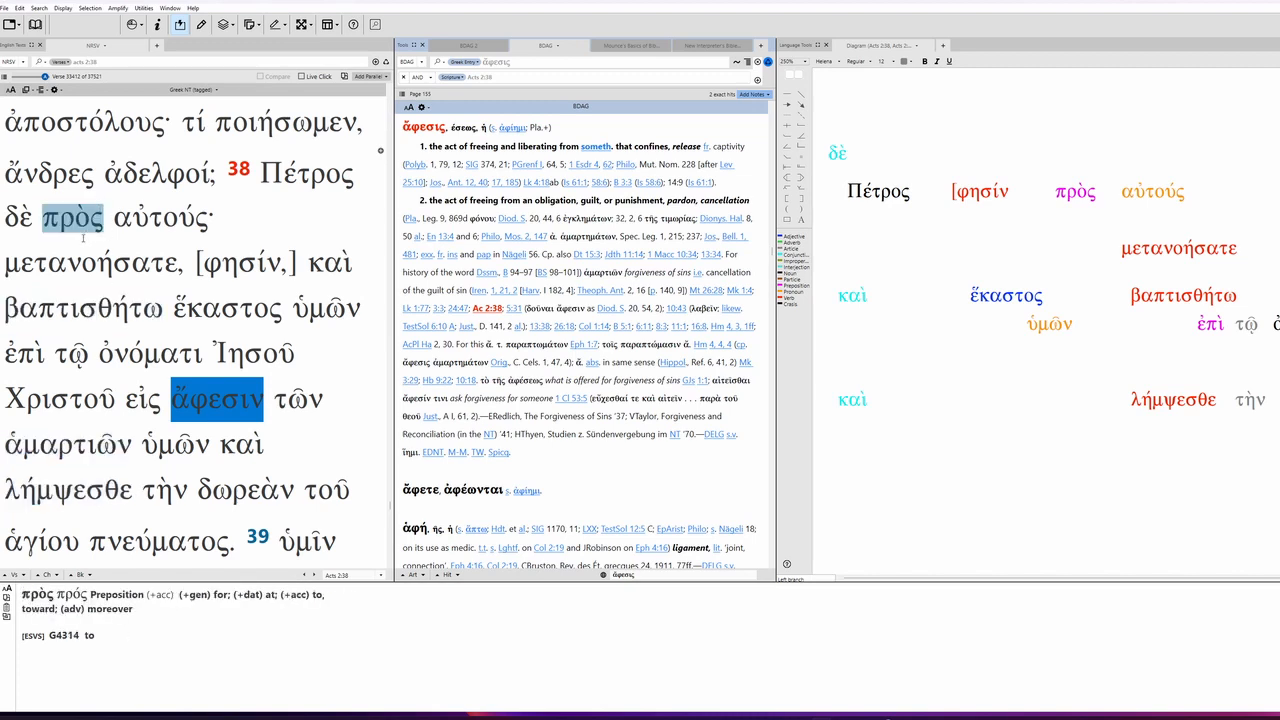
pyautogui.click(90, 262)
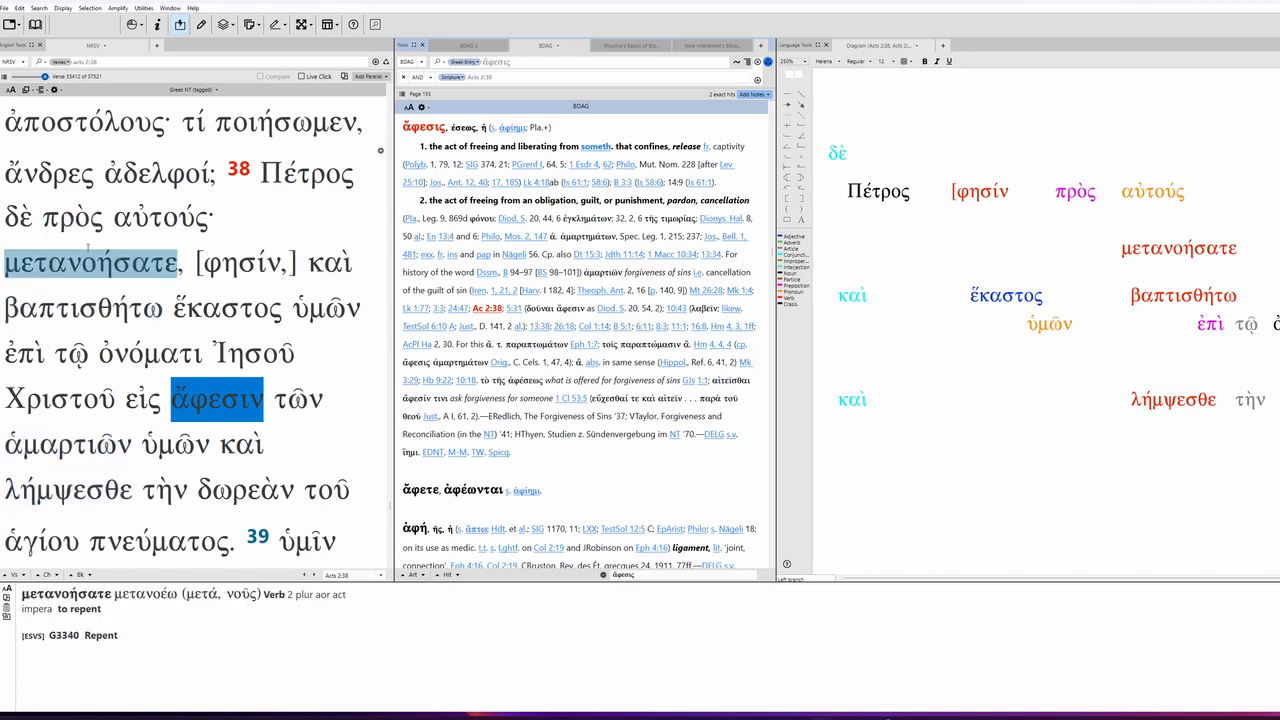
pyautogui.click(68, 488)
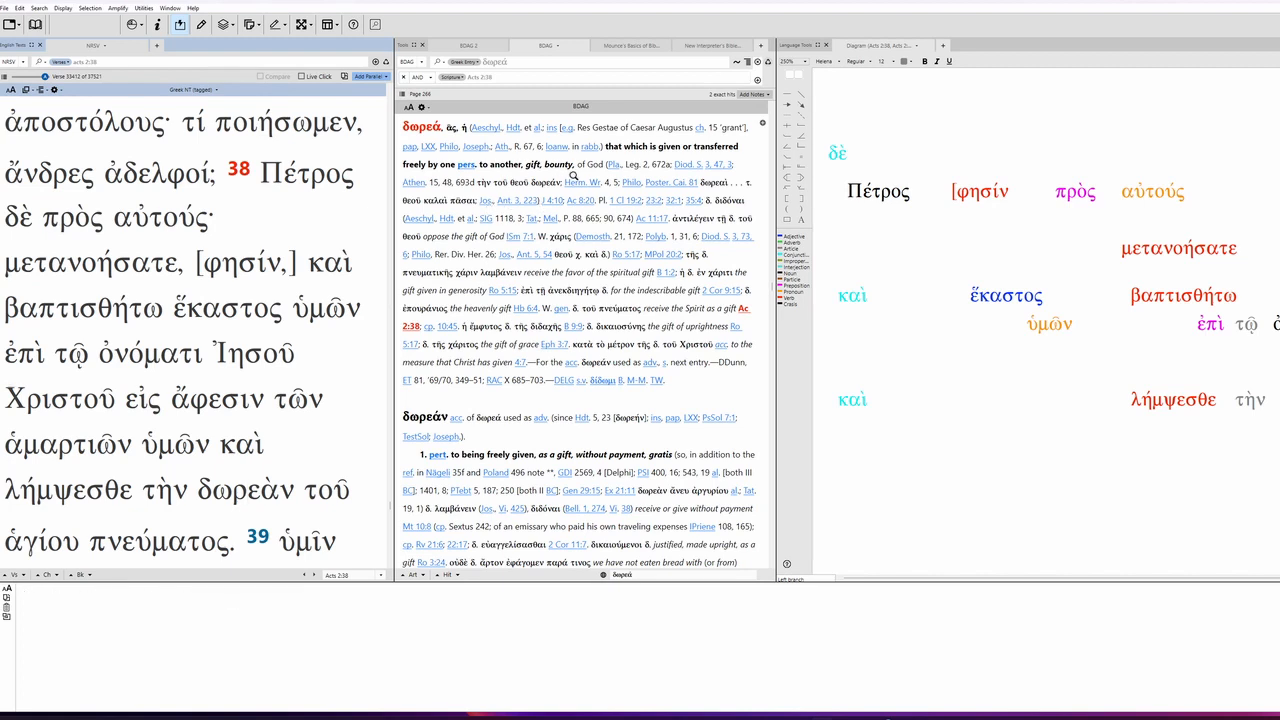
pyautogui.moveTo(560, 308)
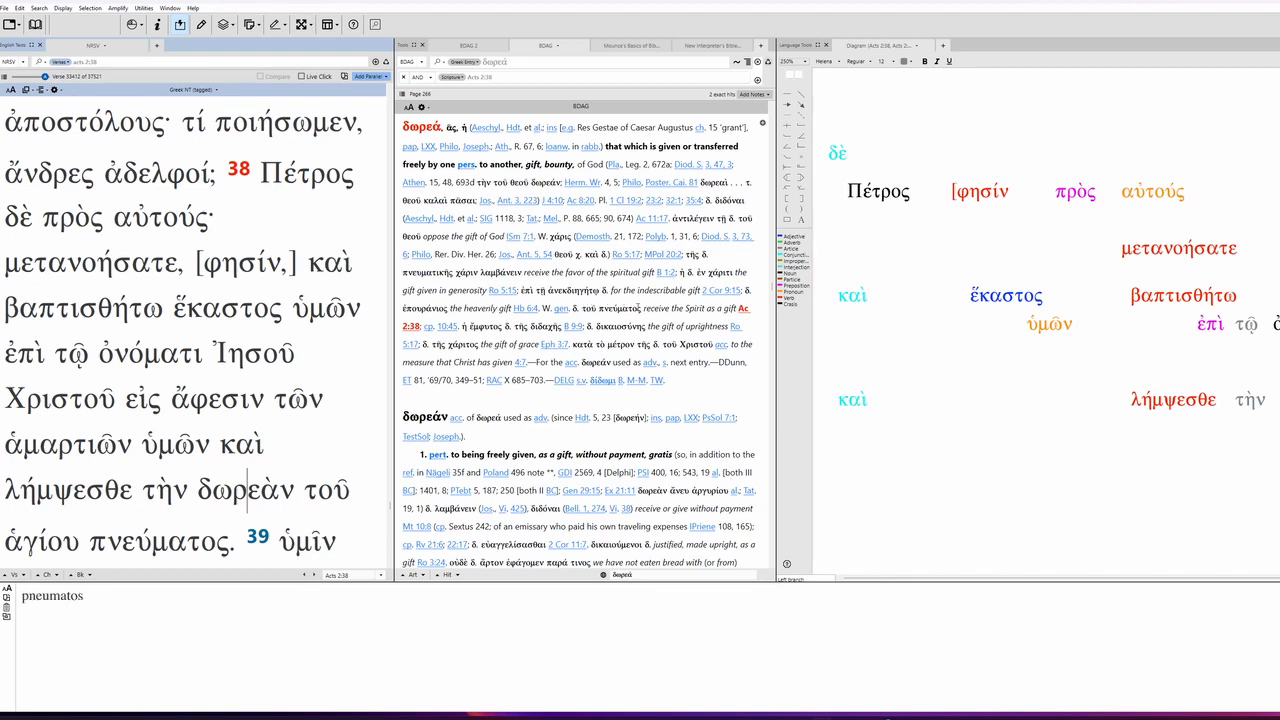
# Select the Spirit phrase within BDAG's δωρεά entry
pyautogui.doubleClick(690, 308)
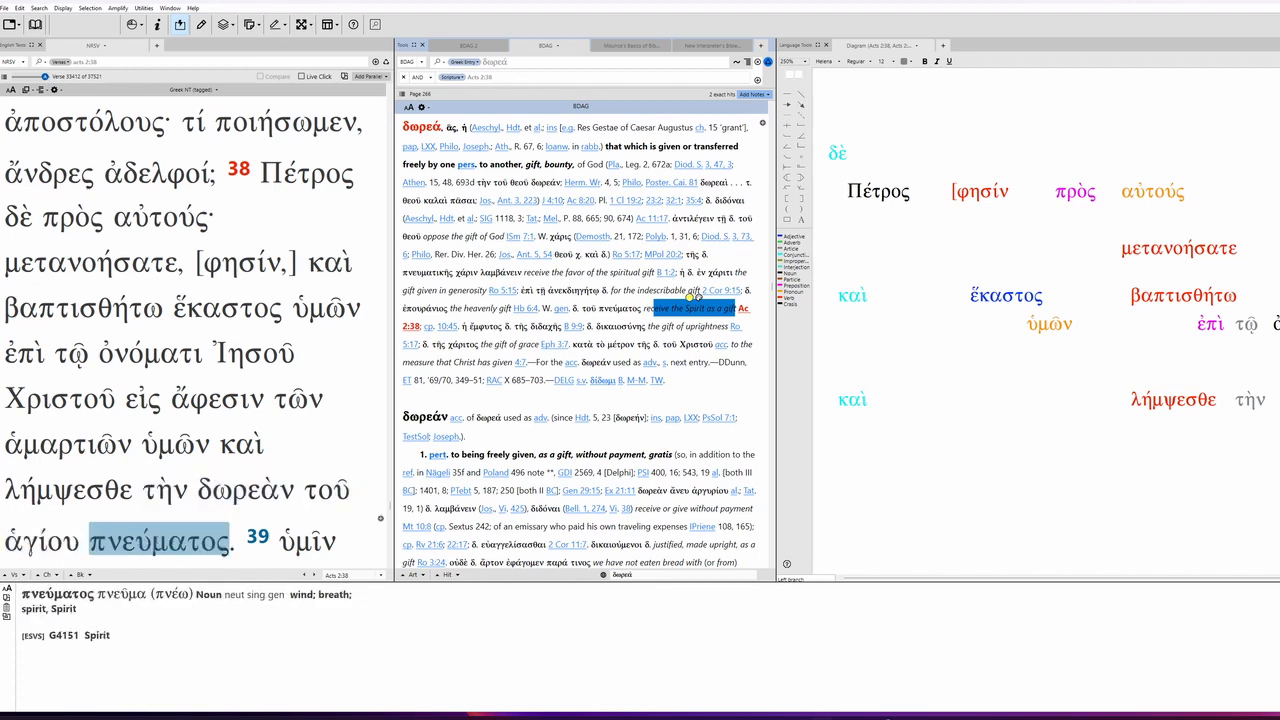
pyautogui.click(92, 262)
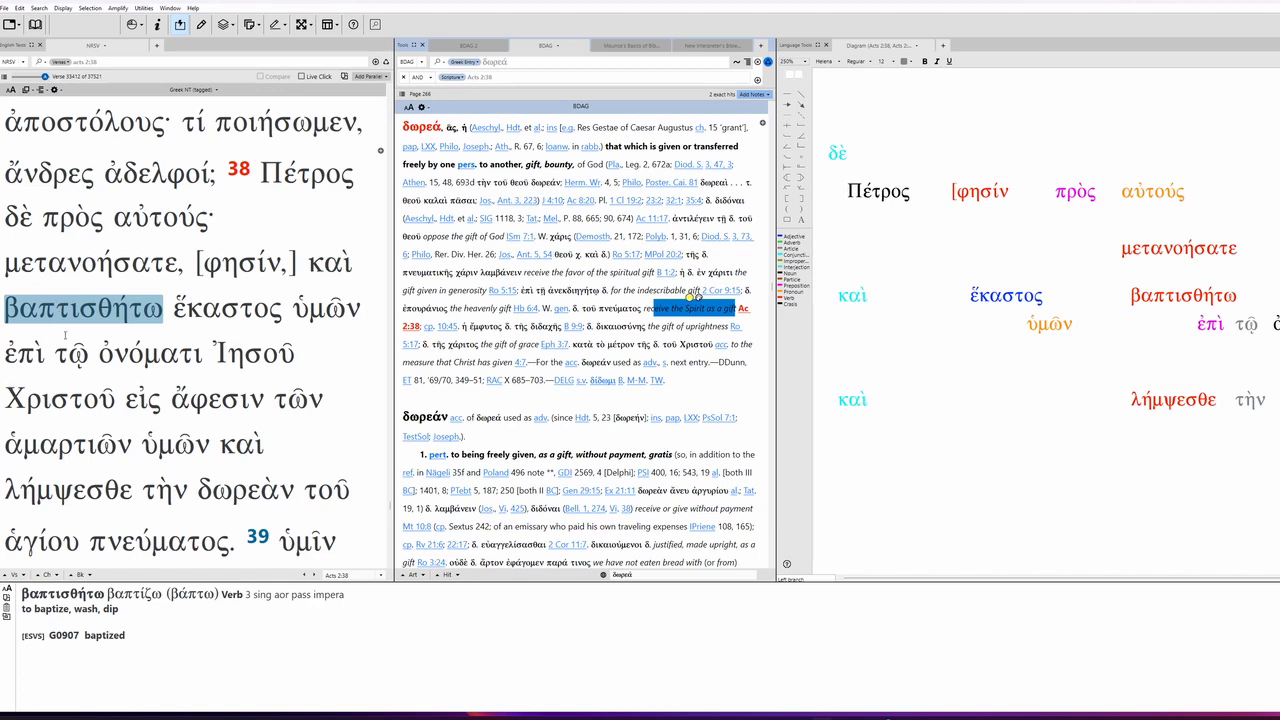
pyautogui.click(148, 352)
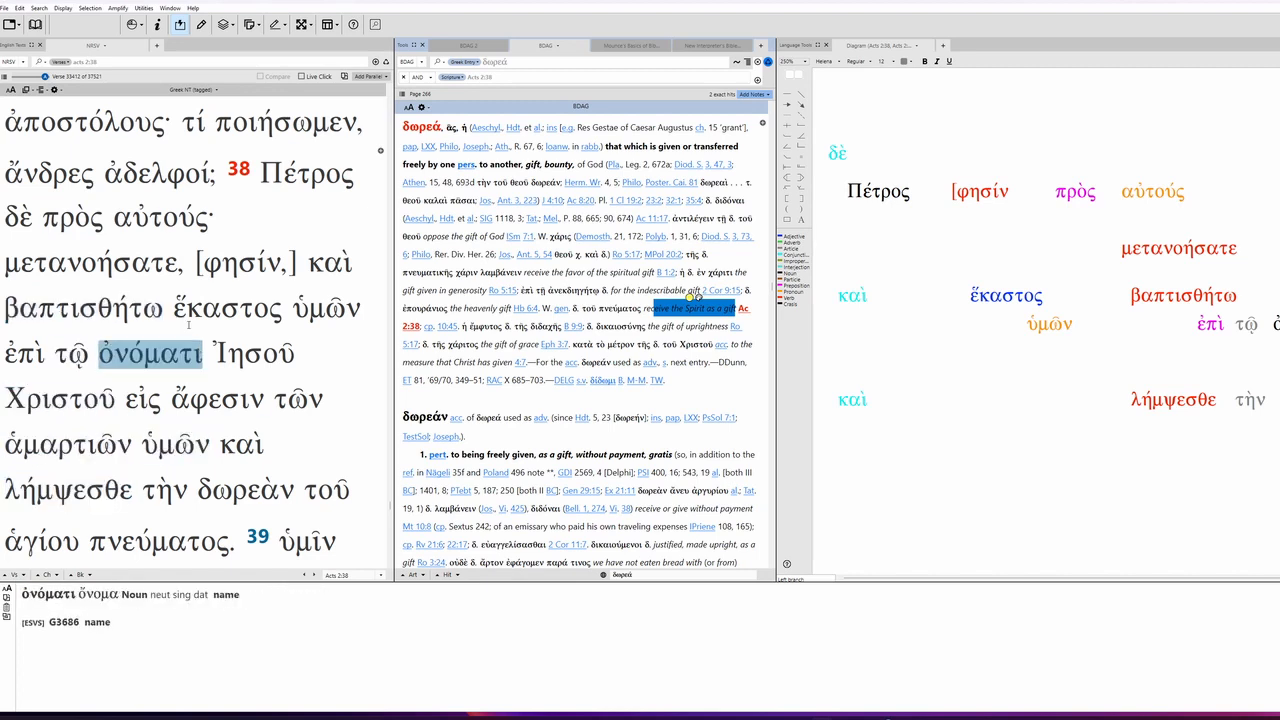
pyautogui.click(68, 488)
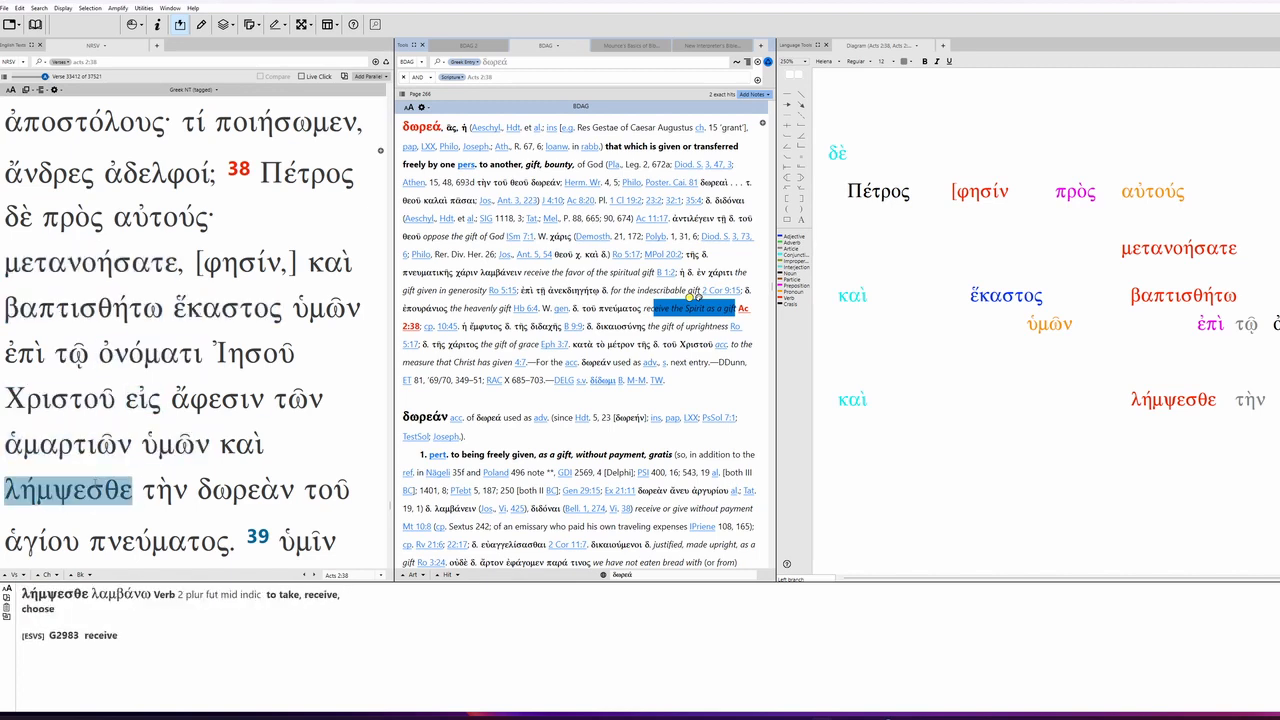
pyautogui.click(90, 262)
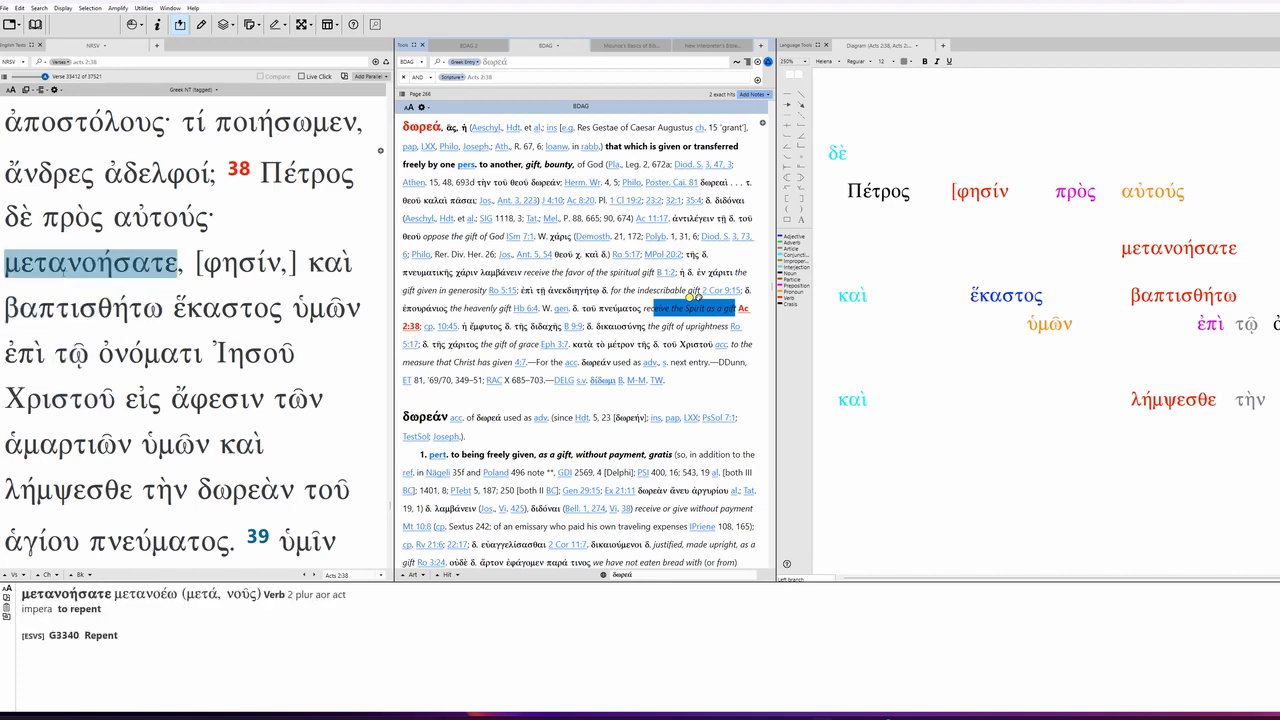
pyautogui.click(68, 488)
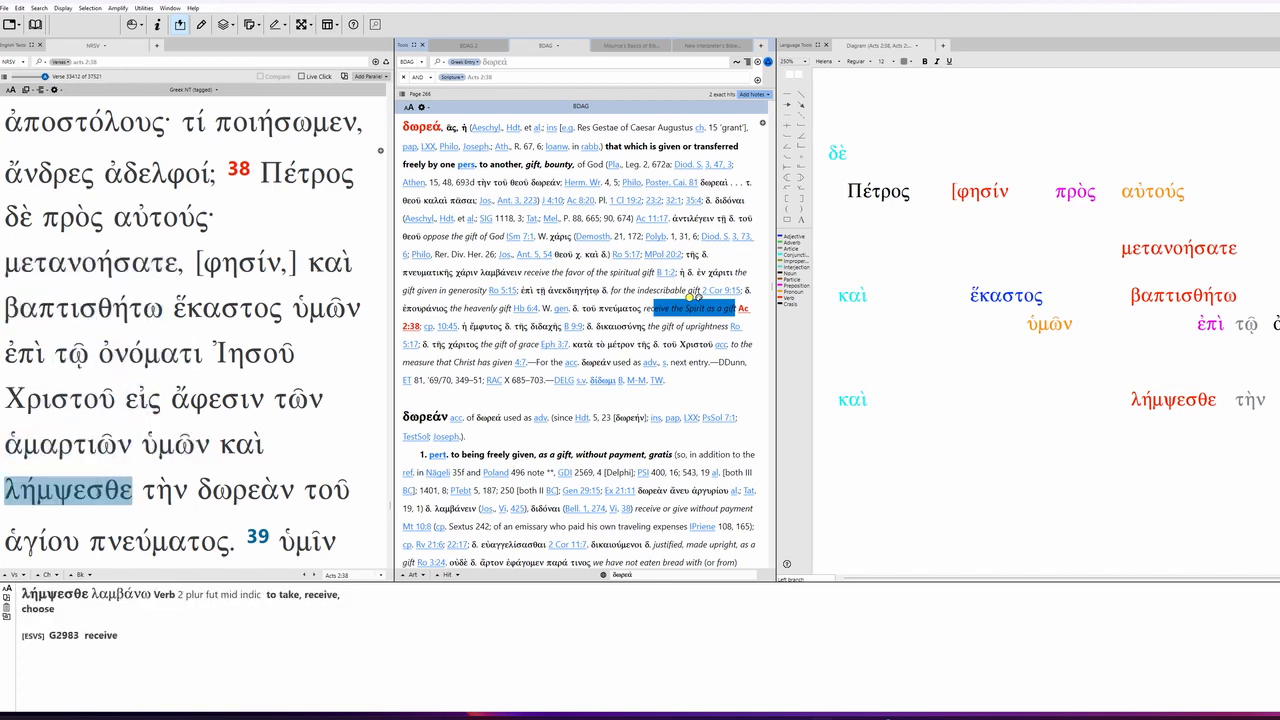
pyautogui.click(90, 262)
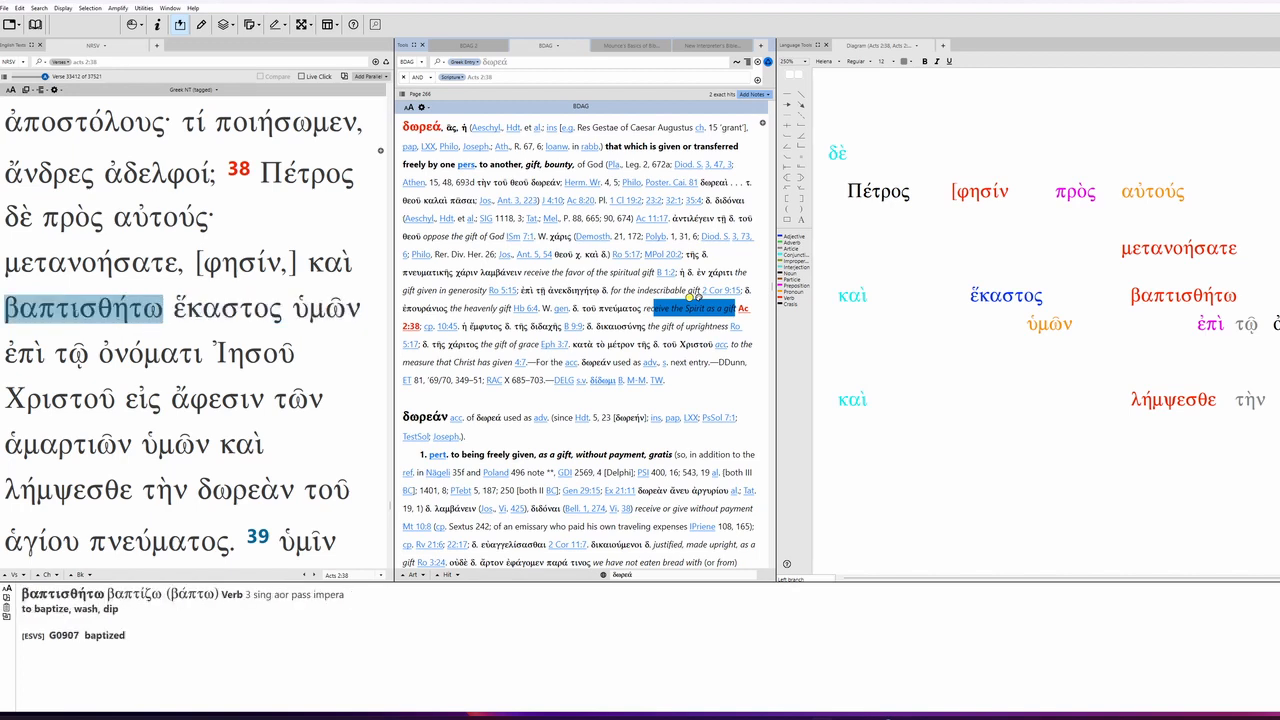
pyautogui.click(326, 308)
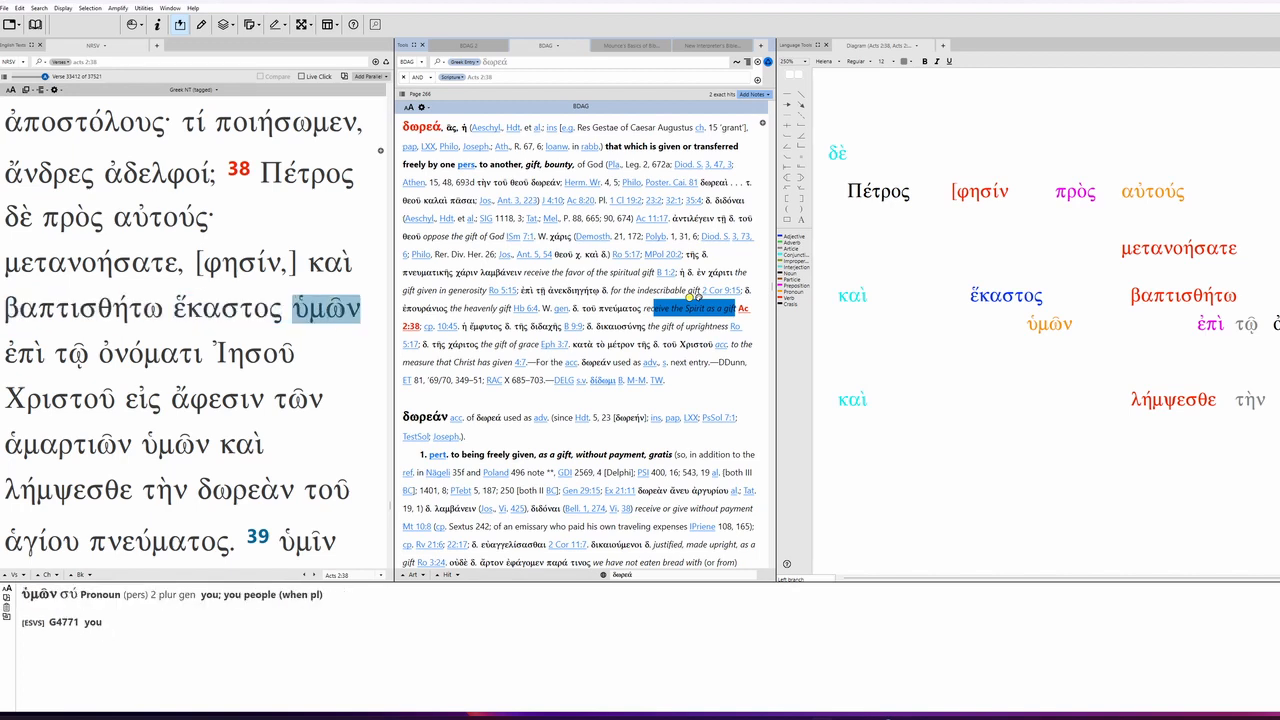
pyautogui.click(228, 308)
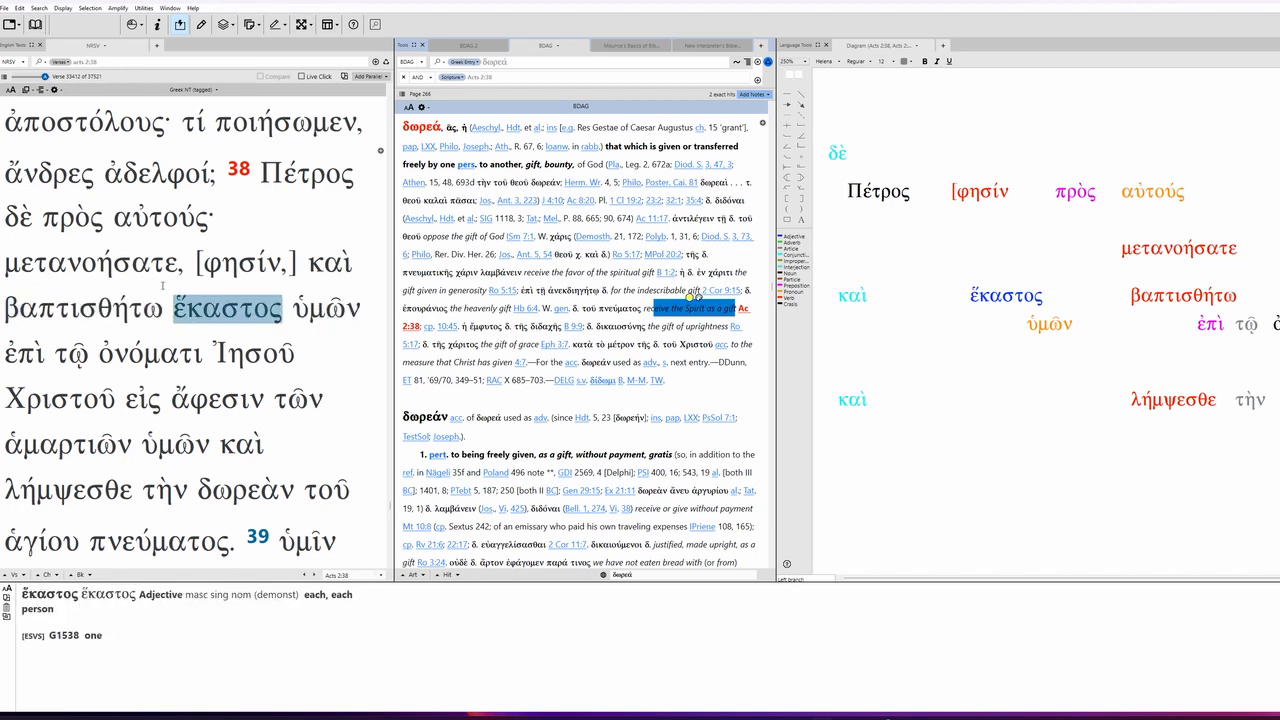
pyautogui.click(174, 448)
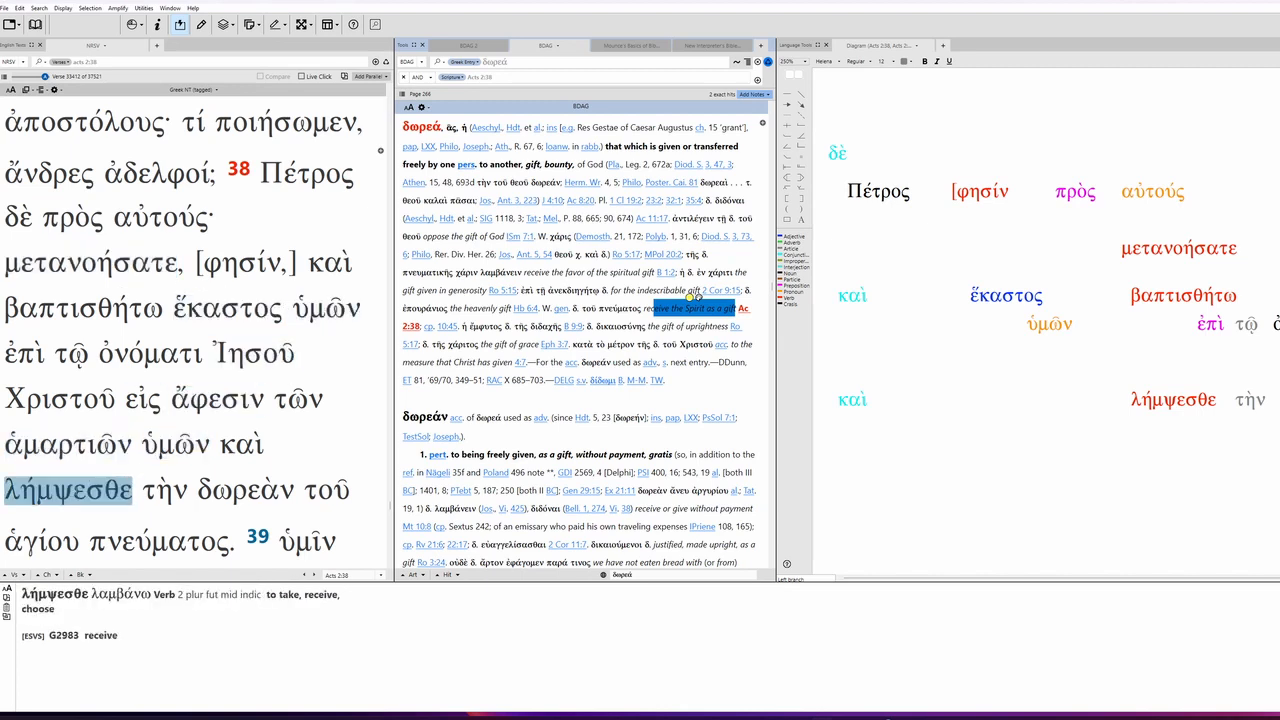
pyautogui.click(86, 308)
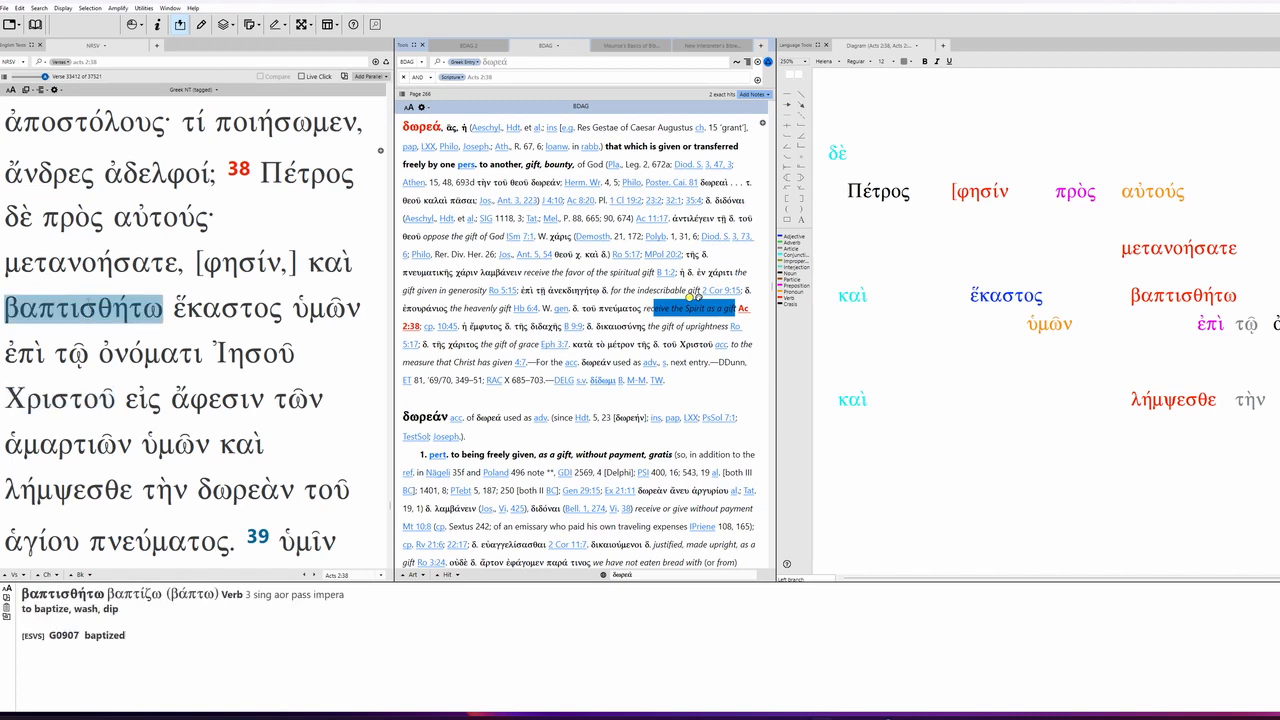
pyautogui.click(228, 308)
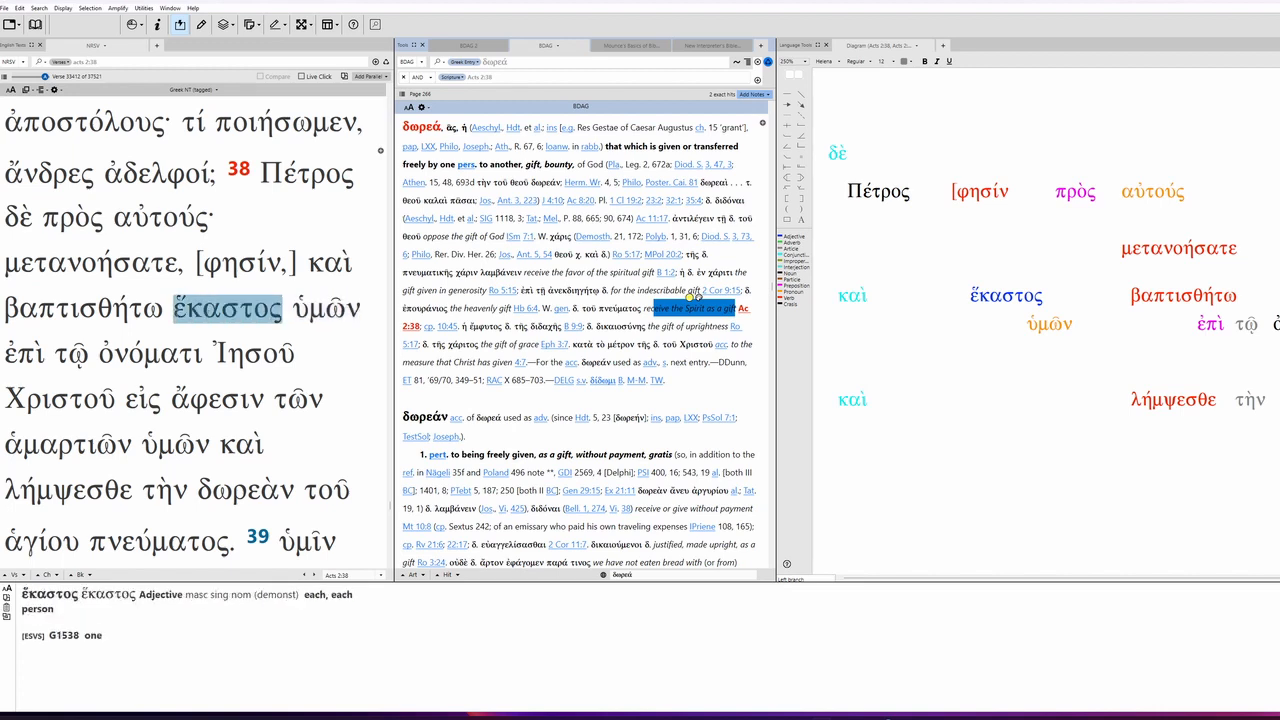
pyautogui.click(176, 444)
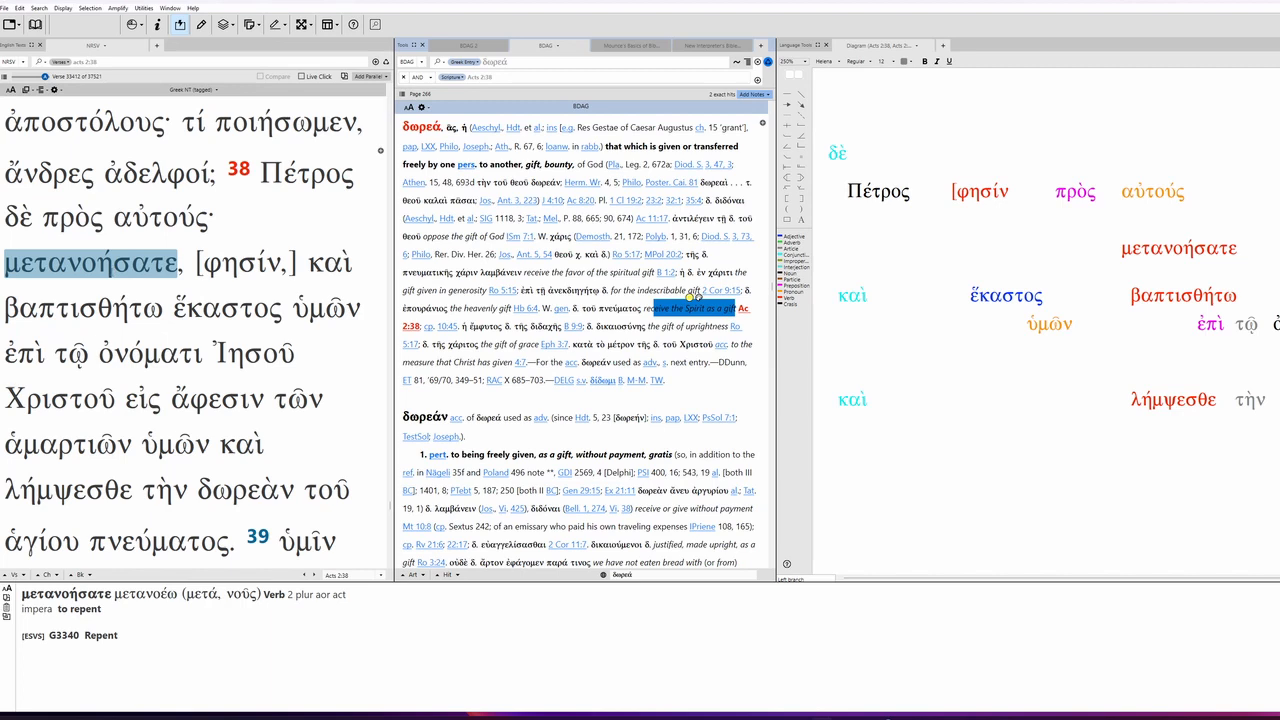
pyautogui.click(84, 308)
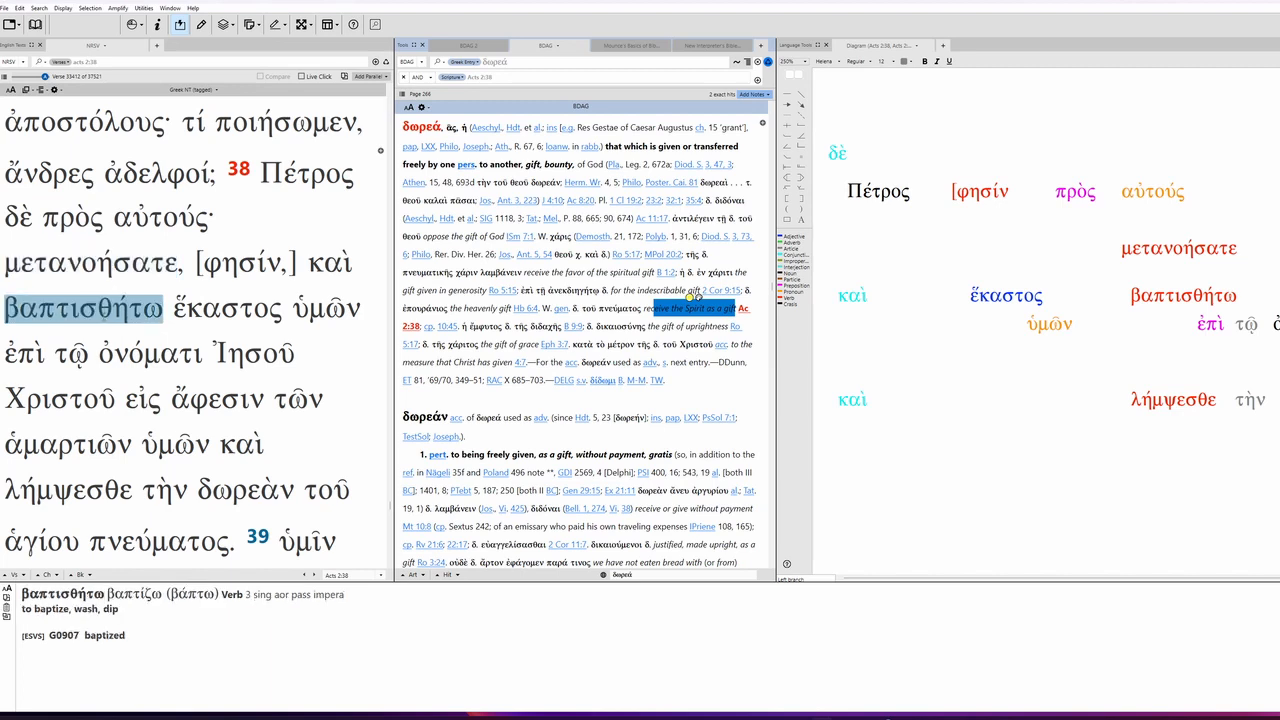